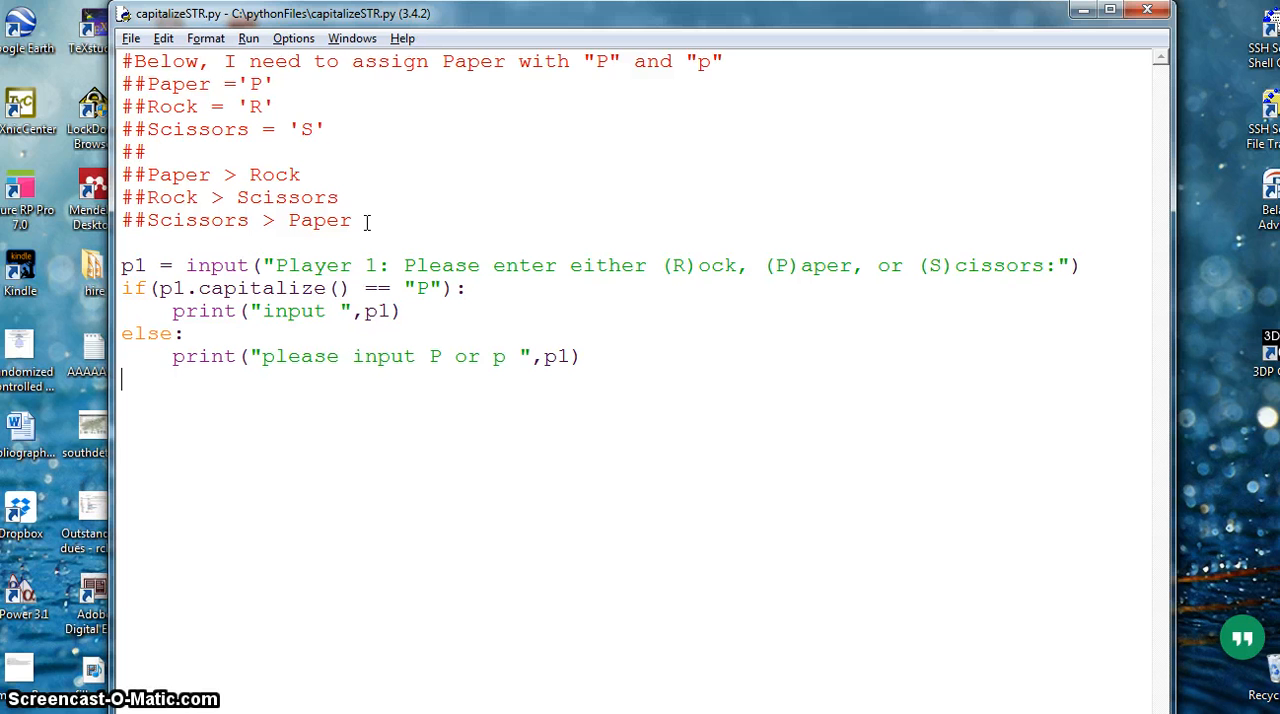
{"action": "mouse_move", "coordinate": [312, 624]}
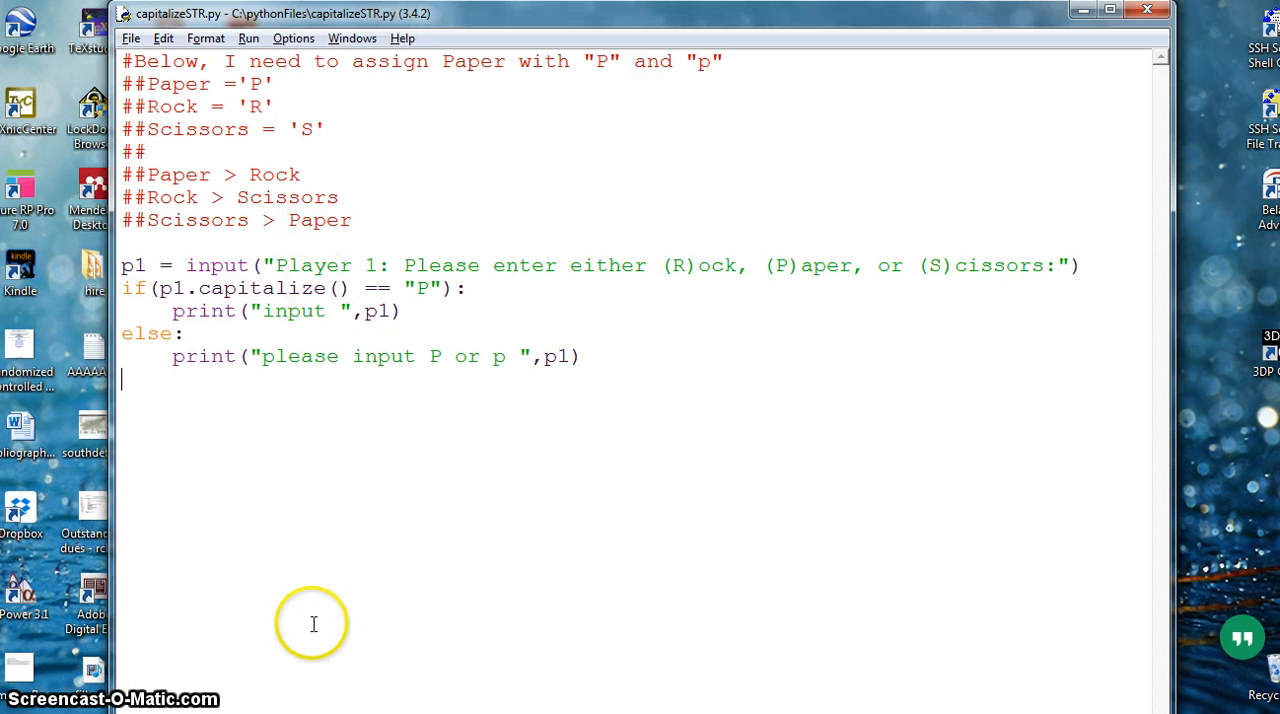
{"action": "mouse_move", "coordinate": [424, 694]}
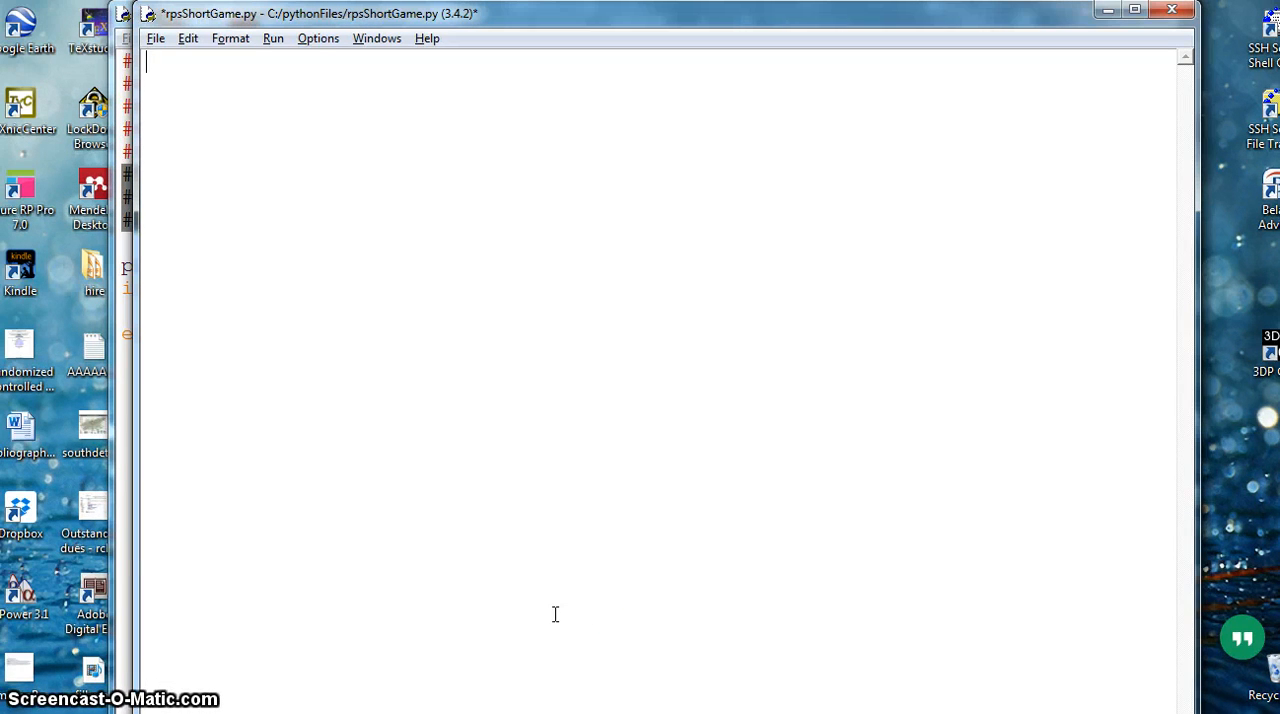
Add the ##Paper > Rock win-rule comments at the top of the script.
{"action": "type", "text": "##Paper > Rock"}
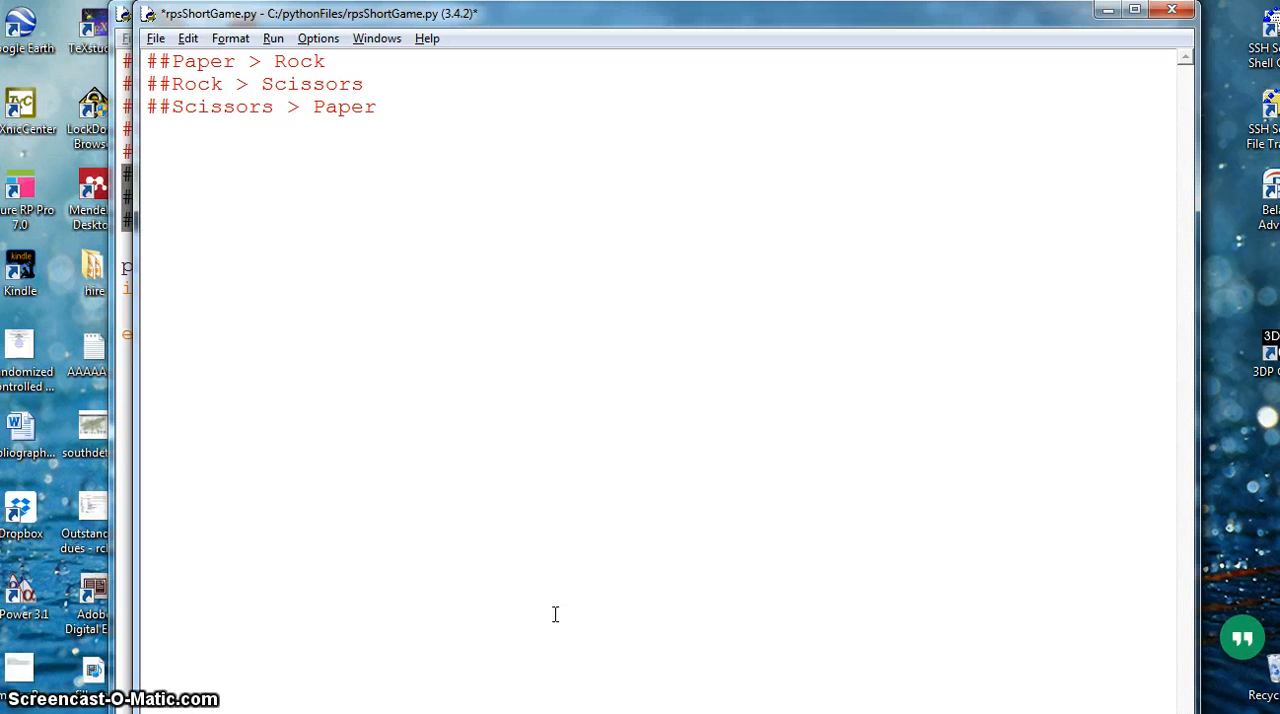
Write player1 ='r' with the comment # player has r for rock.
{"action": "type", "text": "pla"}
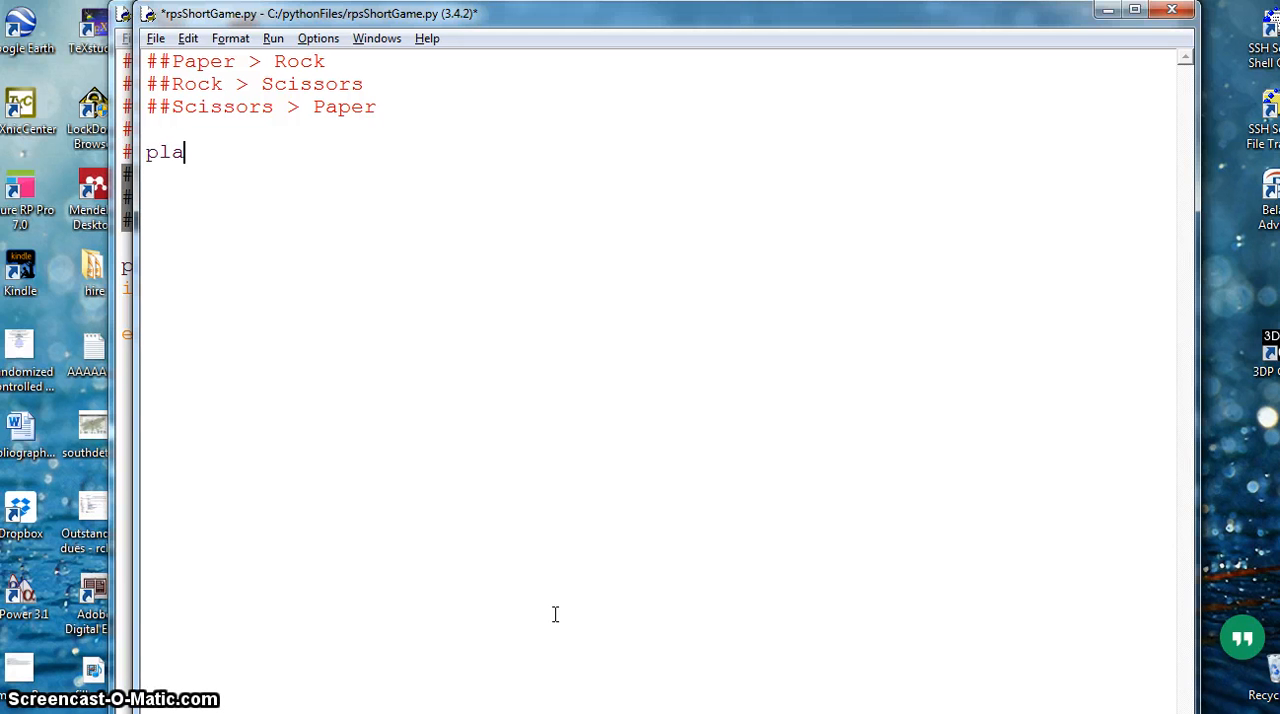
{"action": "type", "text": "yer1"}
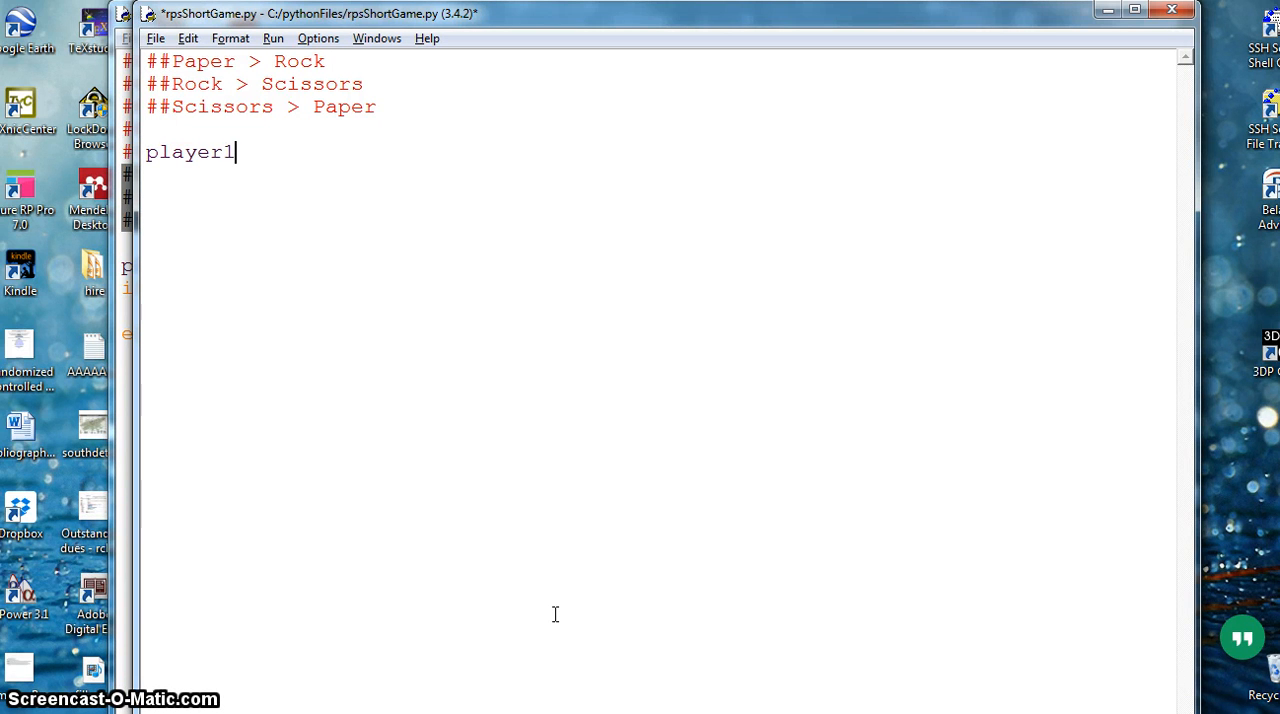
{"action": "type", "text": "="}
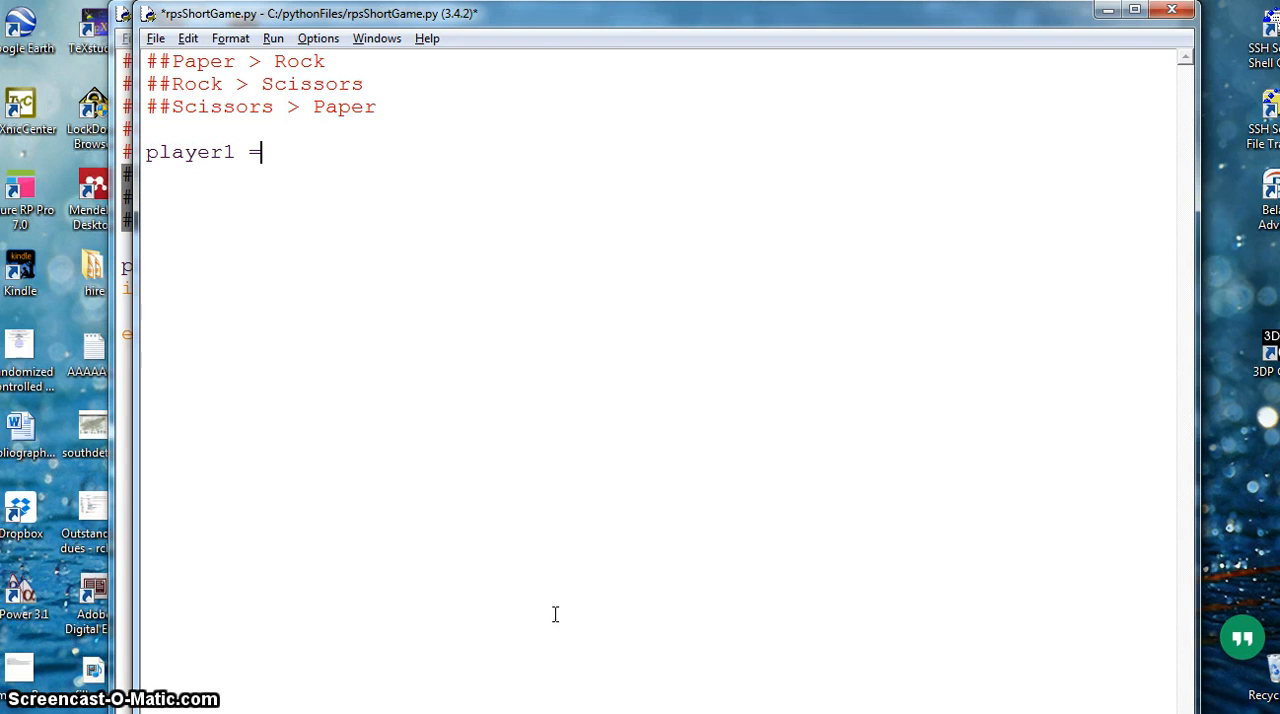
{"action": "type", "text": "'r"}
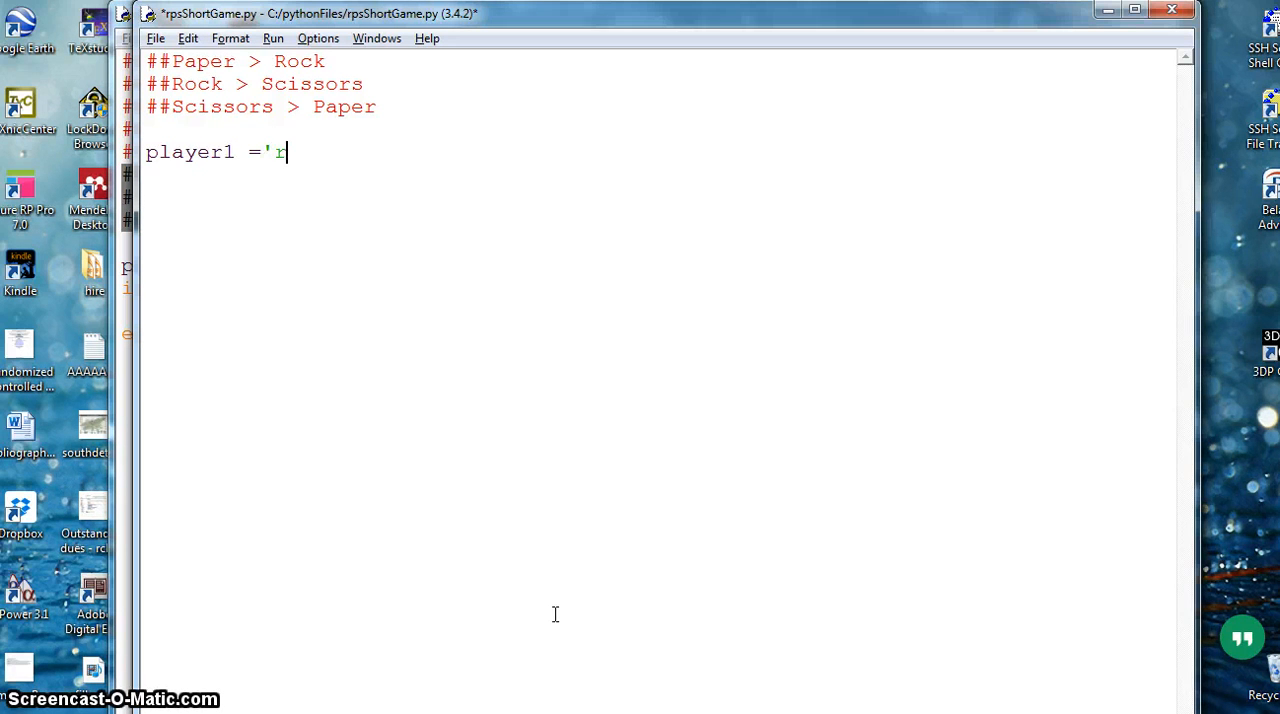
{"action": "type", "text": "'"}
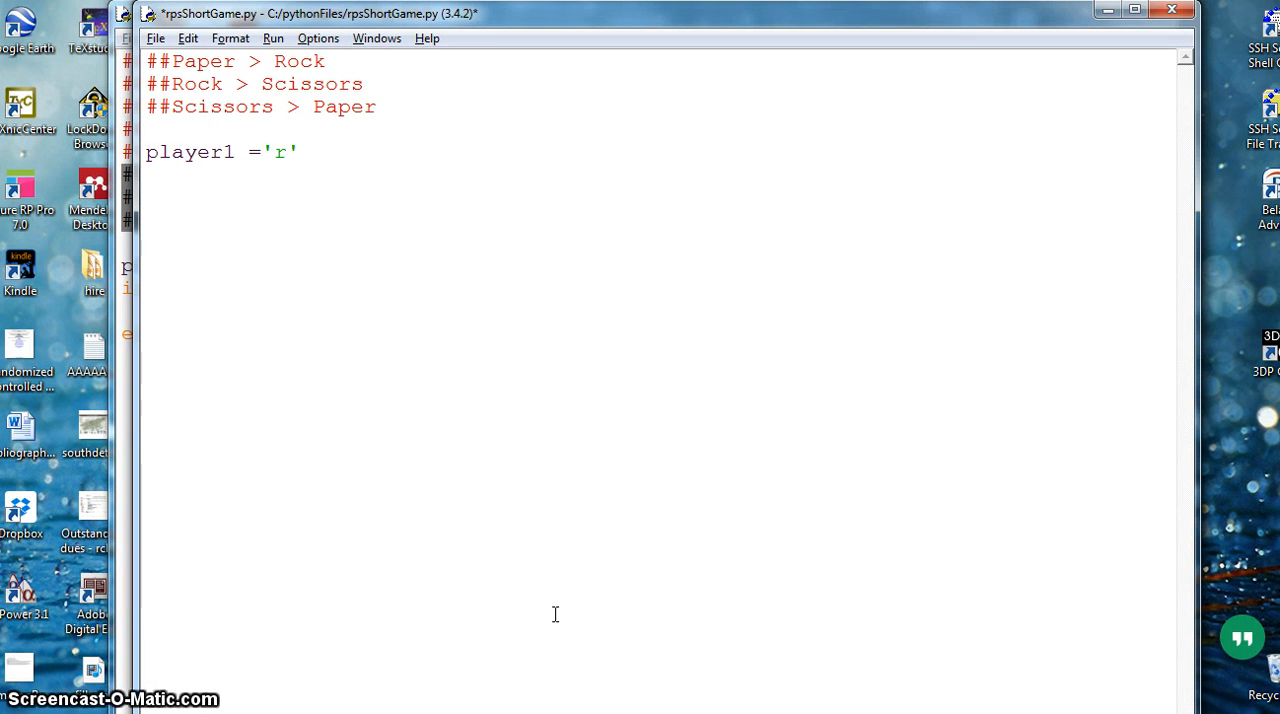
{"action": "type", "text": "# play"}
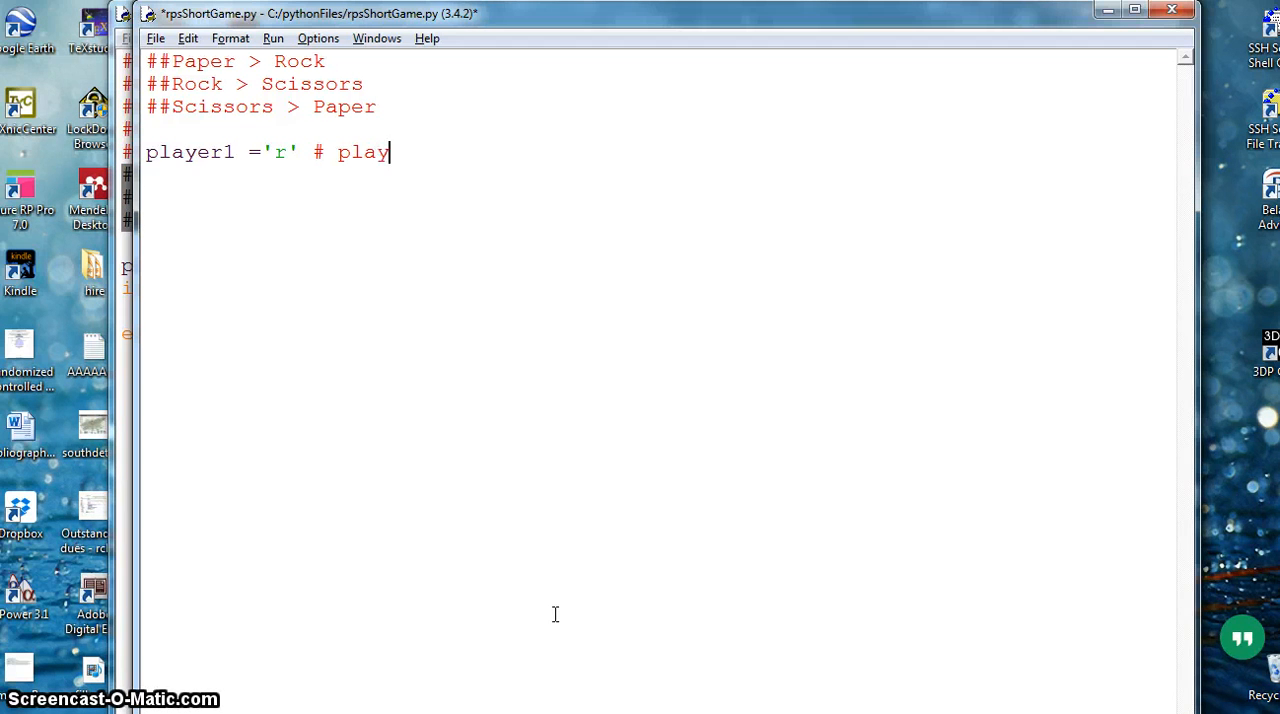
{"action": "type", "text": "er"}
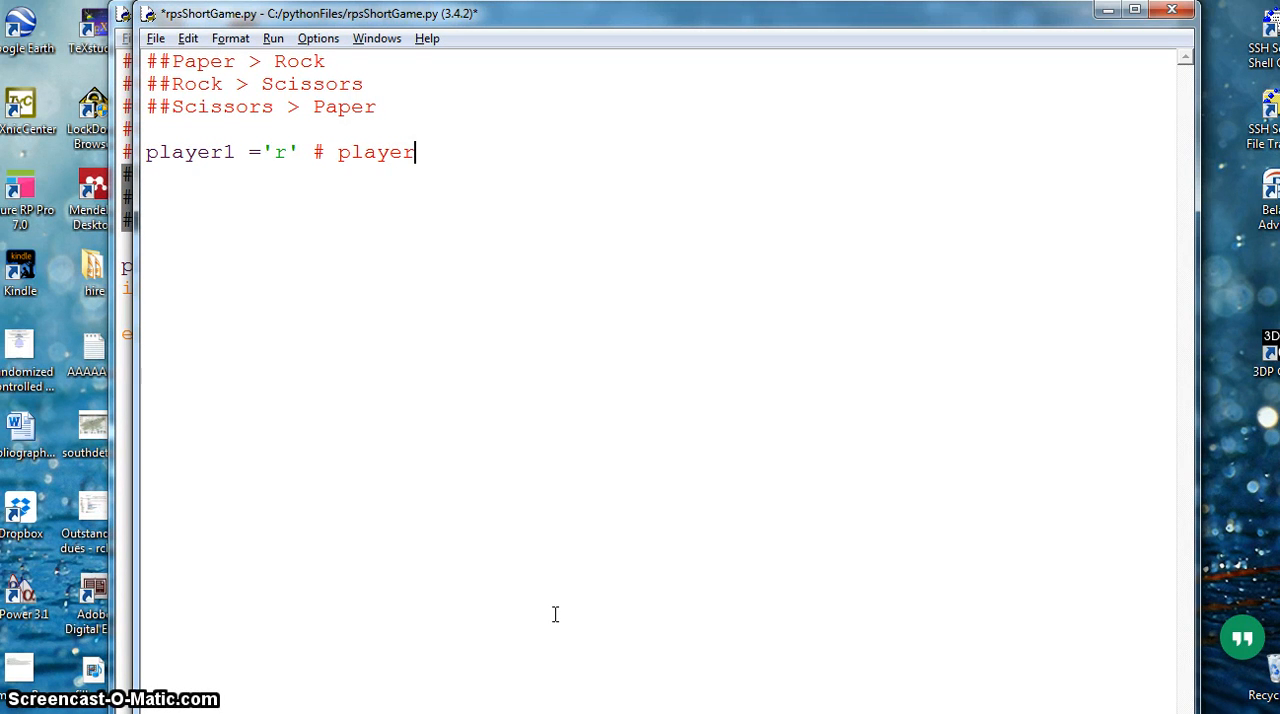
{"action": "type", "text": "\" \""}
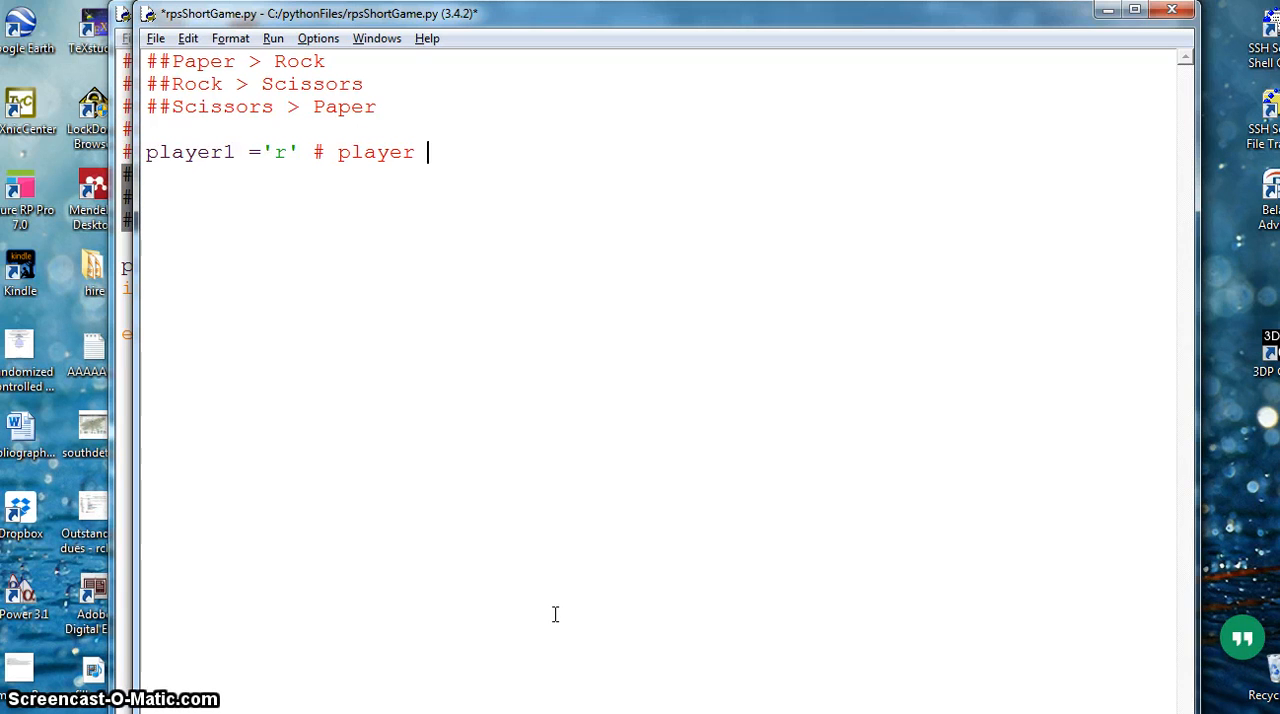
{"action": "type", "text": "has"}
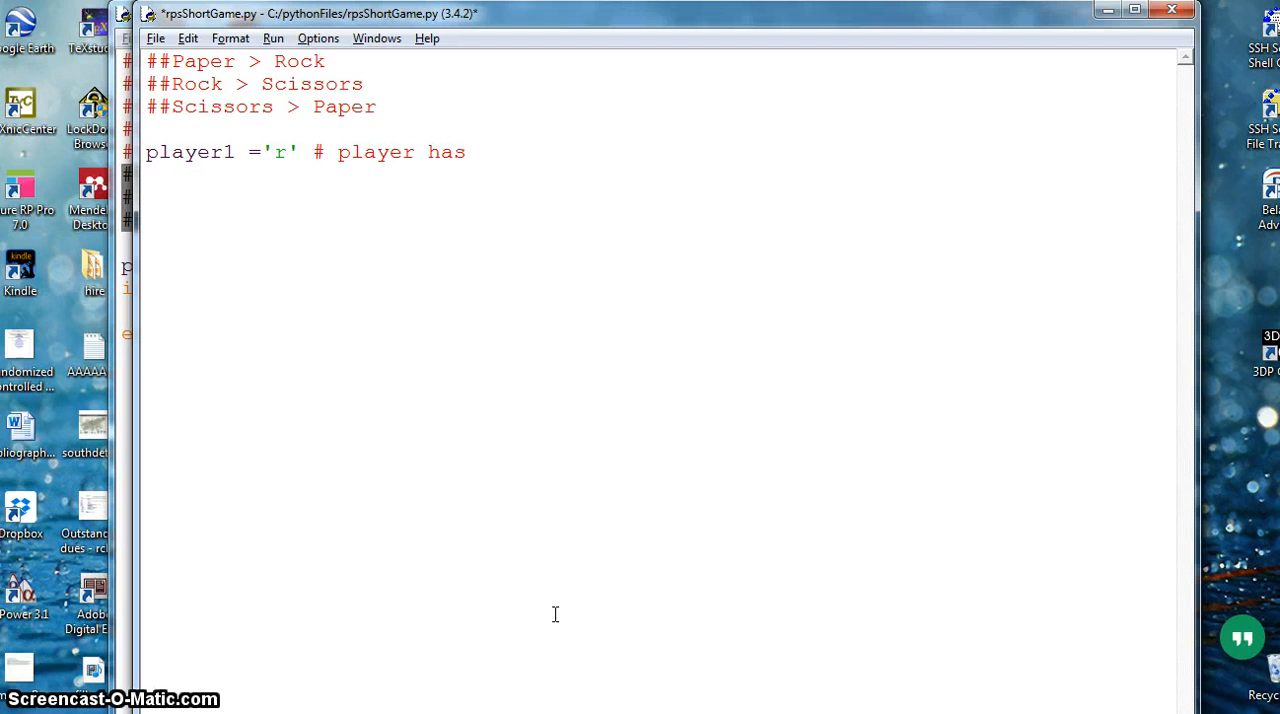
{"action": "type", "text": "r for ro"}
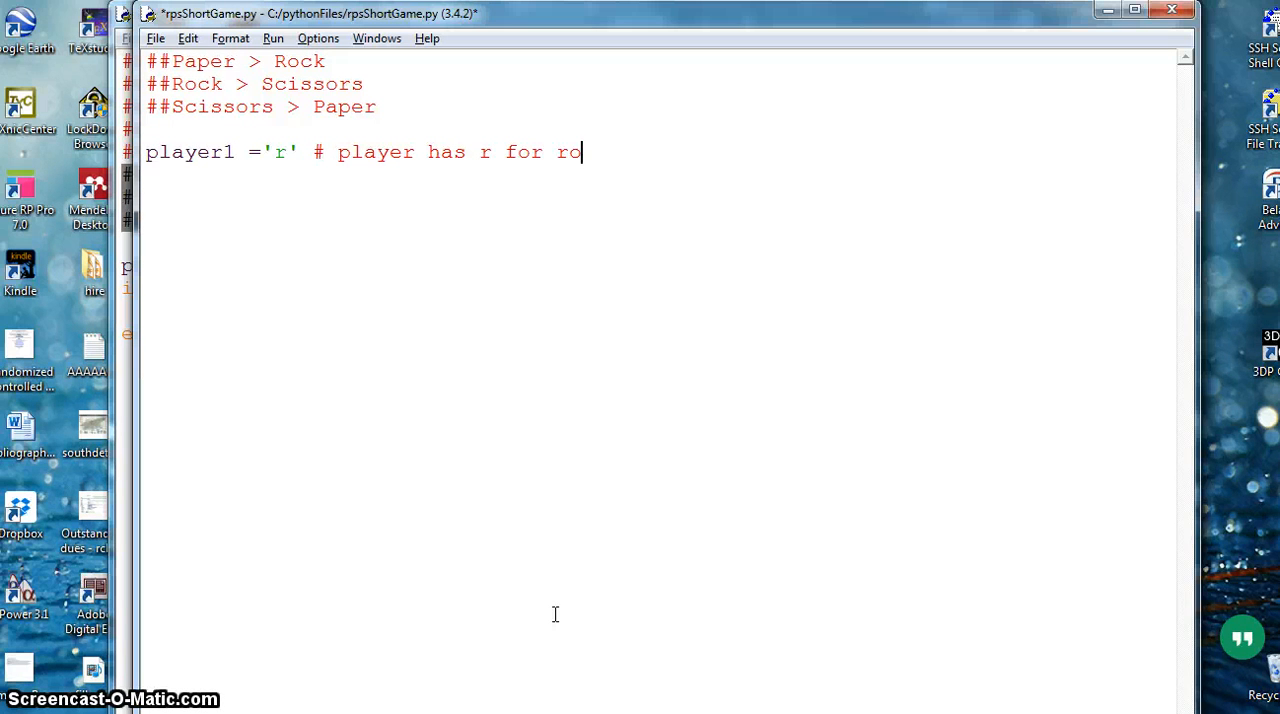
{"action": "type", "text": "ck"}
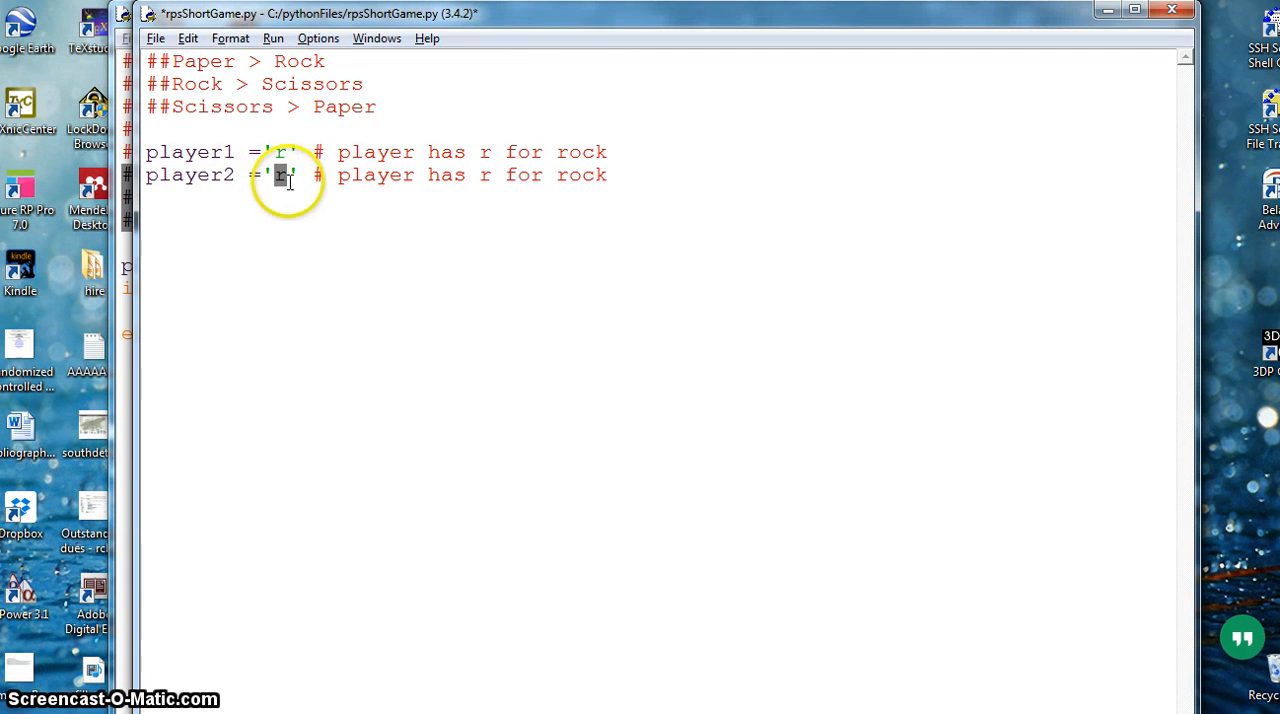
Turn the copied line into player2 ='p' with its comment saying p is paper.
{"action": "type", "text": "p"}
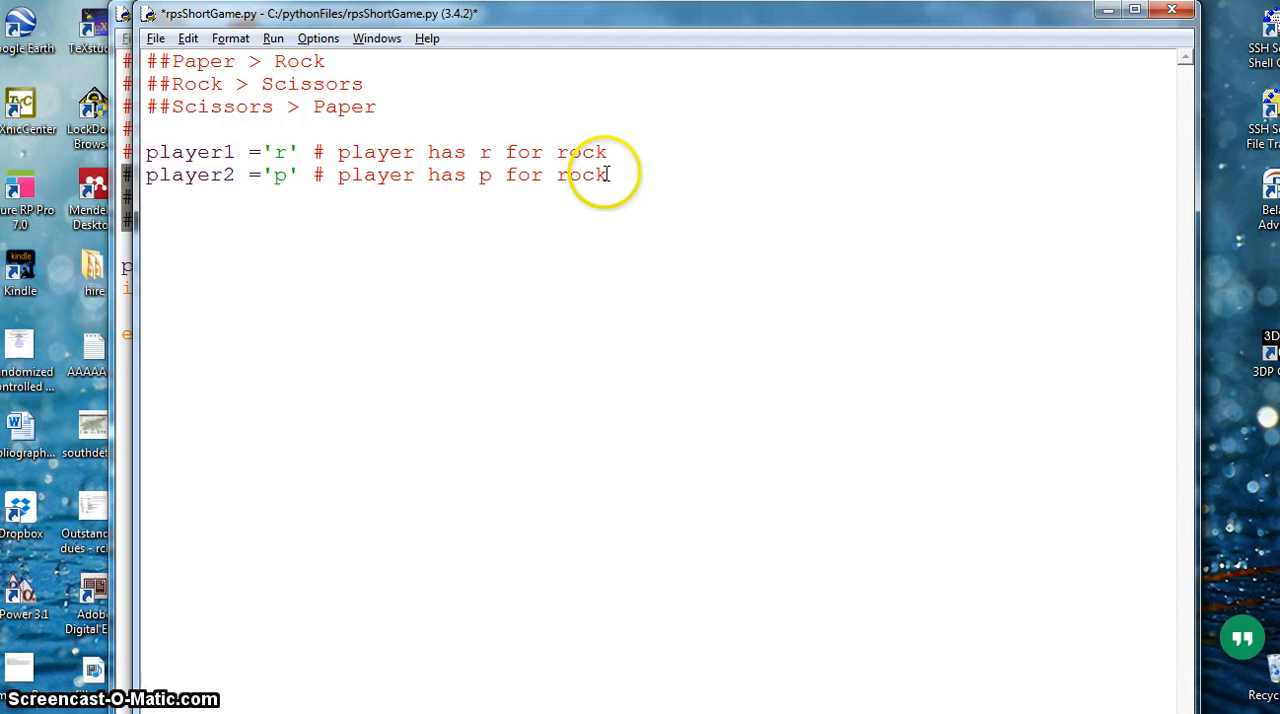
{"action": "double_click", "coordinate": [580, 176]}
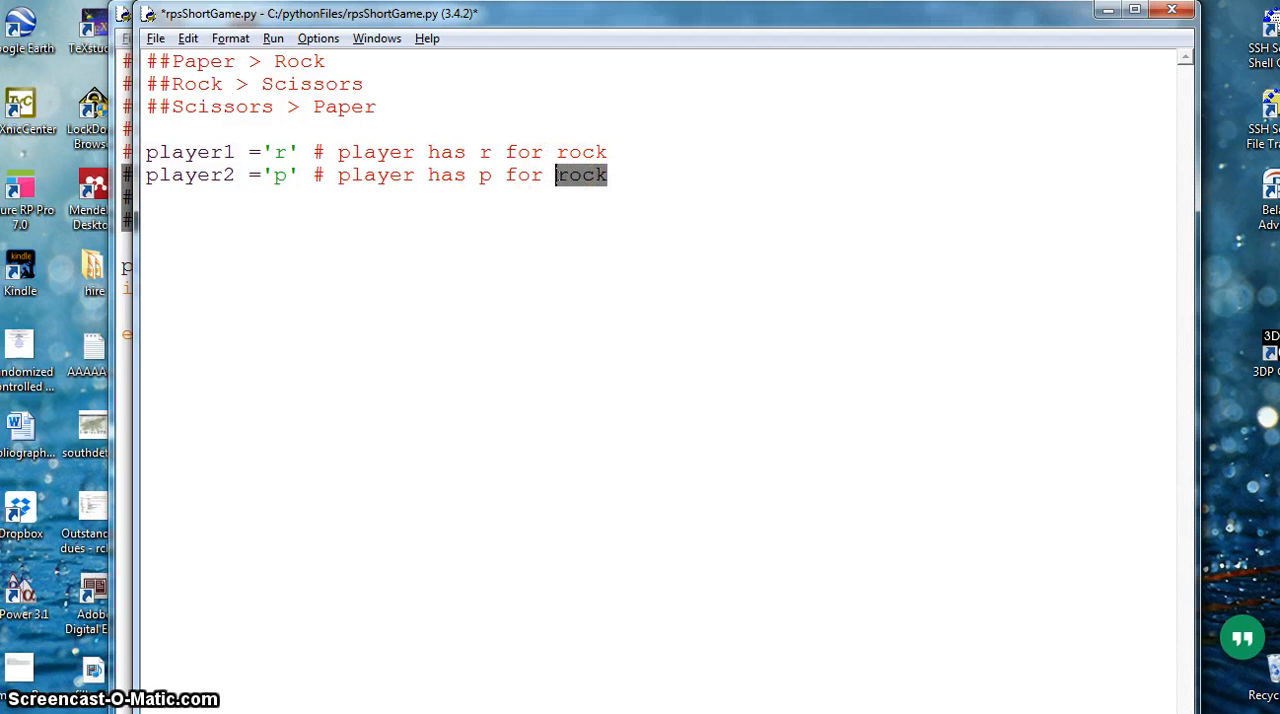
{"action": "type", "text": "paper"}
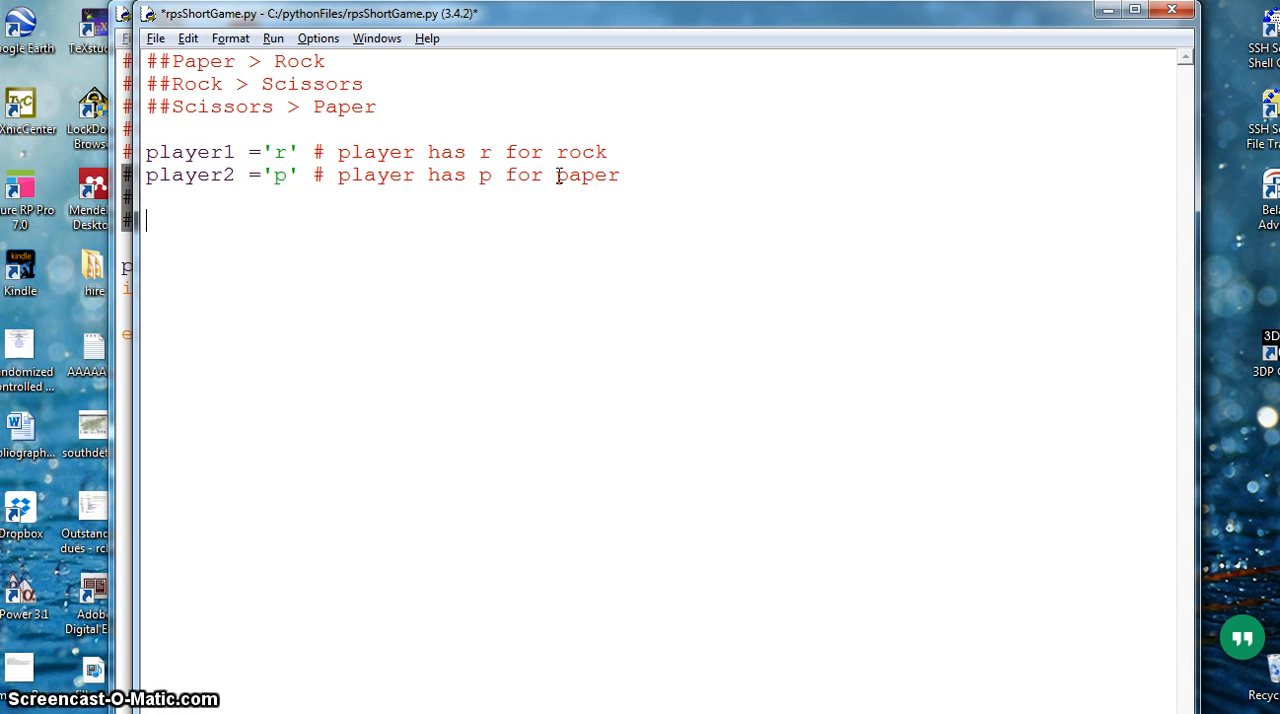
Write the function header def game(p1,p2): below the player lines.
{"action": "type", "text": "def"}
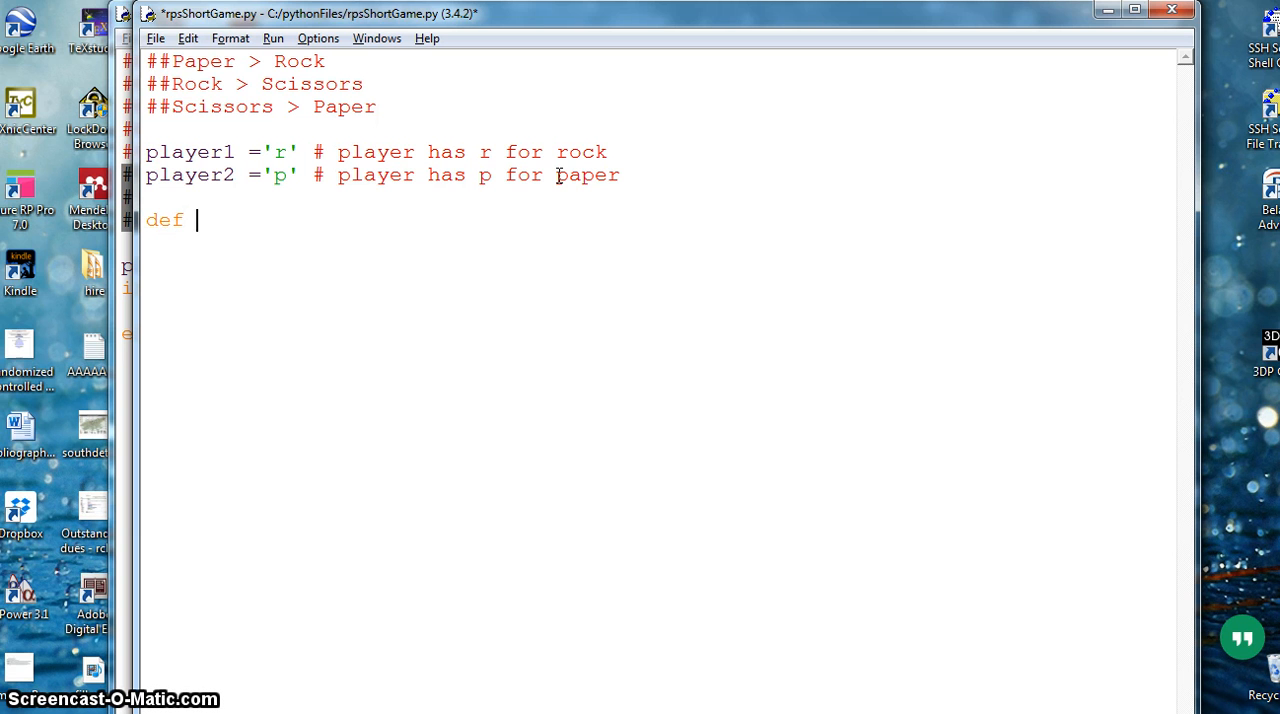
{"action": "type", "text": "game"}
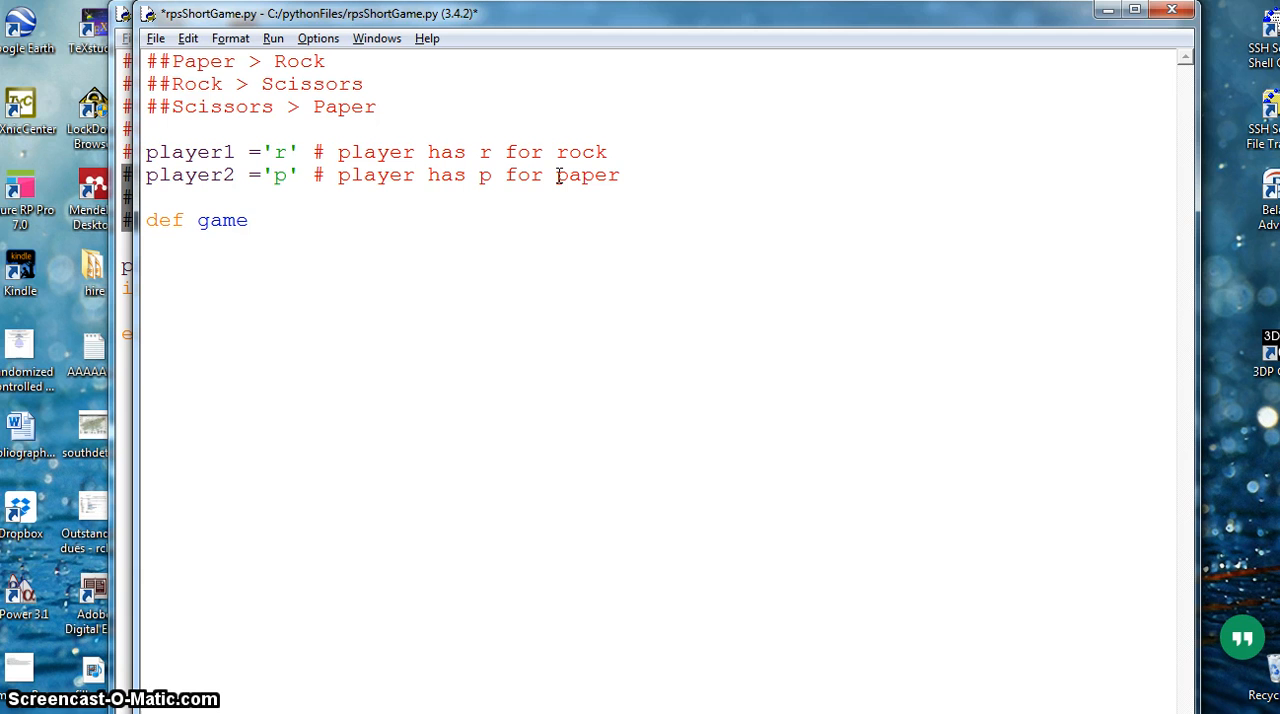
{"action": "type", "text": "("}
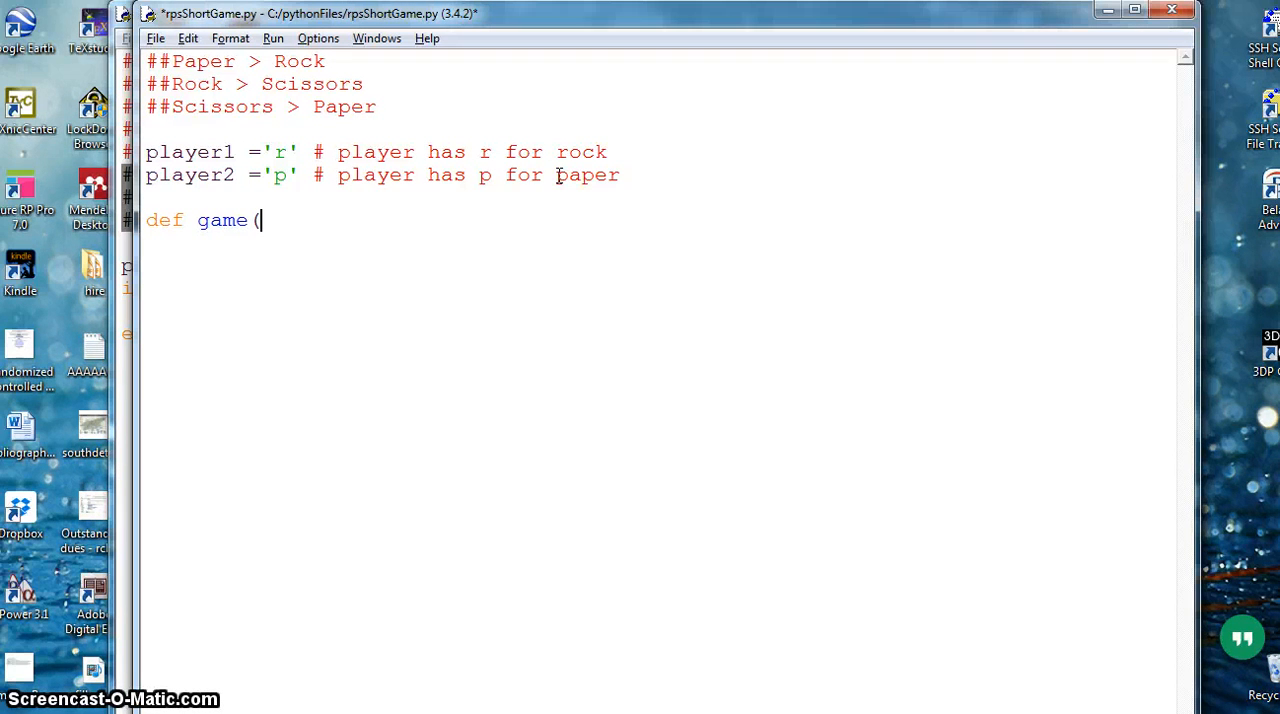
{"action": "type", "text": "p1,p"}
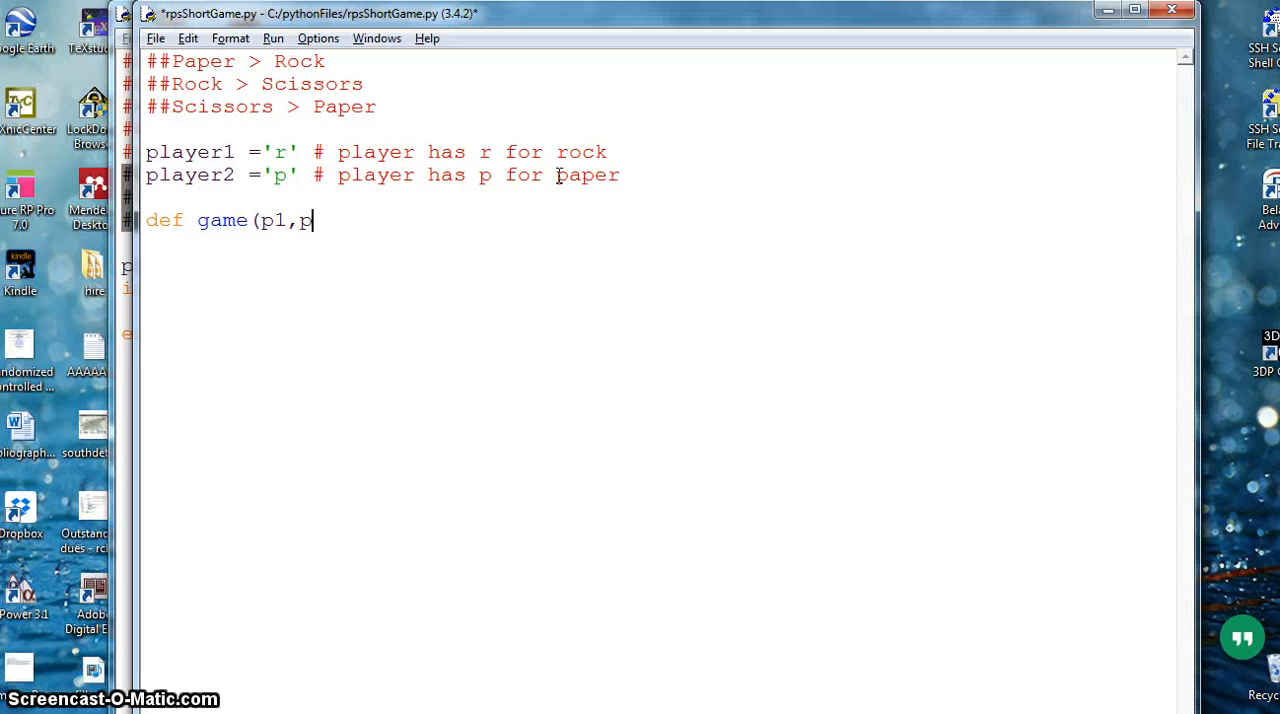
{"action": "type", "text": "2"}
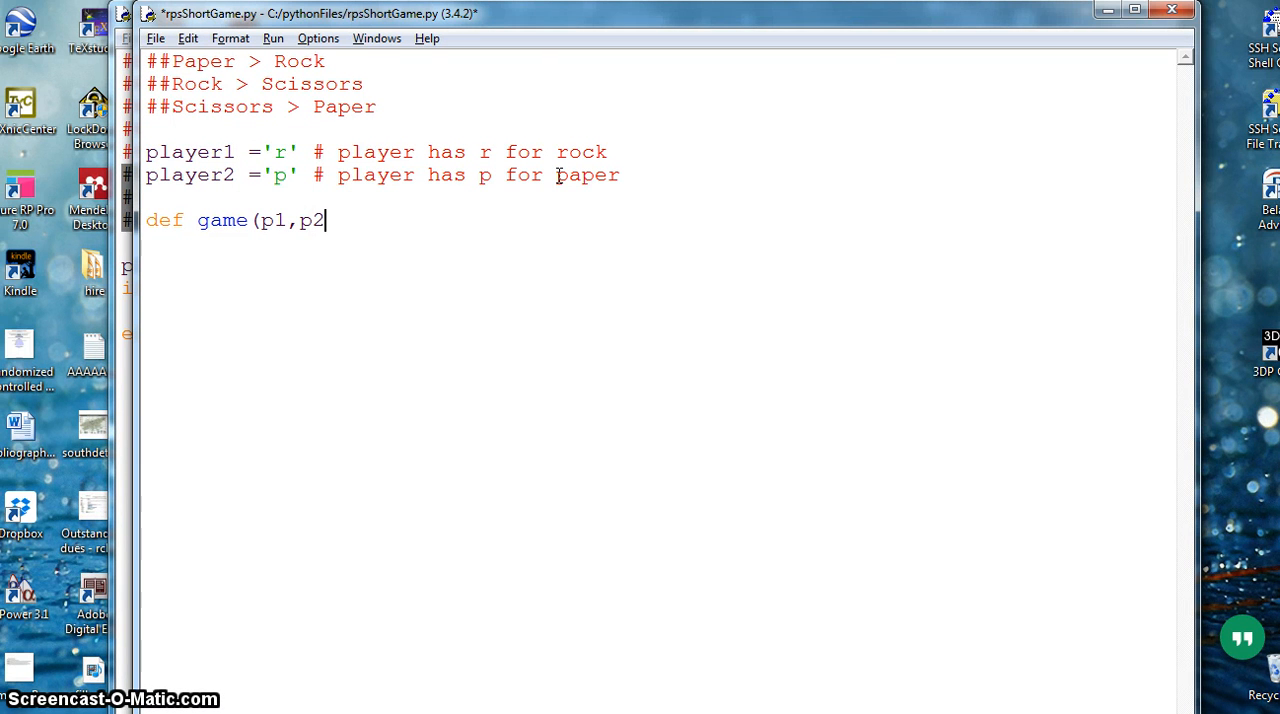
{"action": "type", "text": ")"}
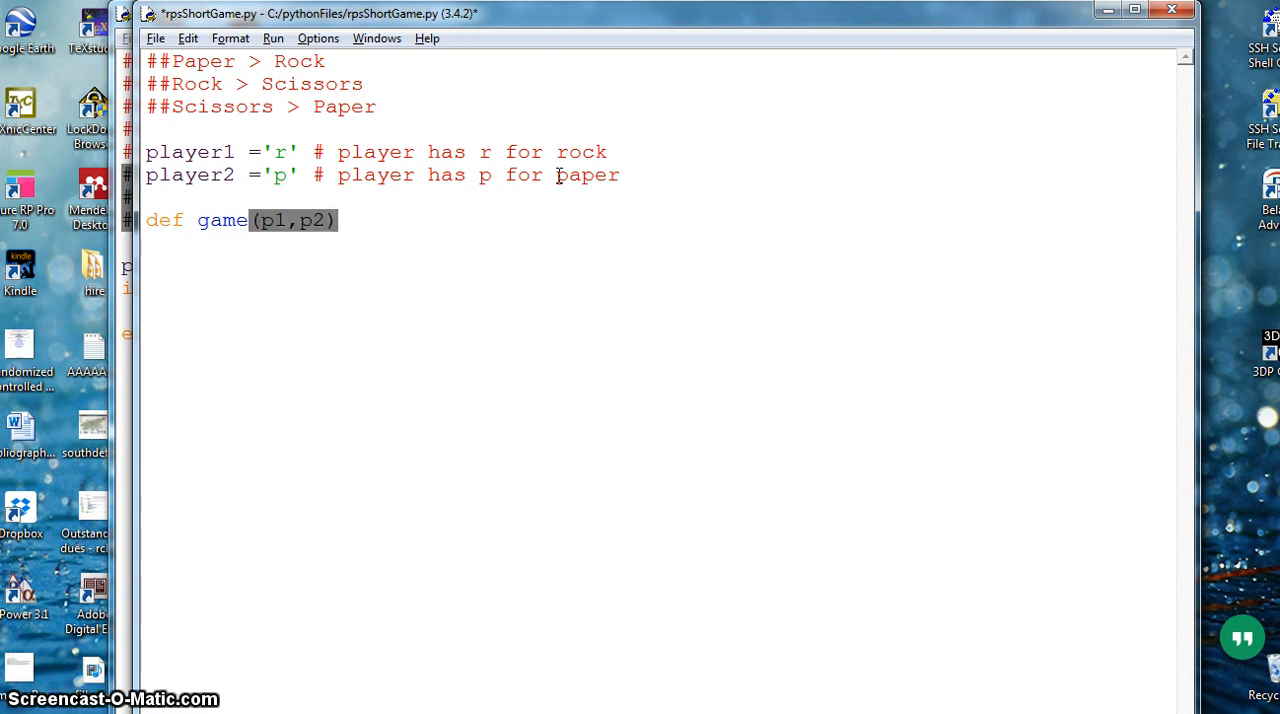
{"action": "type", "text": ":"}
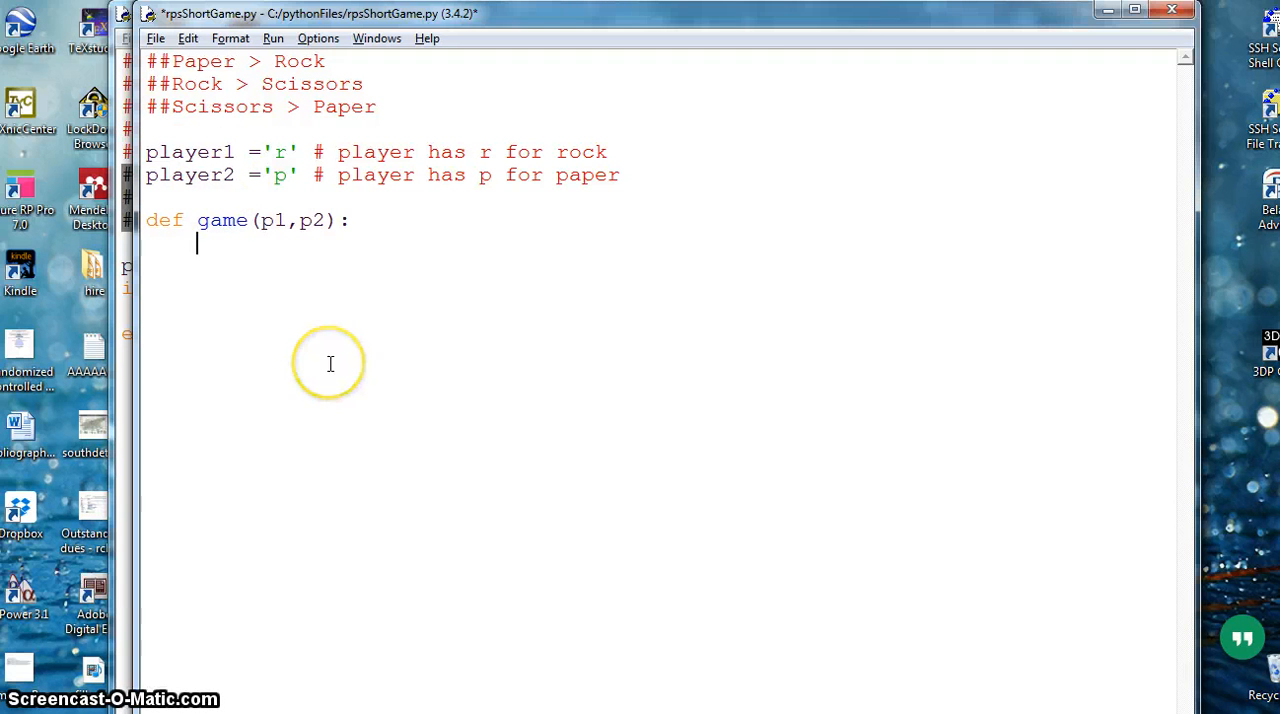
Write the condition if(p1 == 'r' and p2 == 'p'): inside game.
{"action": "type", "text": "i"}
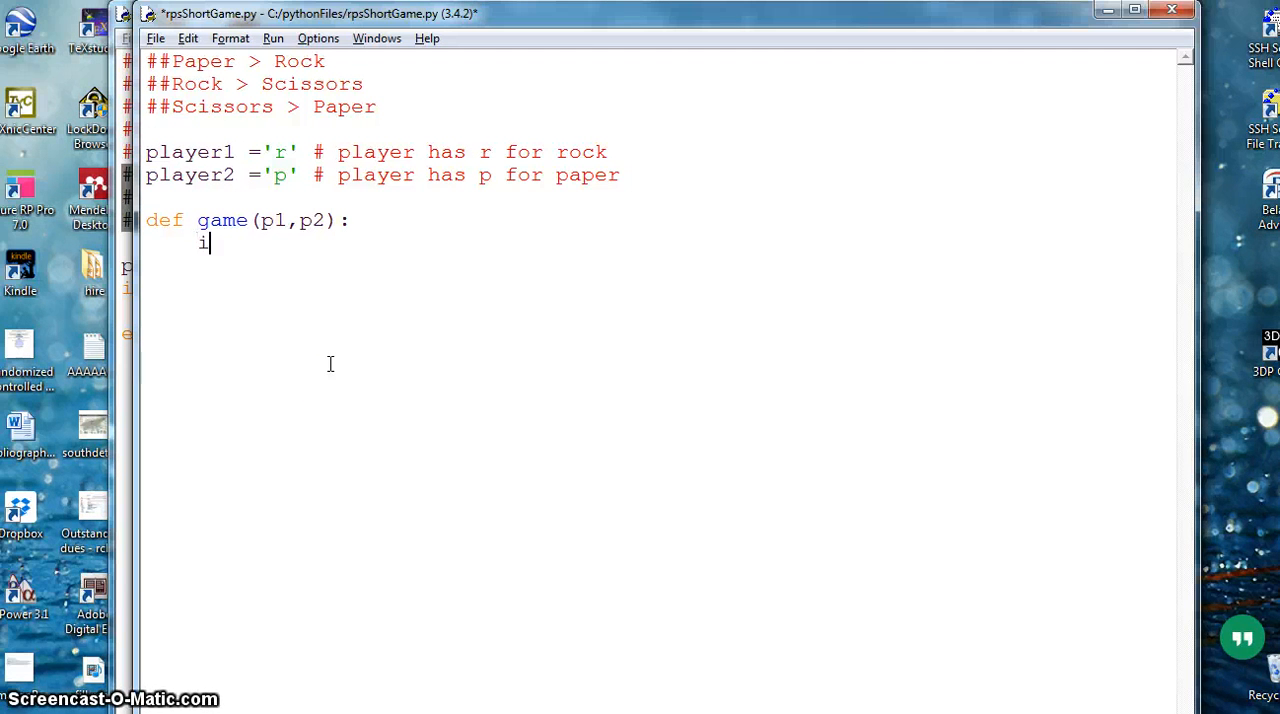
{"action": "type", "text": "f("}
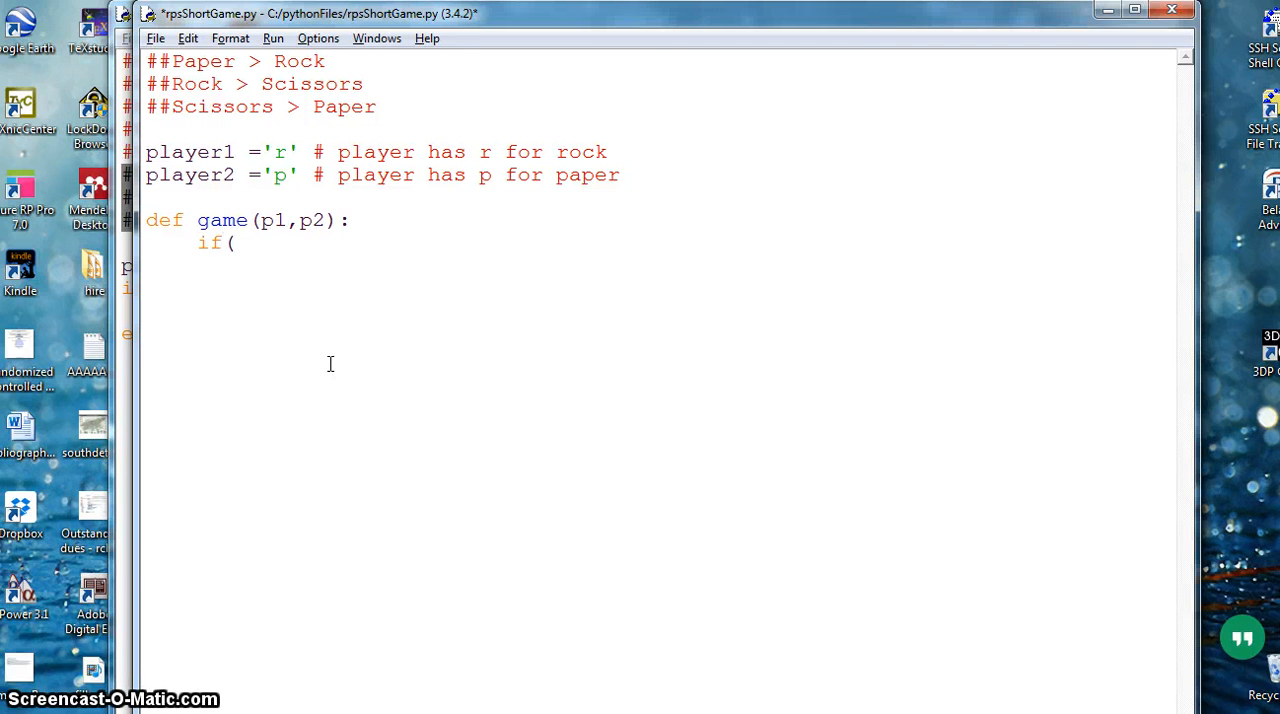
{"action": "type", "text": "p"}
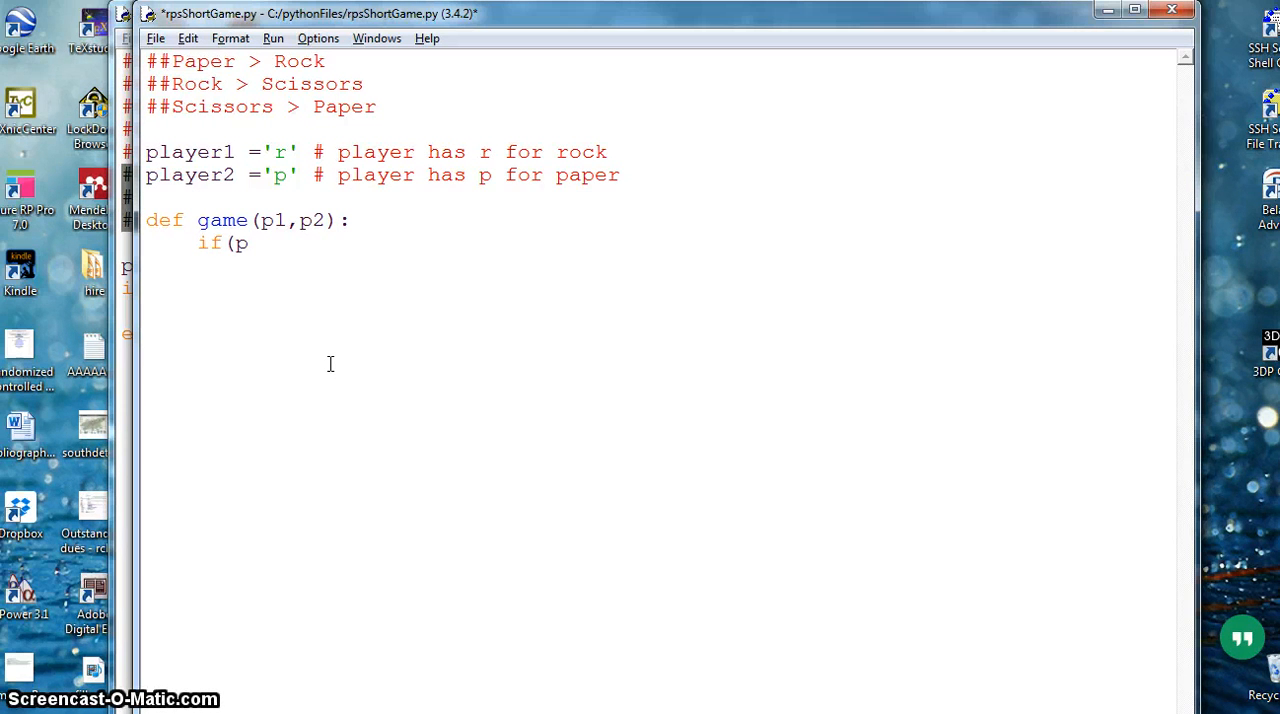
{"action": "type", "text": "1 =="}
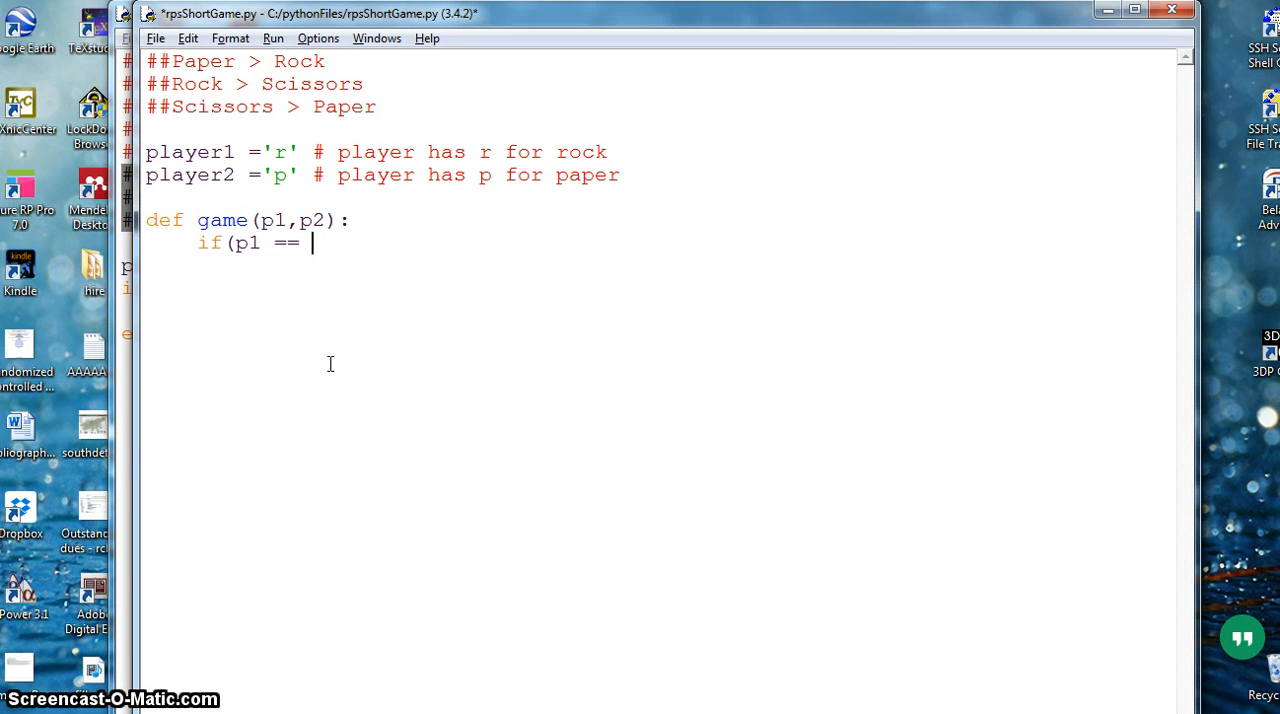
{"action": "type", "text": "'r'"}
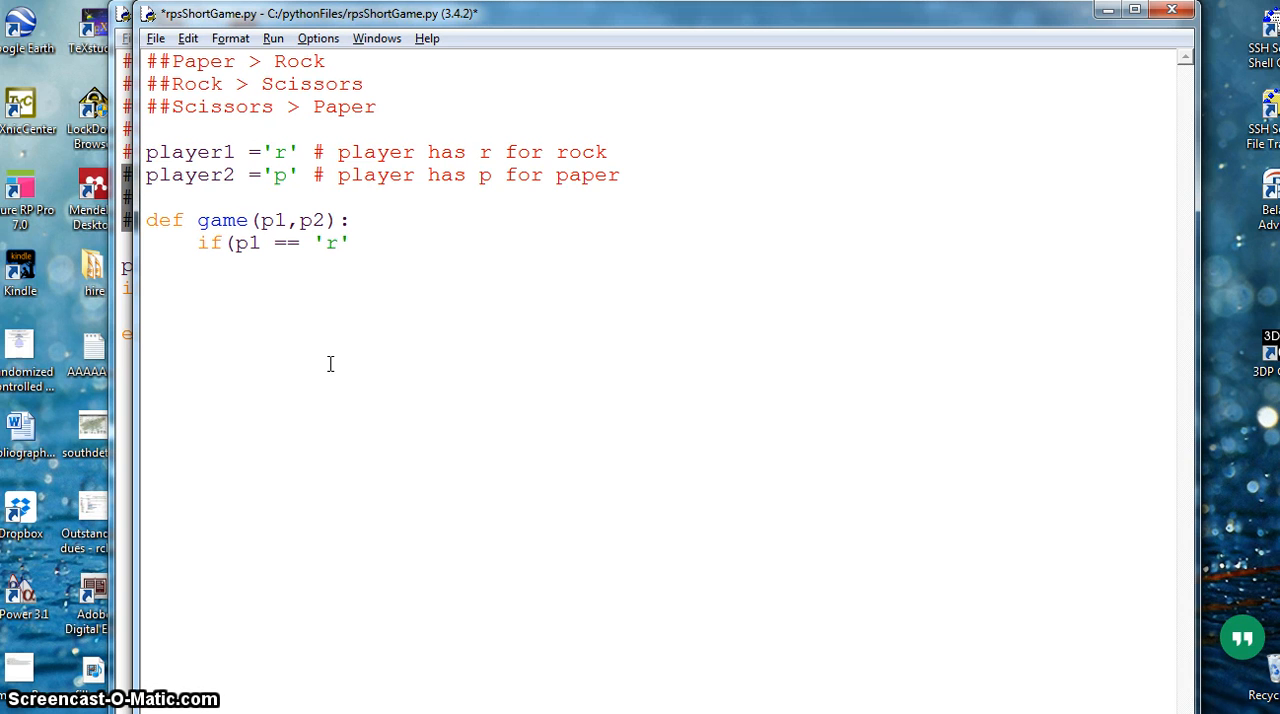
{"action": "type", "text": "a"}
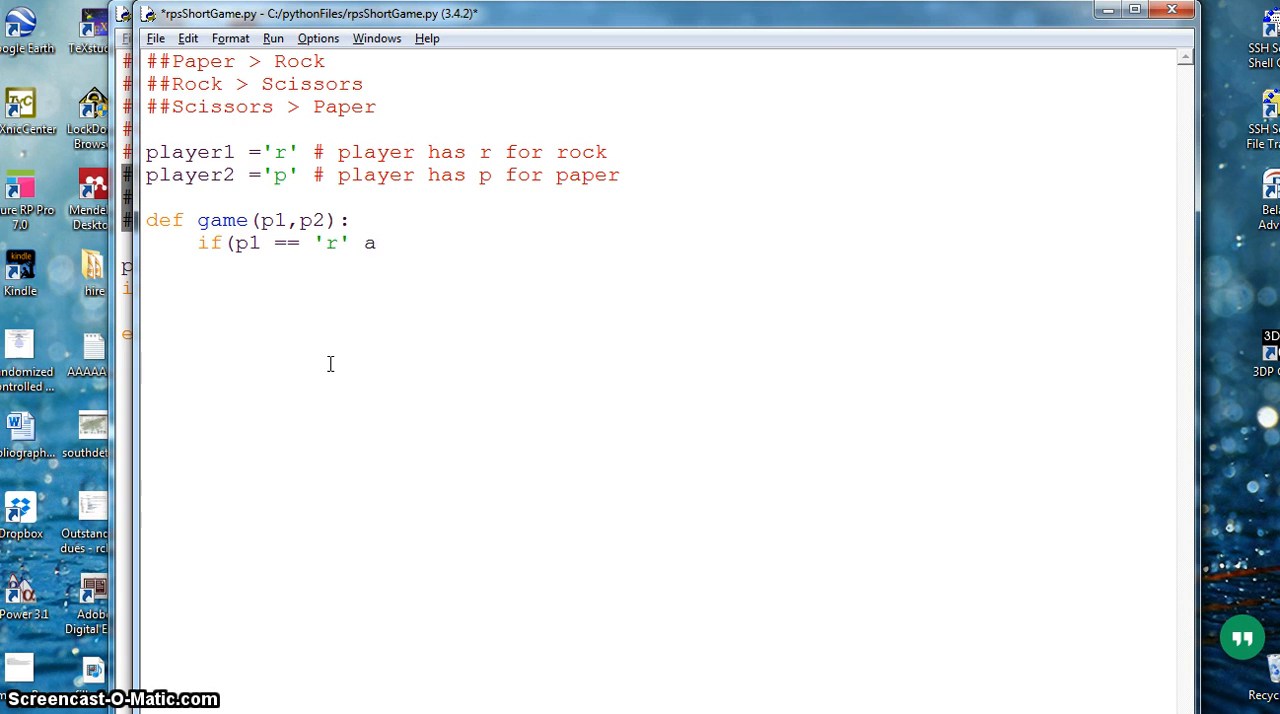
{"action": "type", "text": "nd p"}
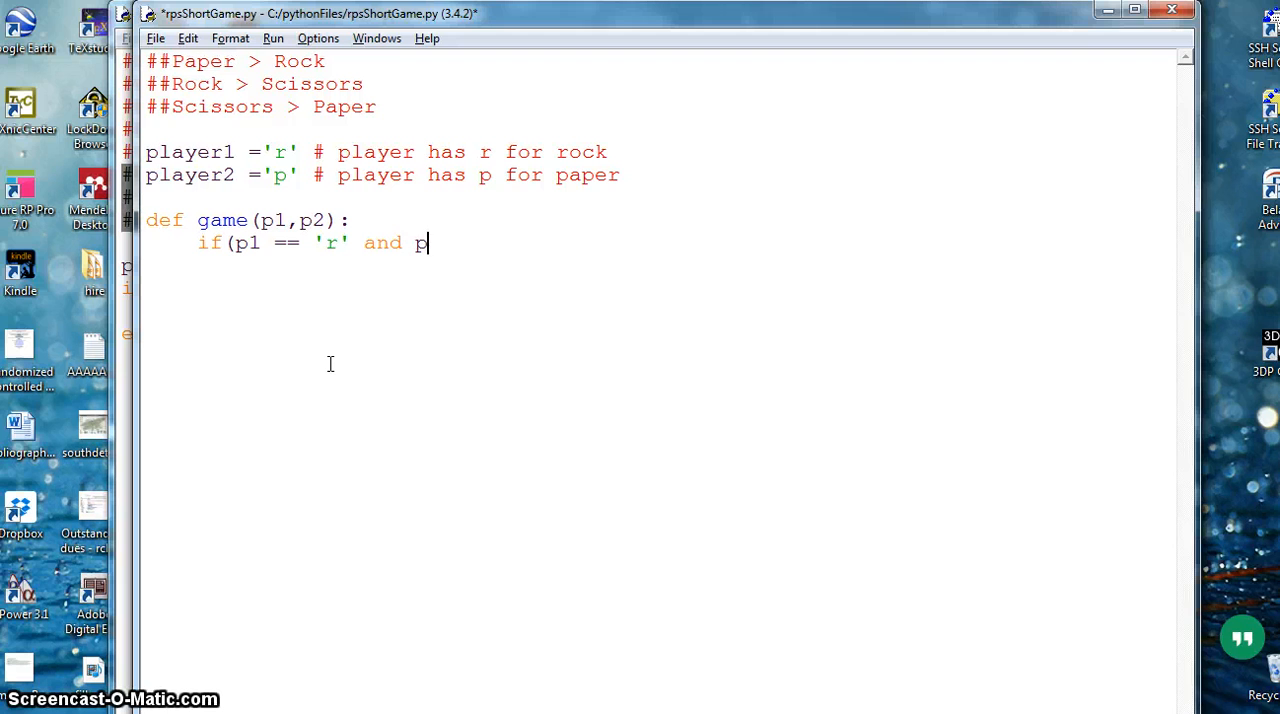
{"action": "type", "text": "2"}
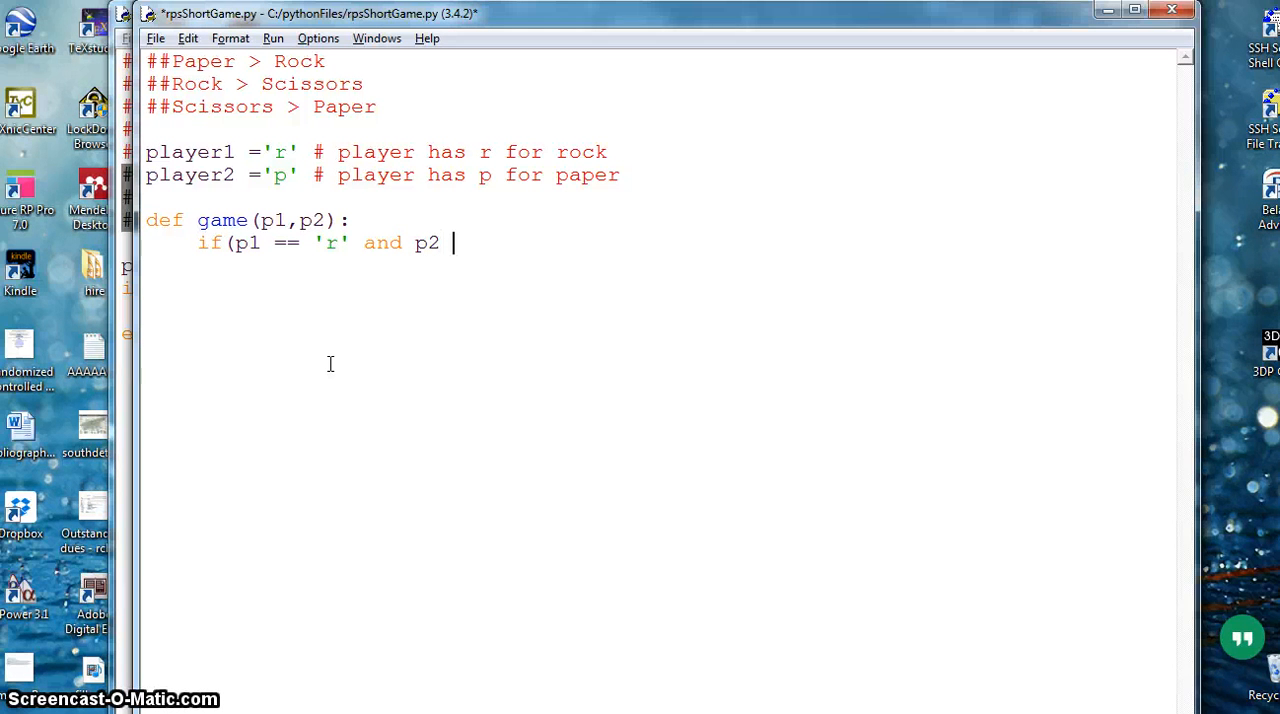
{"action": "type", "text": "=="}
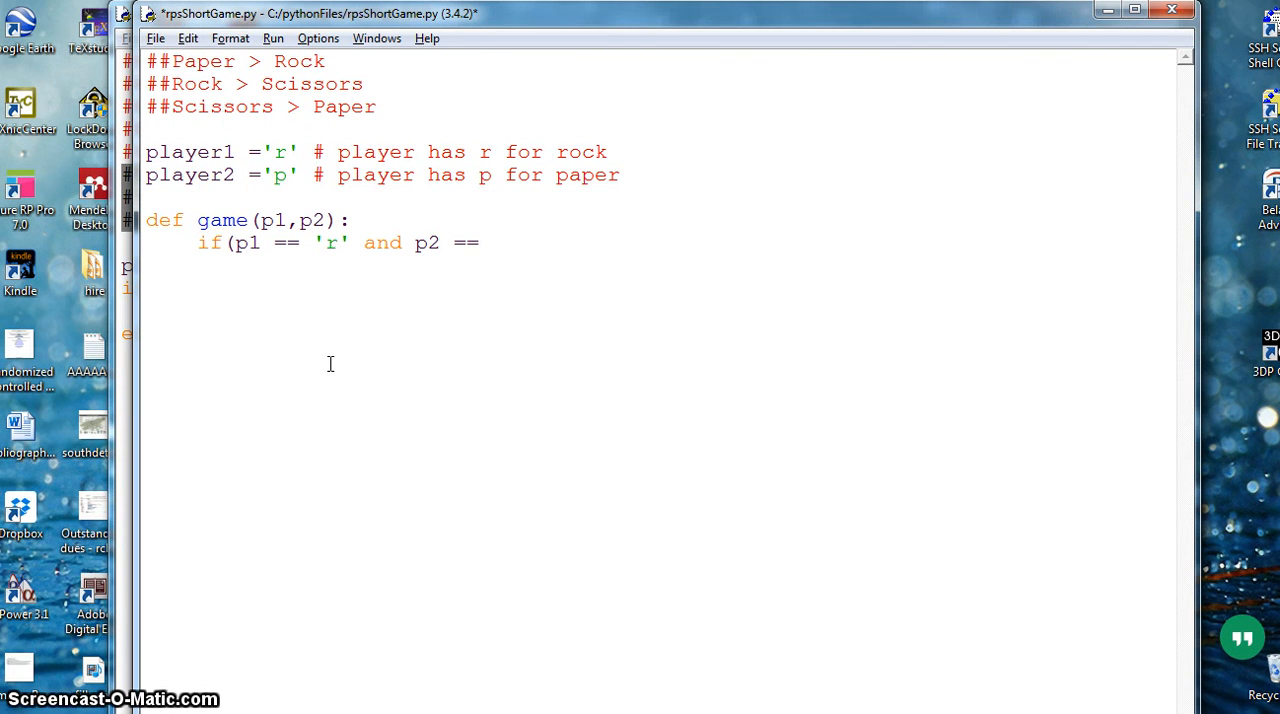
{"action": "type", "text": "''"}
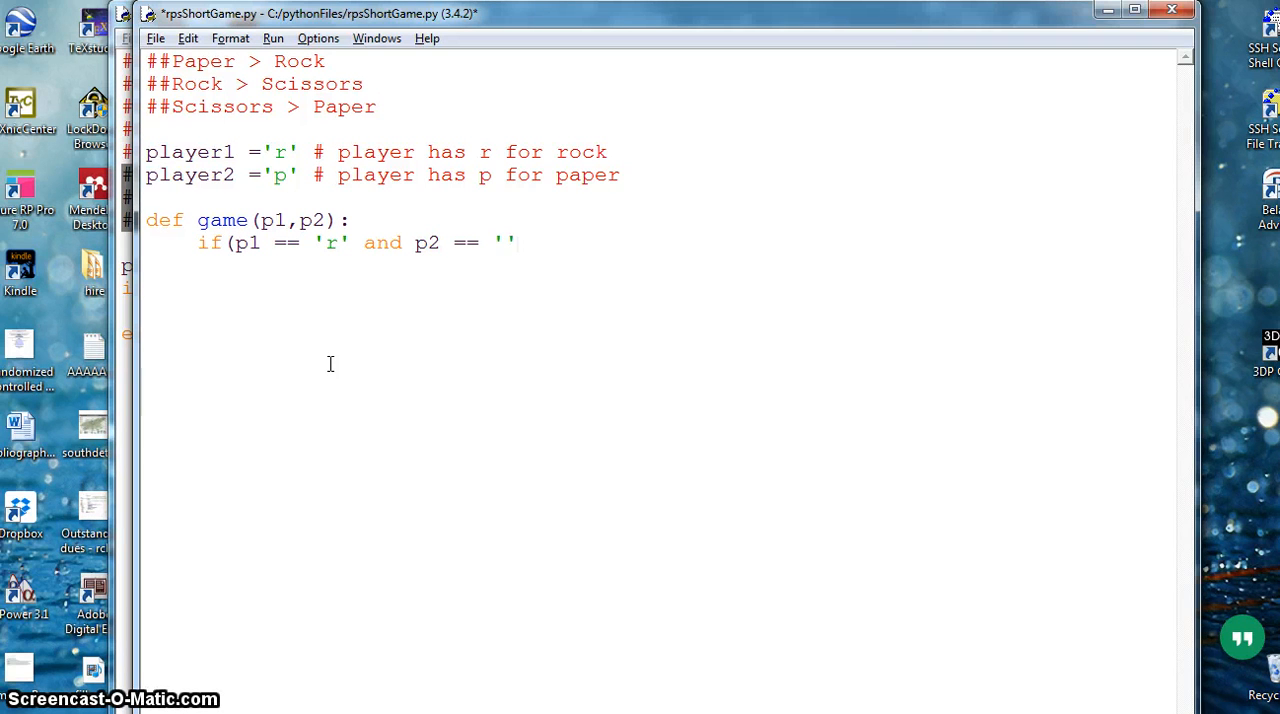
{"action": "type", "text": "p"}
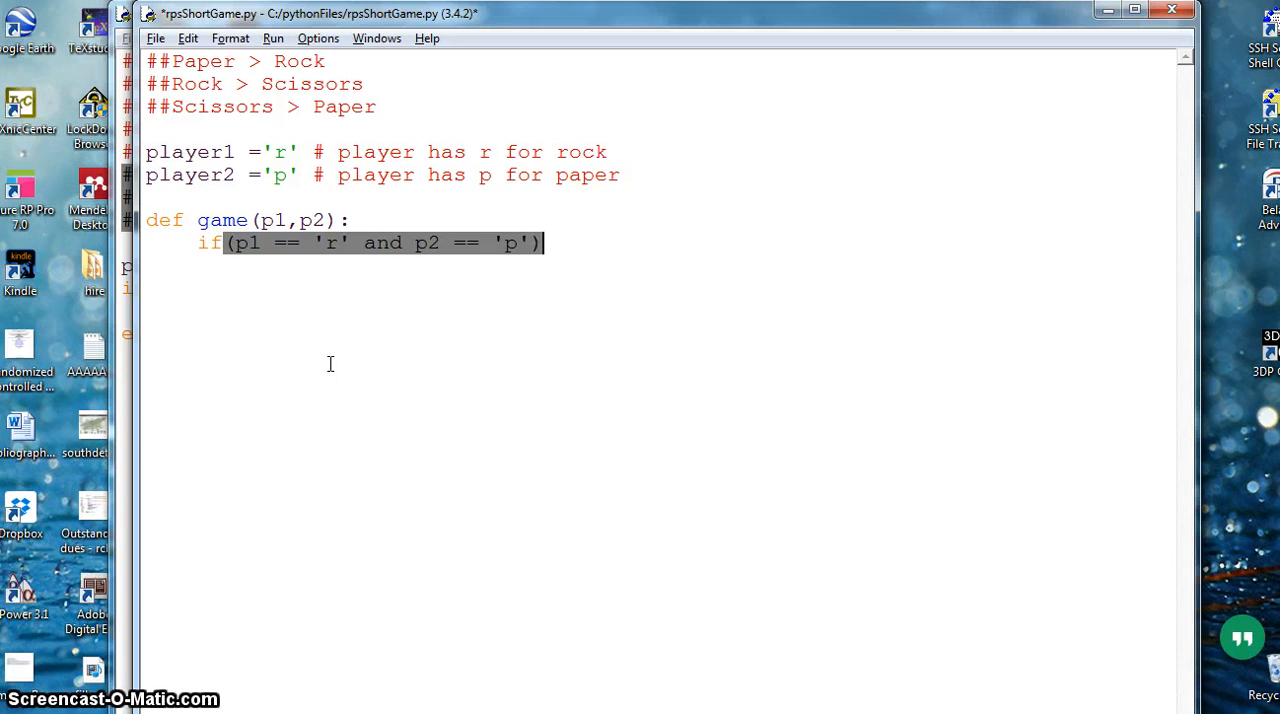
{"action": "type", "text": ":"}
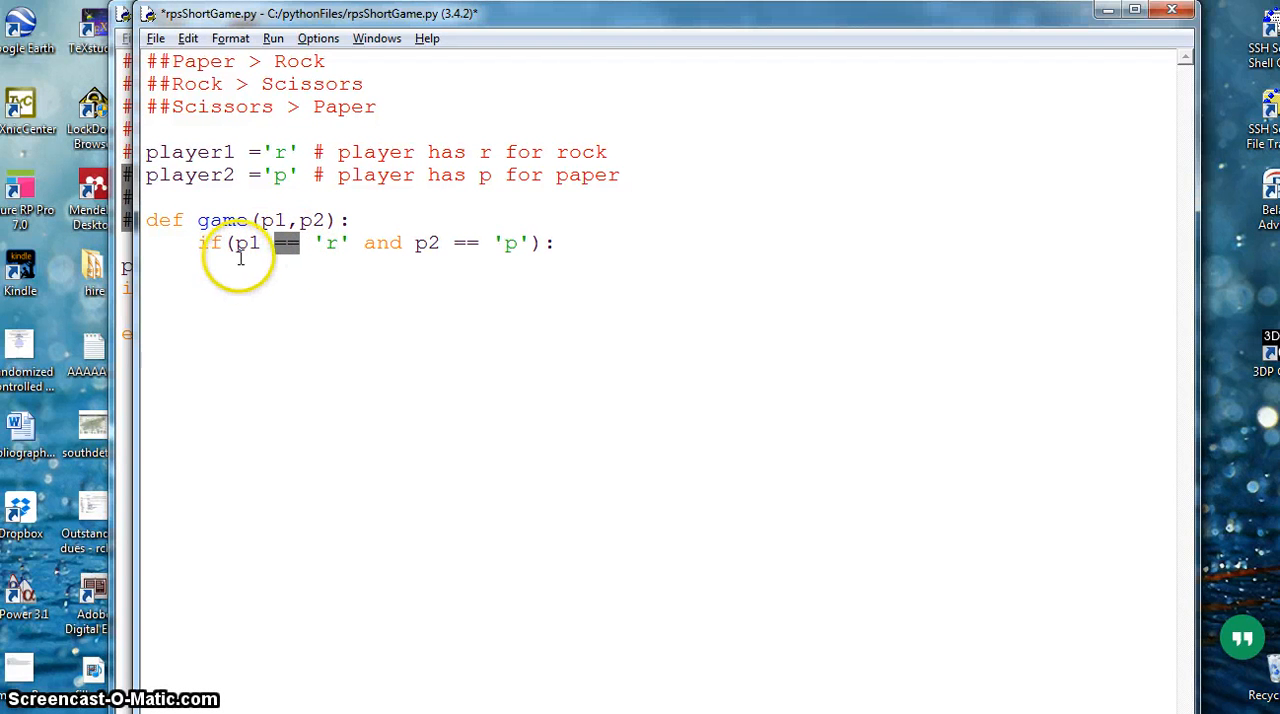
{"action": "mouse_move", "coordinate": [336, 248]}
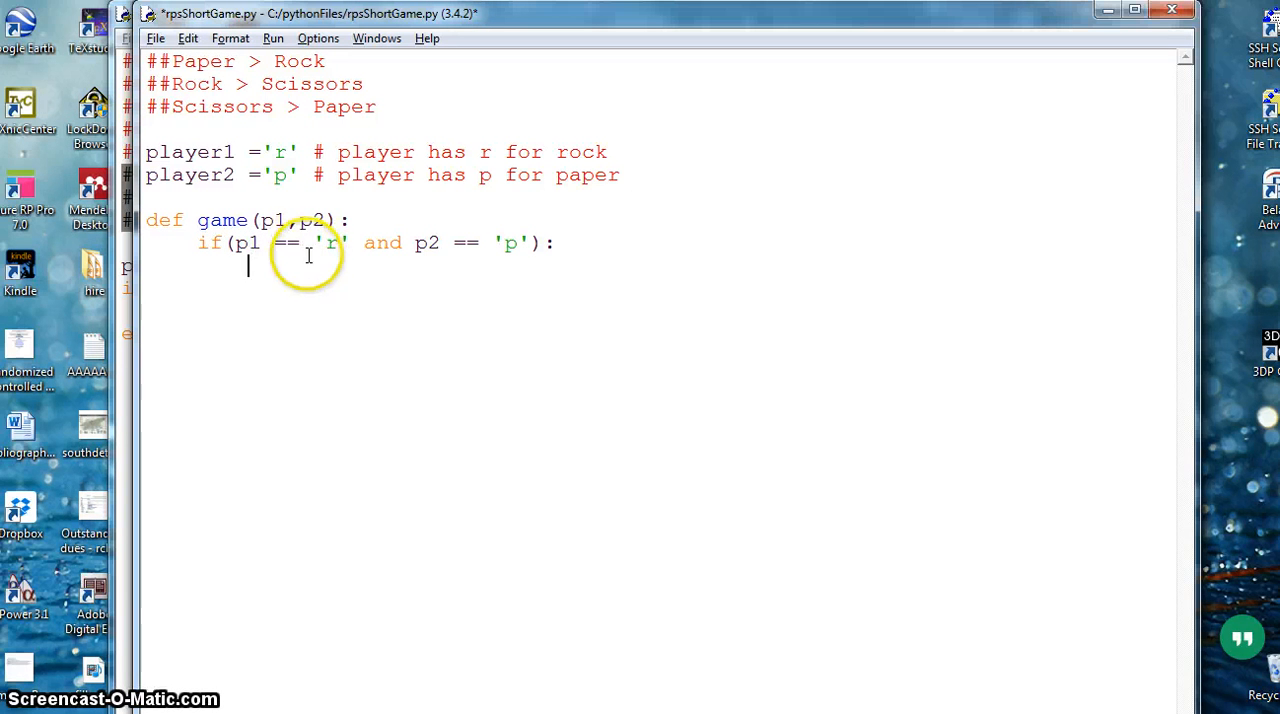
{"action": "mouse_move", "coordinate": [412, 284]}
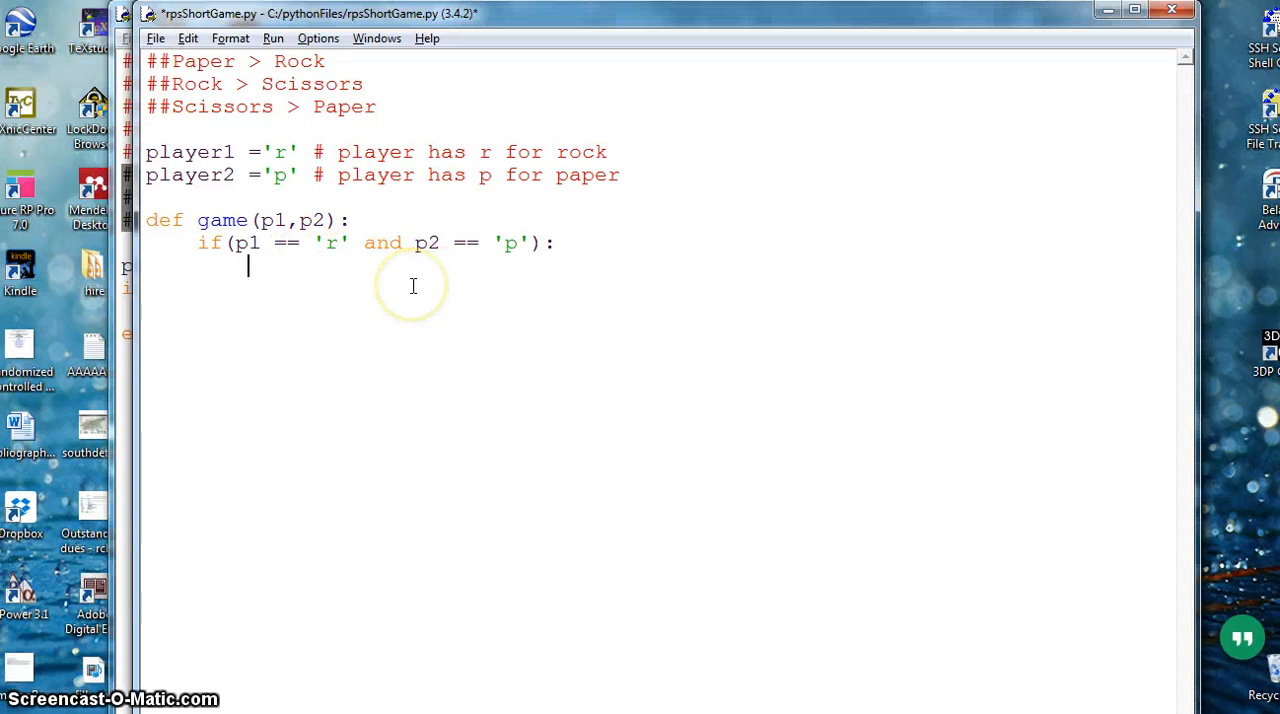
{"action": "mouse_move", "coordinate": [292, 252]}
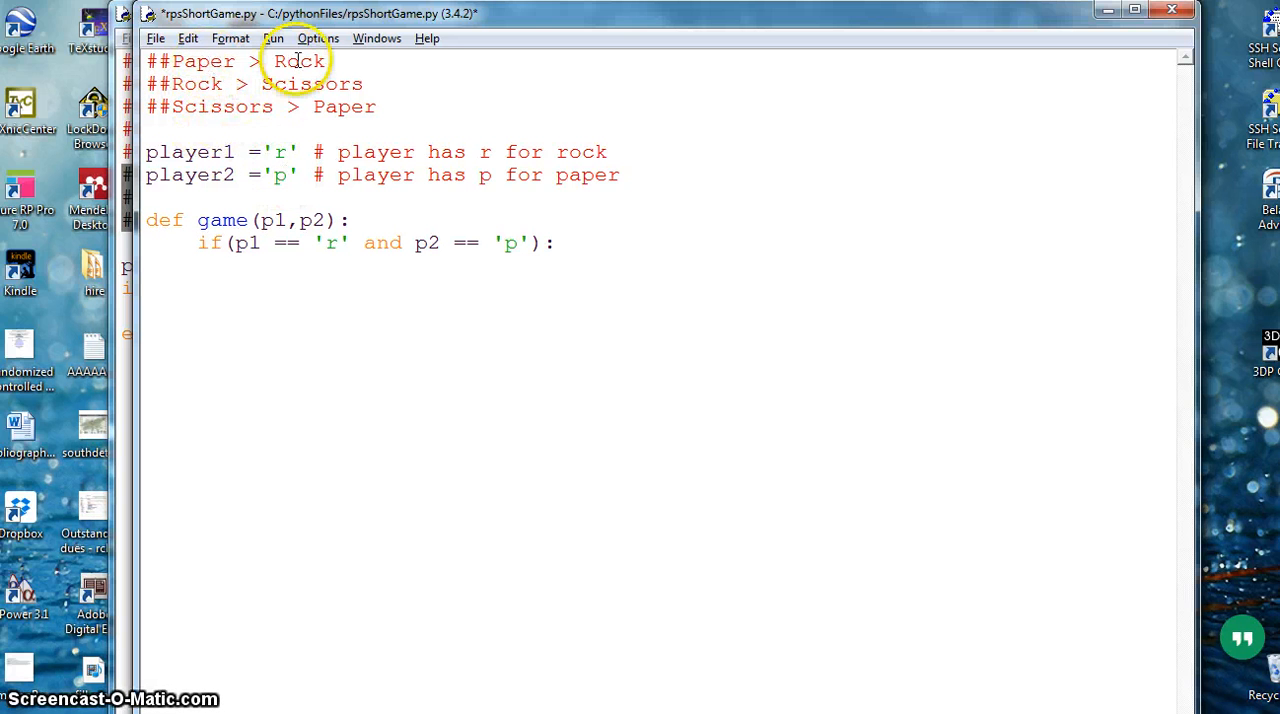
{"action": "mouse_move", "coordinate": [298, 60]}
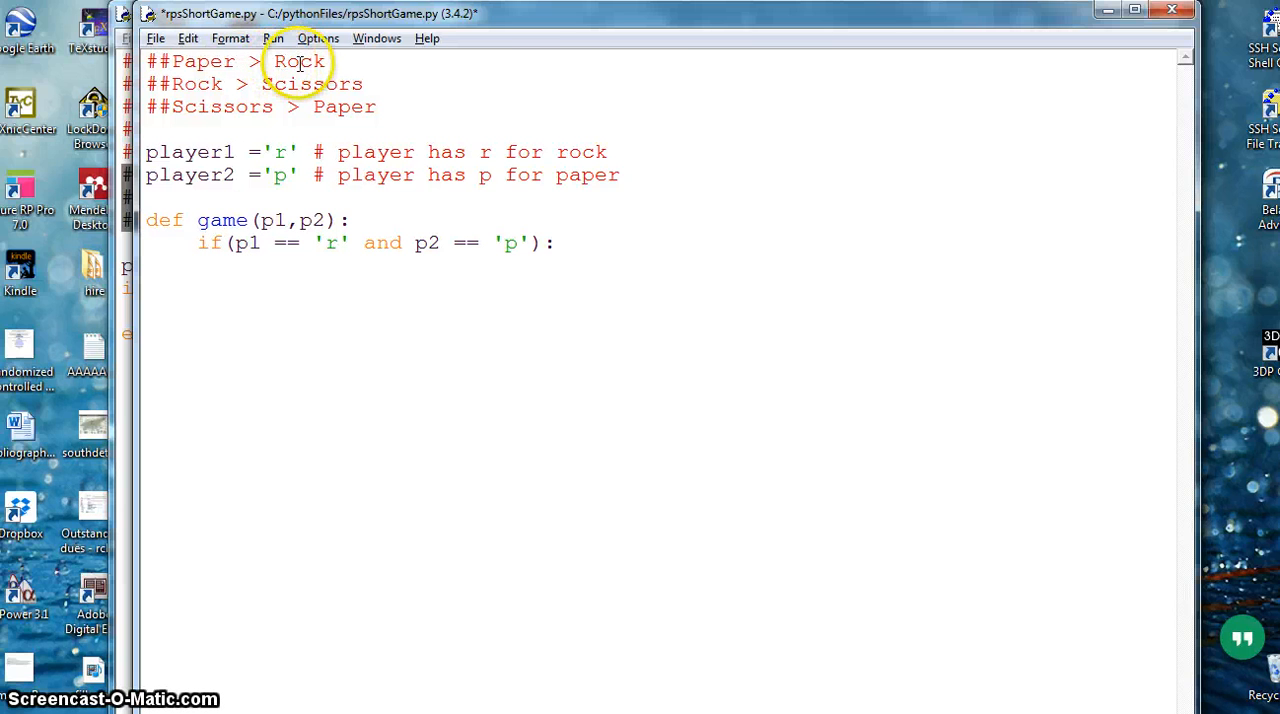
Under the if, write print("paper covers rock ... player 2 wins").
{"action": "key", "text": "enter"}
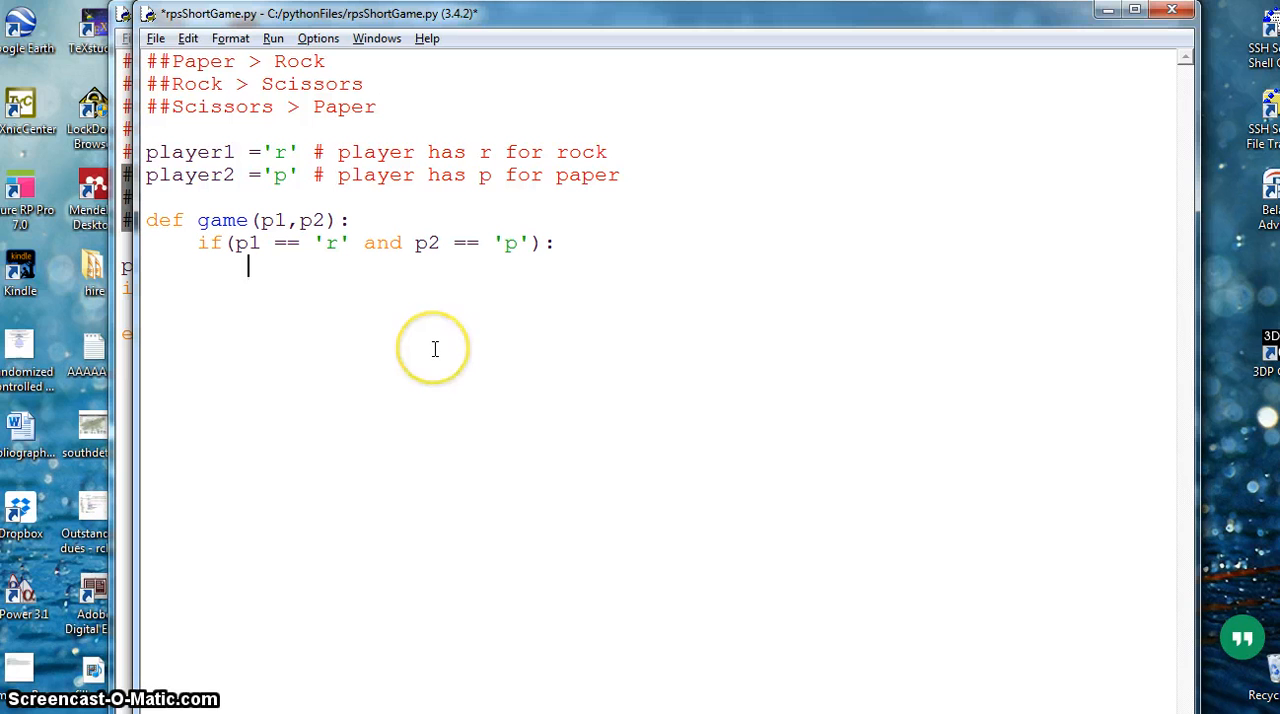
{"action": "type", "text": "pr"}
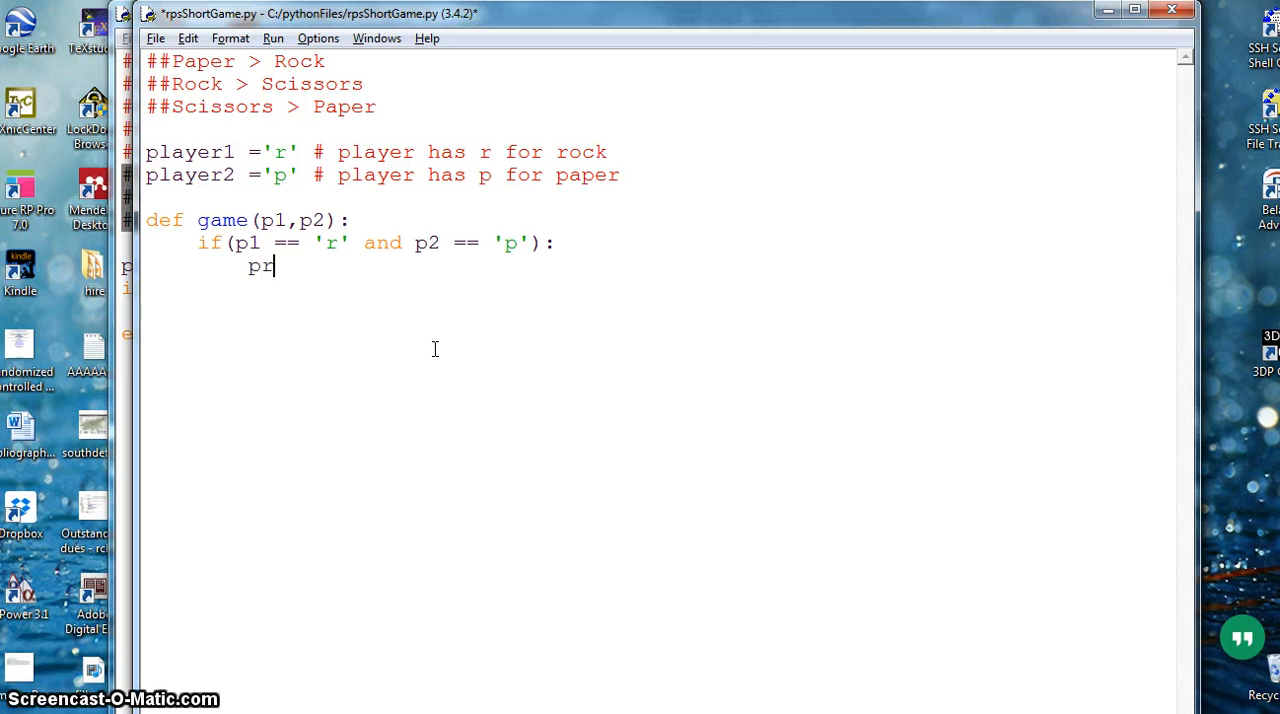
{"action": "type", "text": "int"}
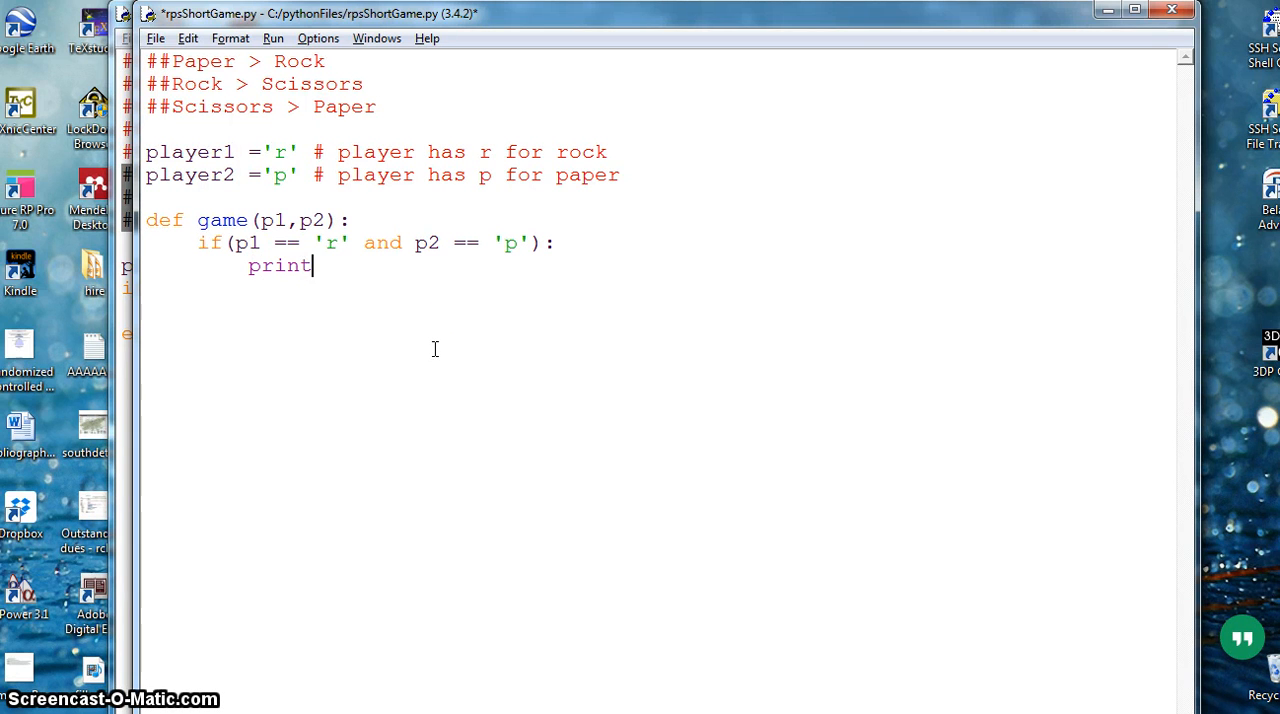
{"action": "type", "text": "(\""}
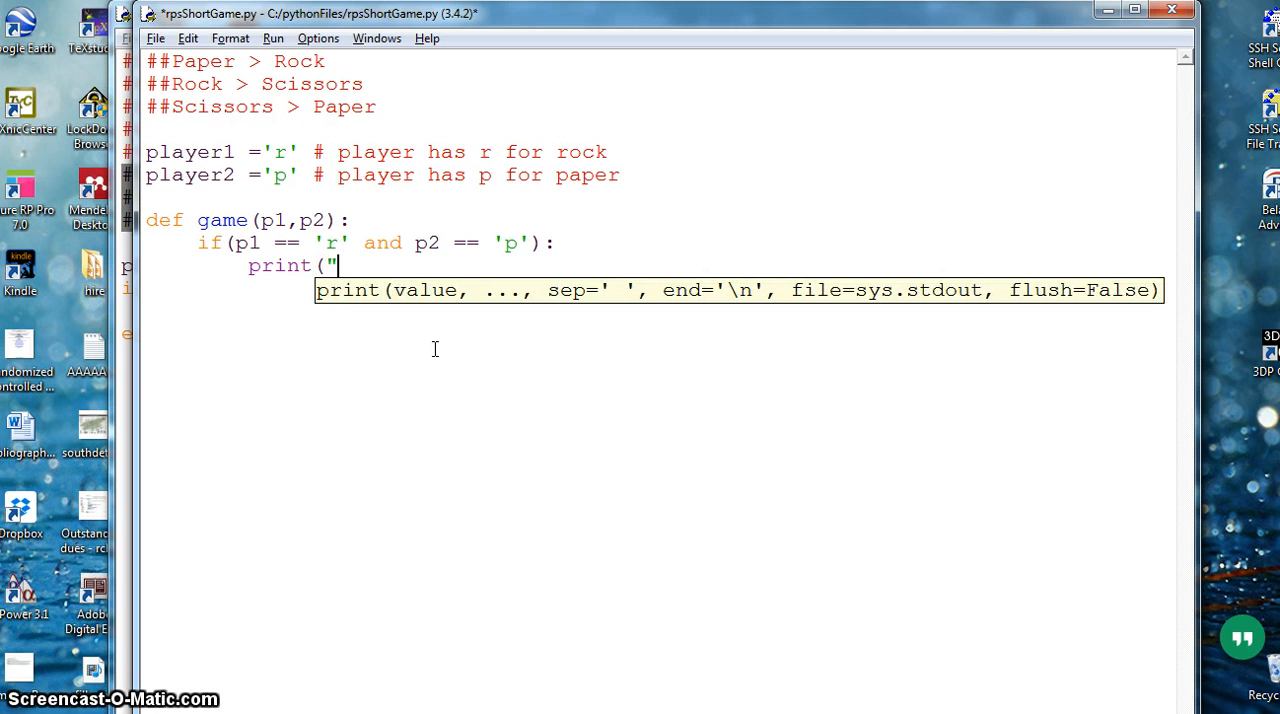
{"action": "type", "text": "\""}
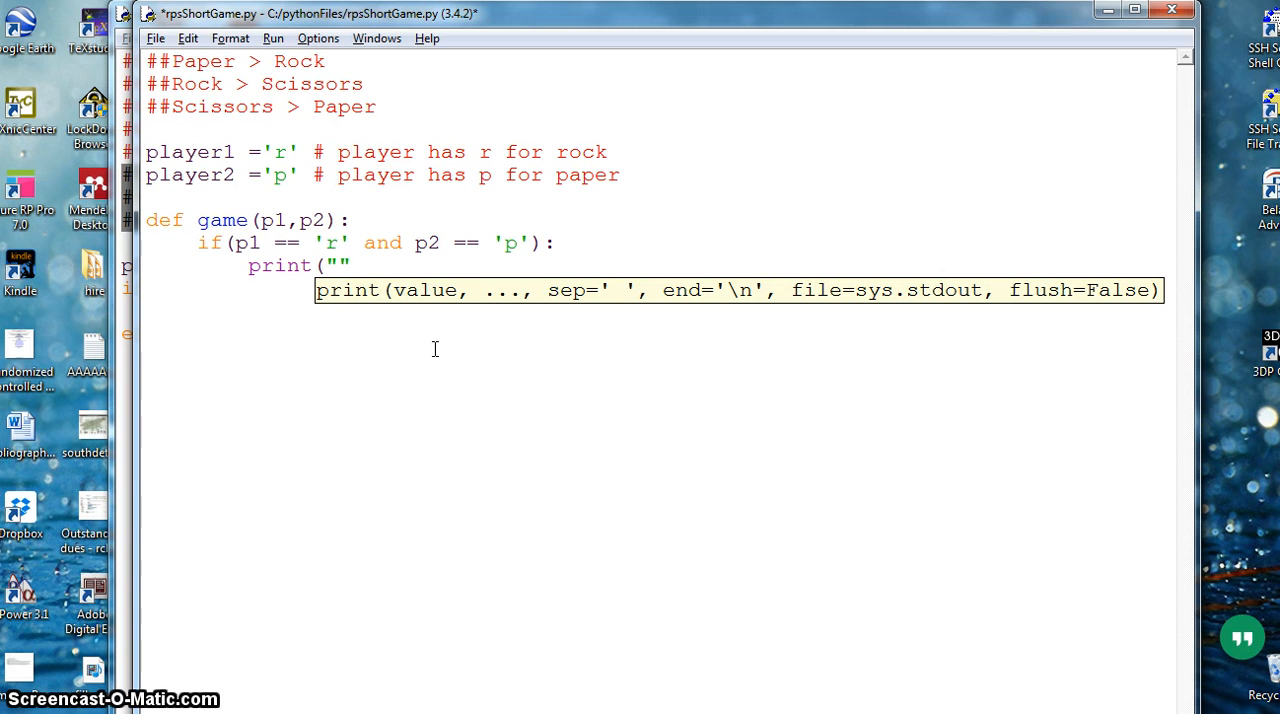
{"action": "type", "text": "paper"}
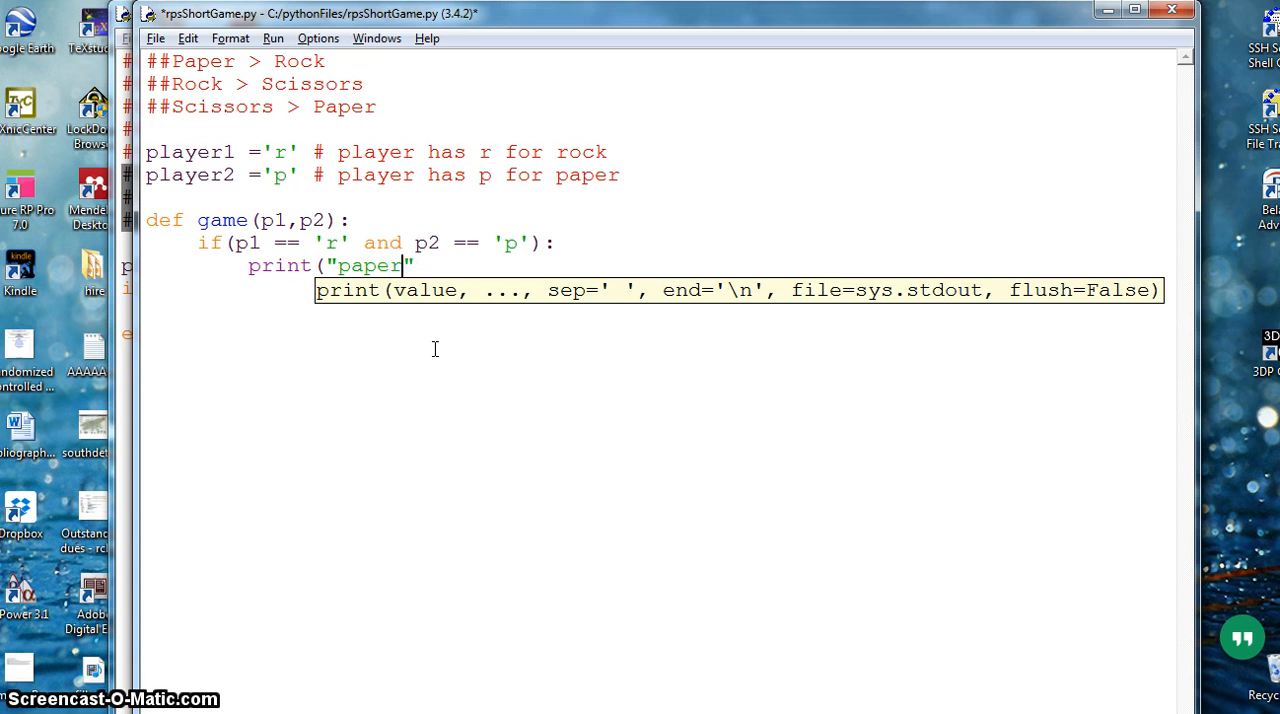
{"action": "type", "text": "covers rock ..."}
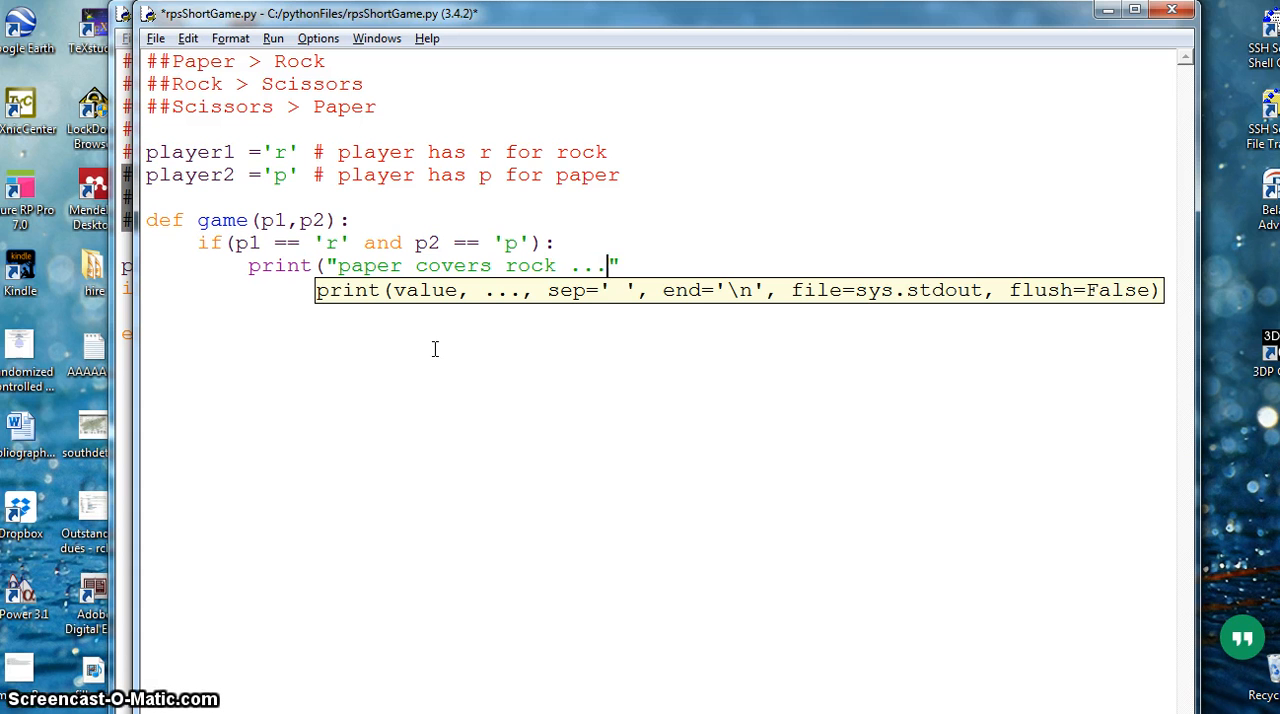
{"action": "type", "text": "pa"}
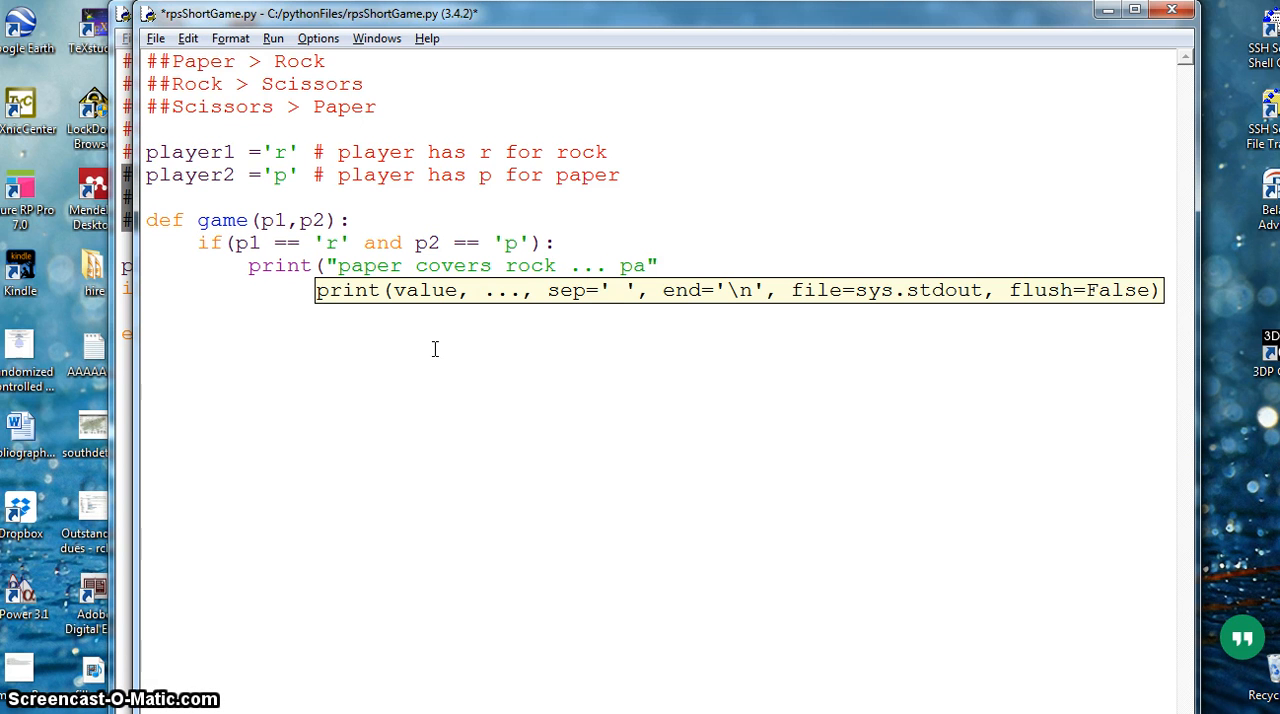
{"action": "type", "text": "yer\""}
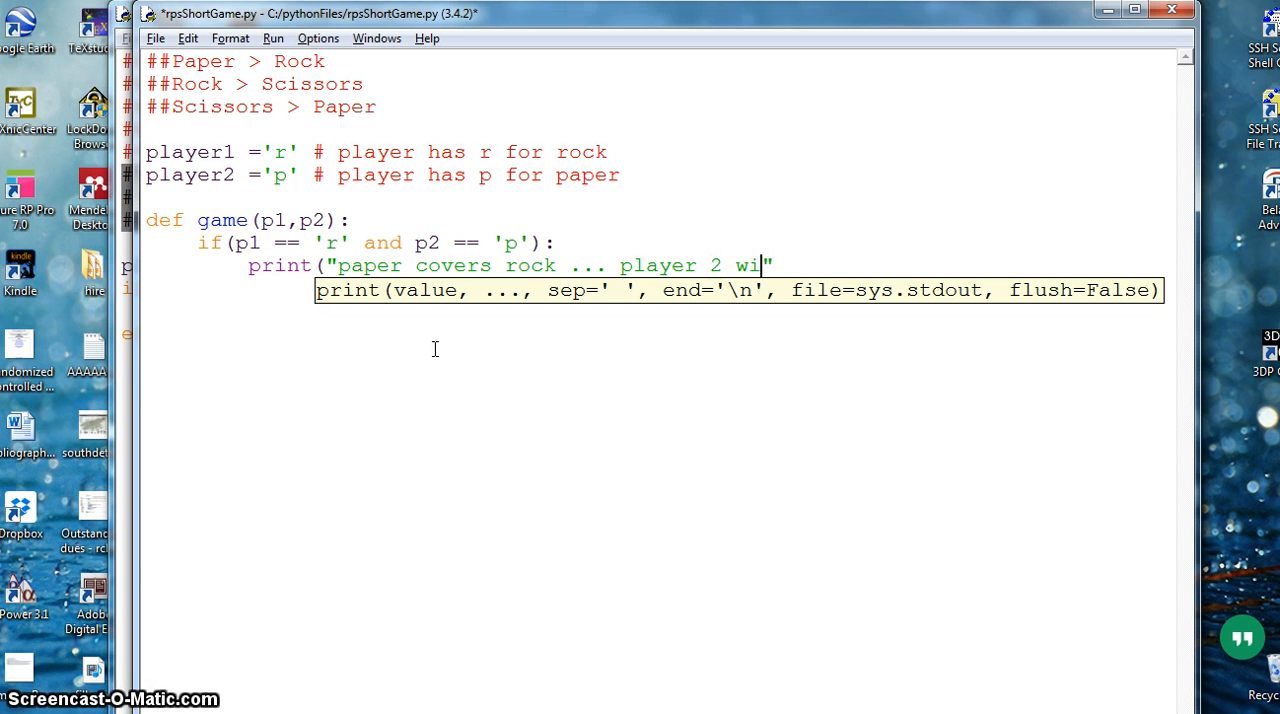
{"action": "type", "text": "ns"}
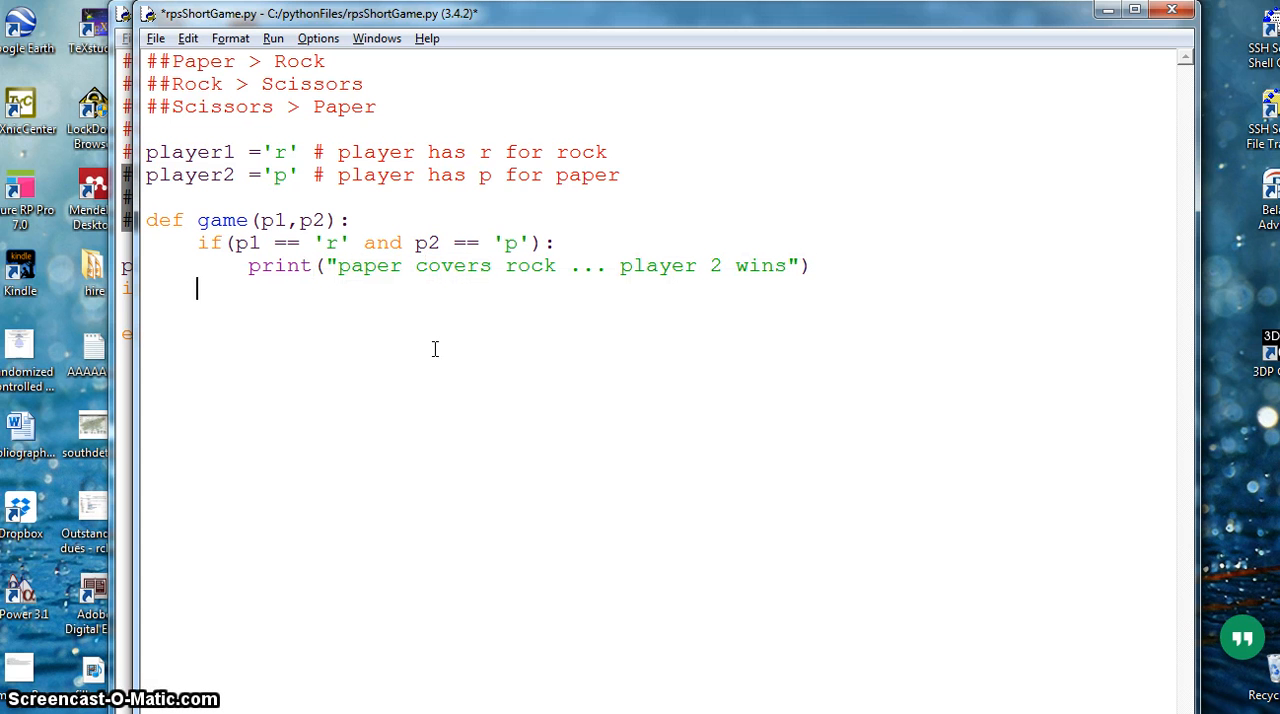
Add elif(p1 == 'r' and p2 == 'r'): by reusing the copied if condition.
{"action": "type", "text": "el"}
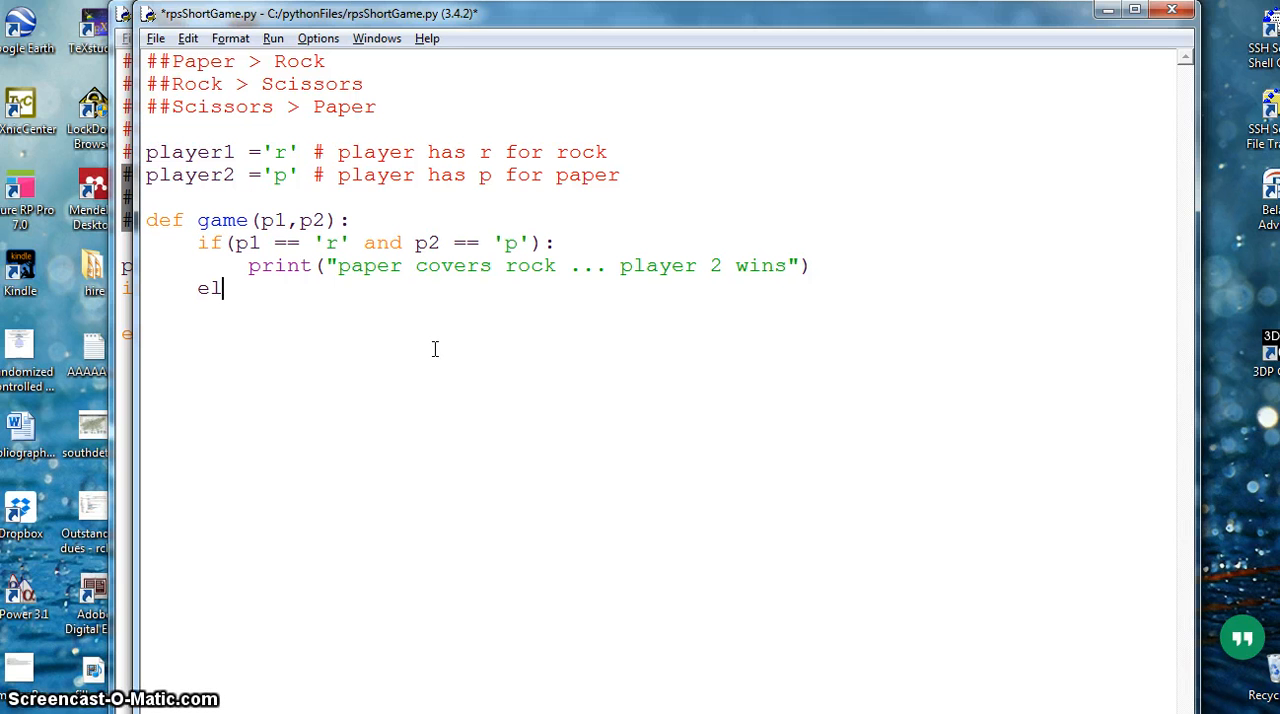
{"action": "mouse_move", "coordinate": [312, 124]}
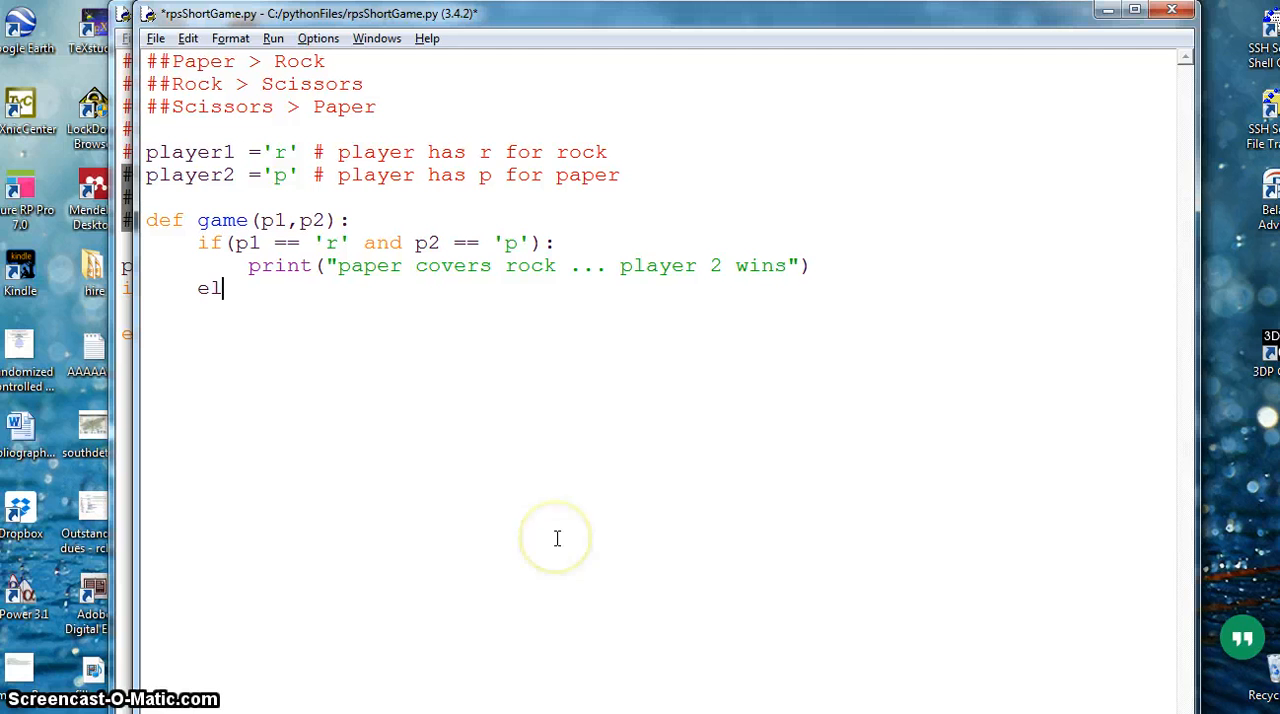
{"action": "type", "text": "if"}
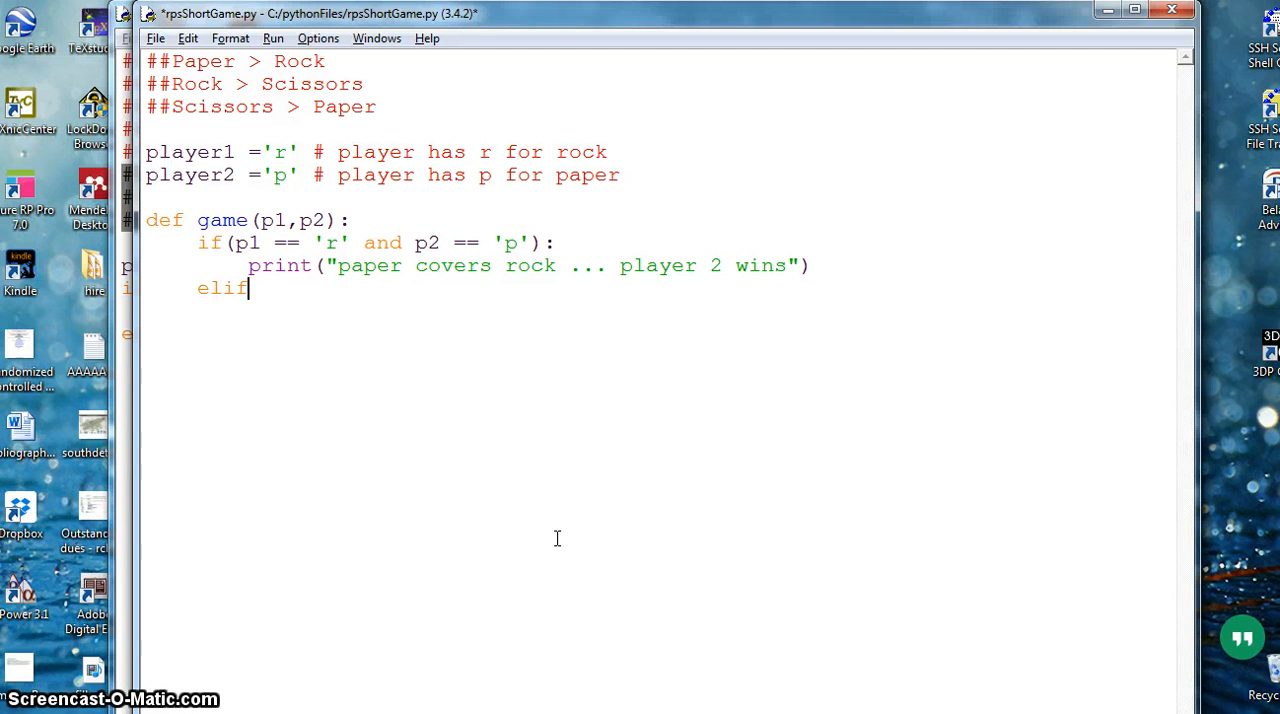
{"action": "type", "text": "("}
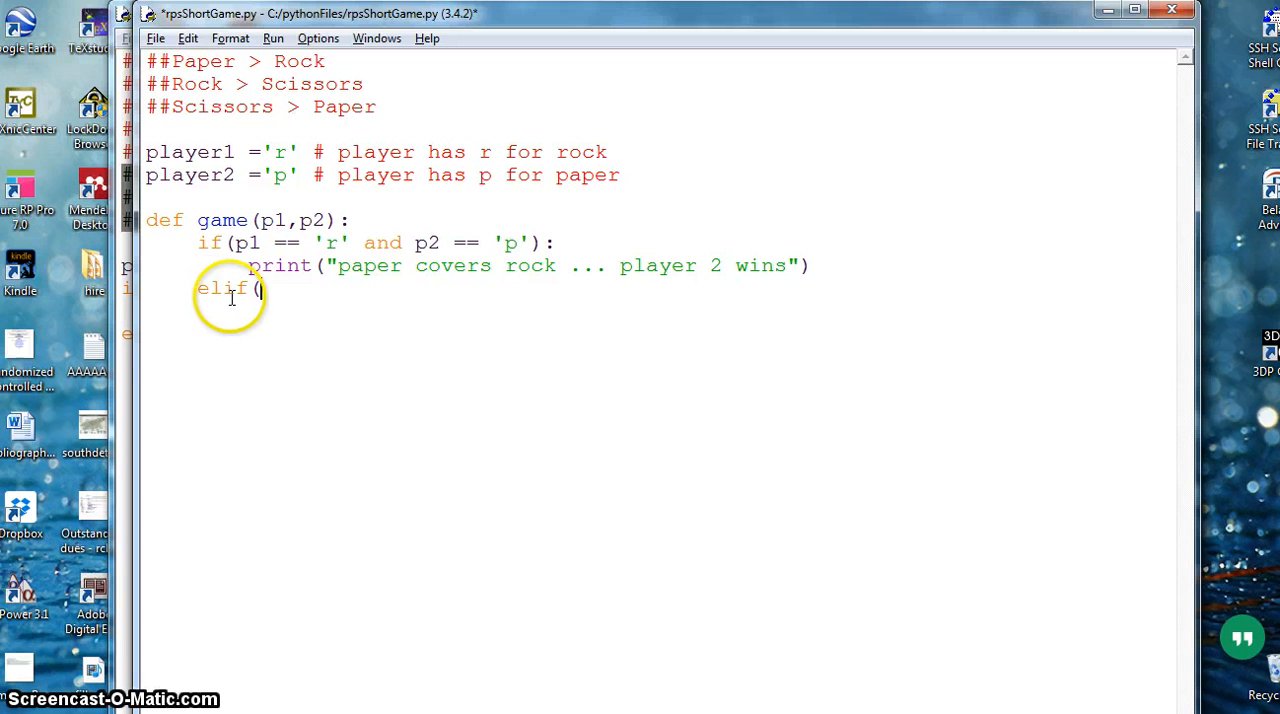
{"action": "mouse_move", "coordinate": [324, 408]}
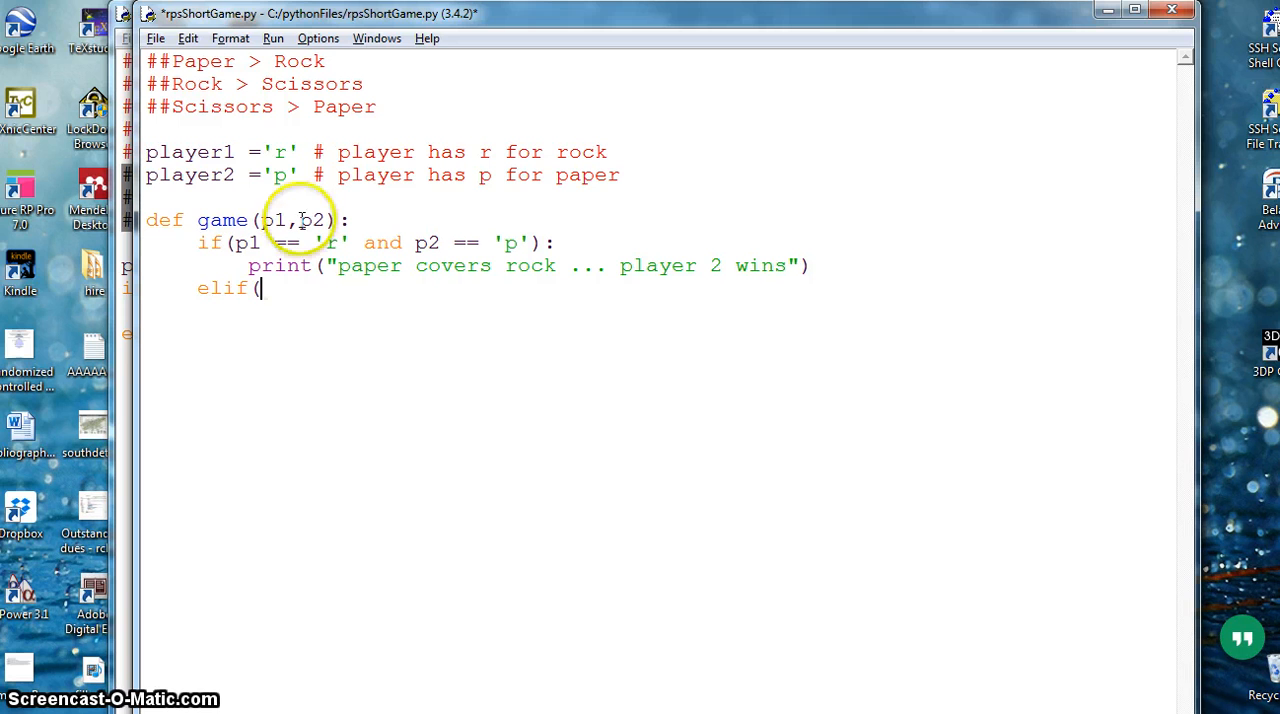
{"action": "left_click_drag", "start_coordinate": [236, 244], "coordinate": [490, 264]}
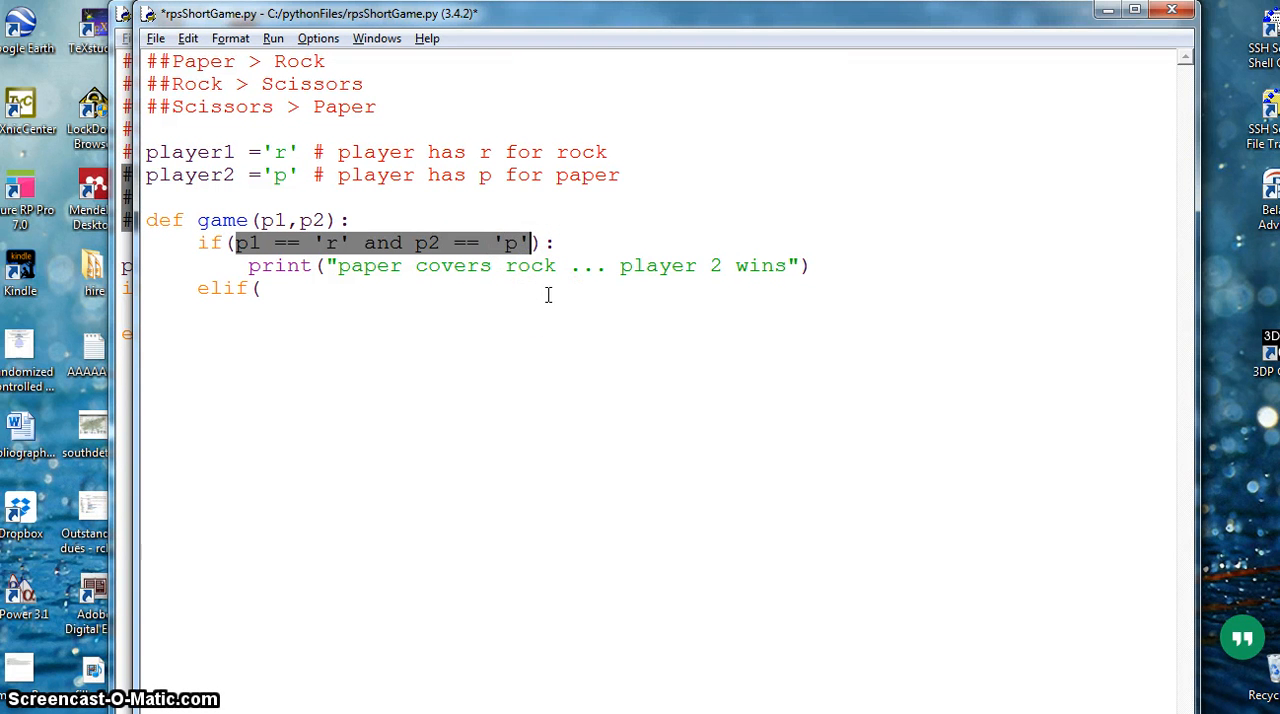
{"action": "left_click", "coordinate": [262, 288]}
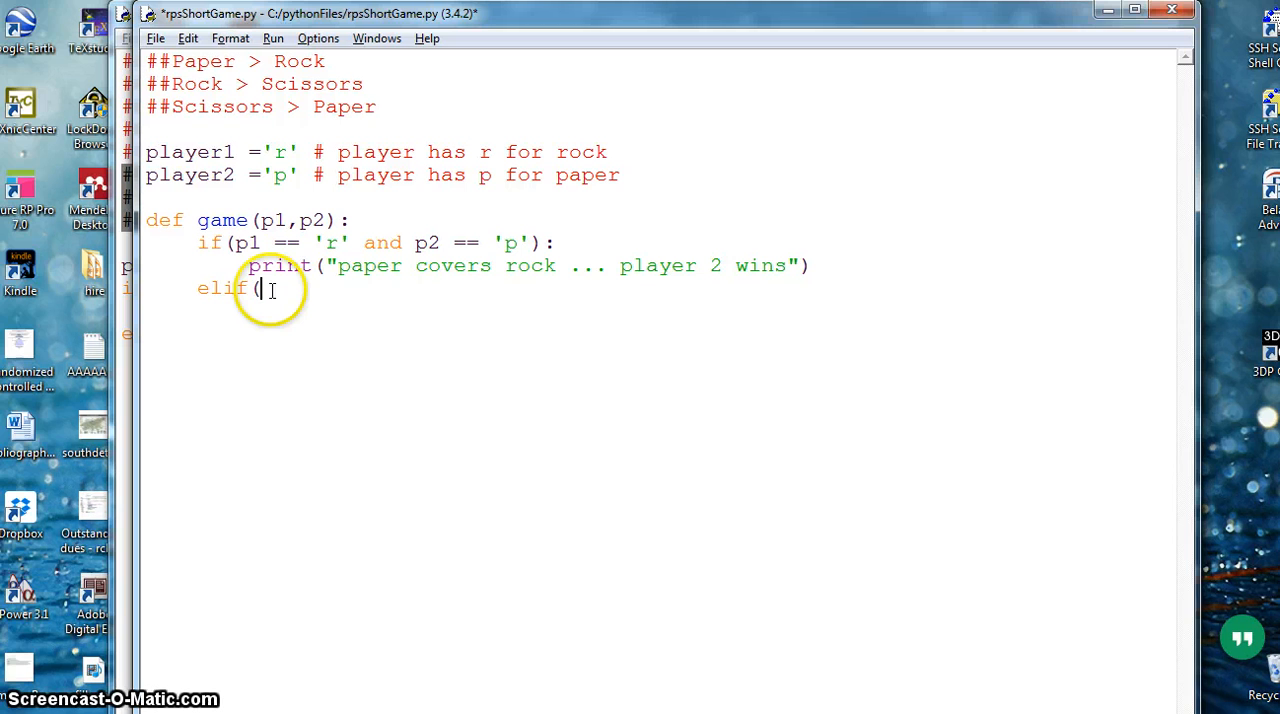
{"action": "type", "text": "p1 == 'r' and p2 == 'p'"}
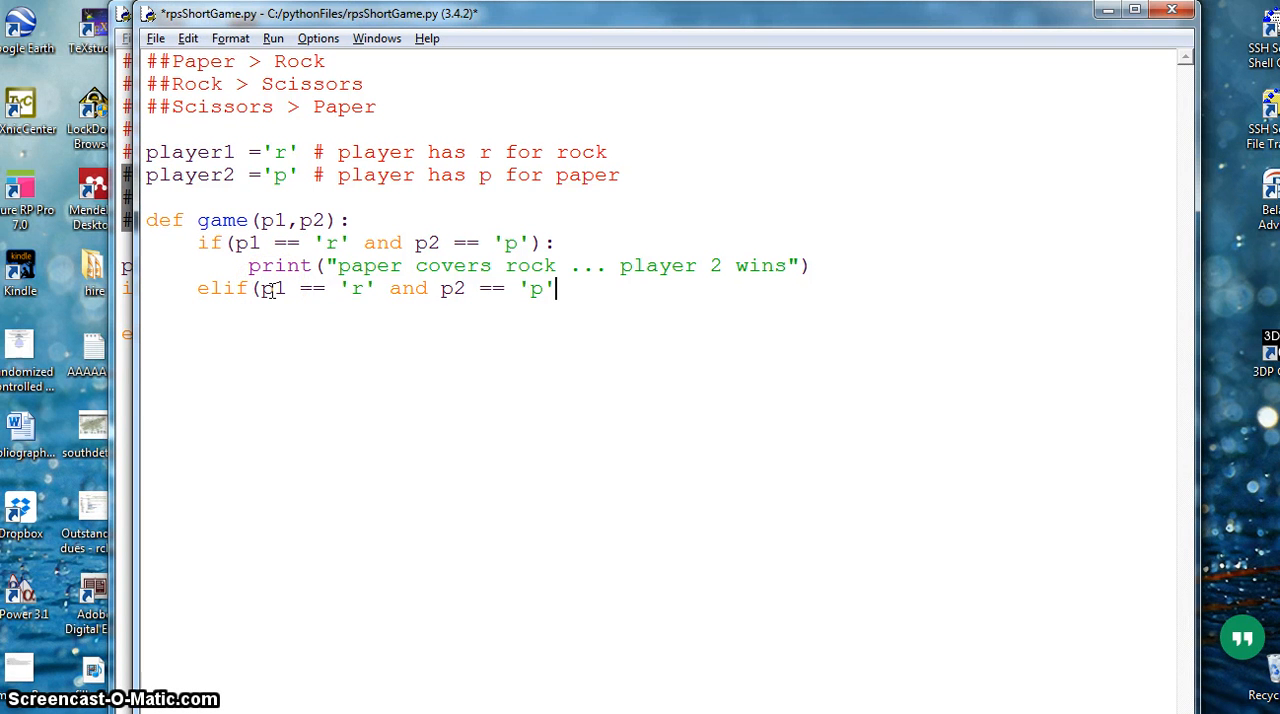
{"action": "type", "text": "):"}
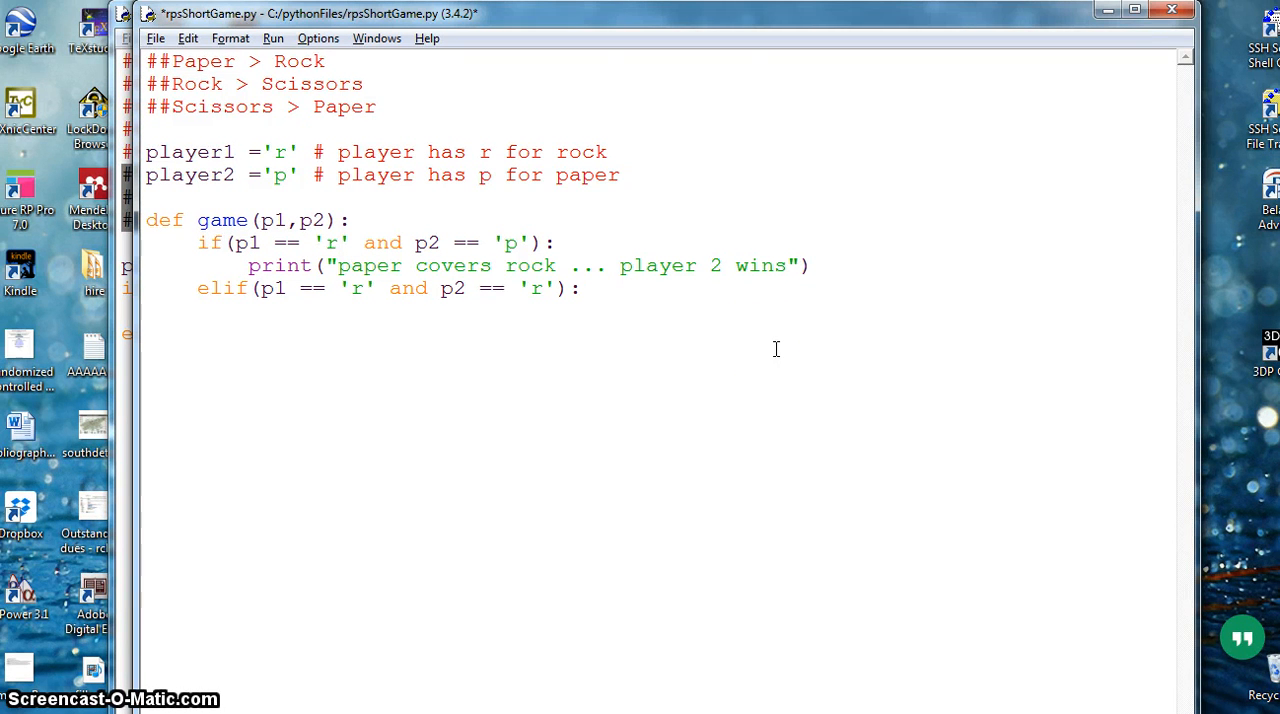
Write print("no one wins") under the elif and begin the game call below the function.
{"action": "type", "text": "prin"}
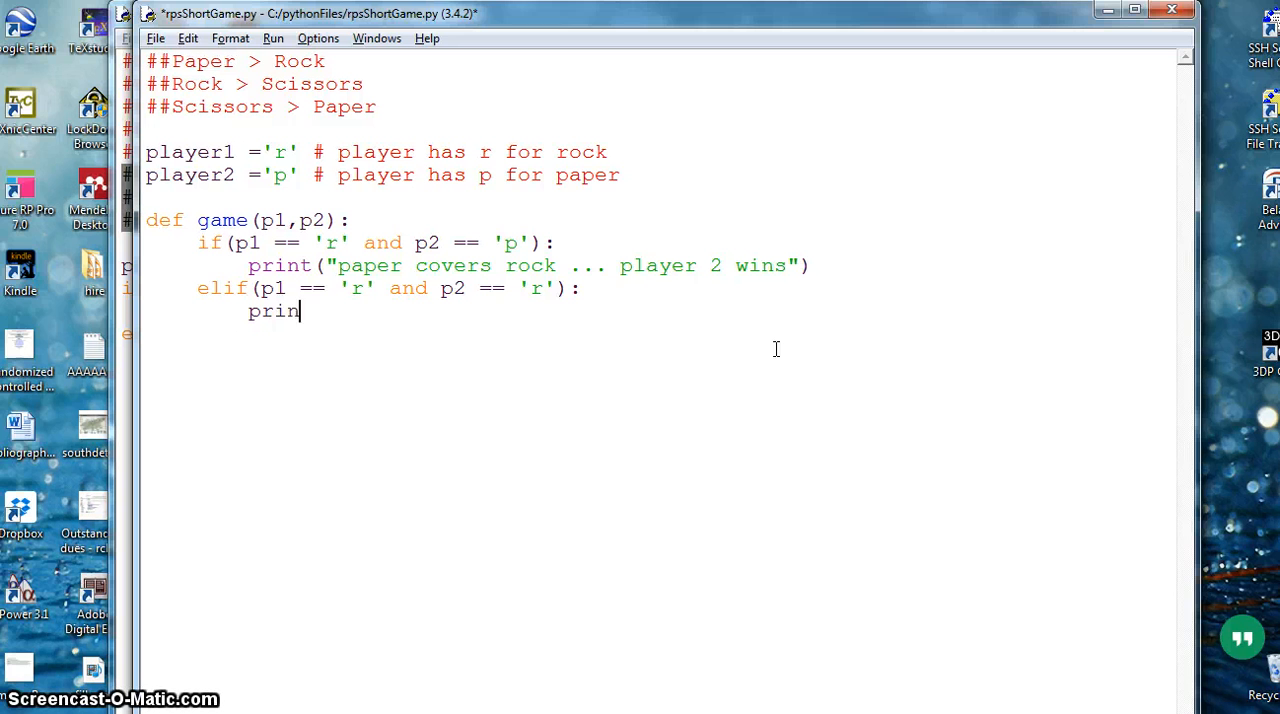
{"action": "type", "text": "t("}
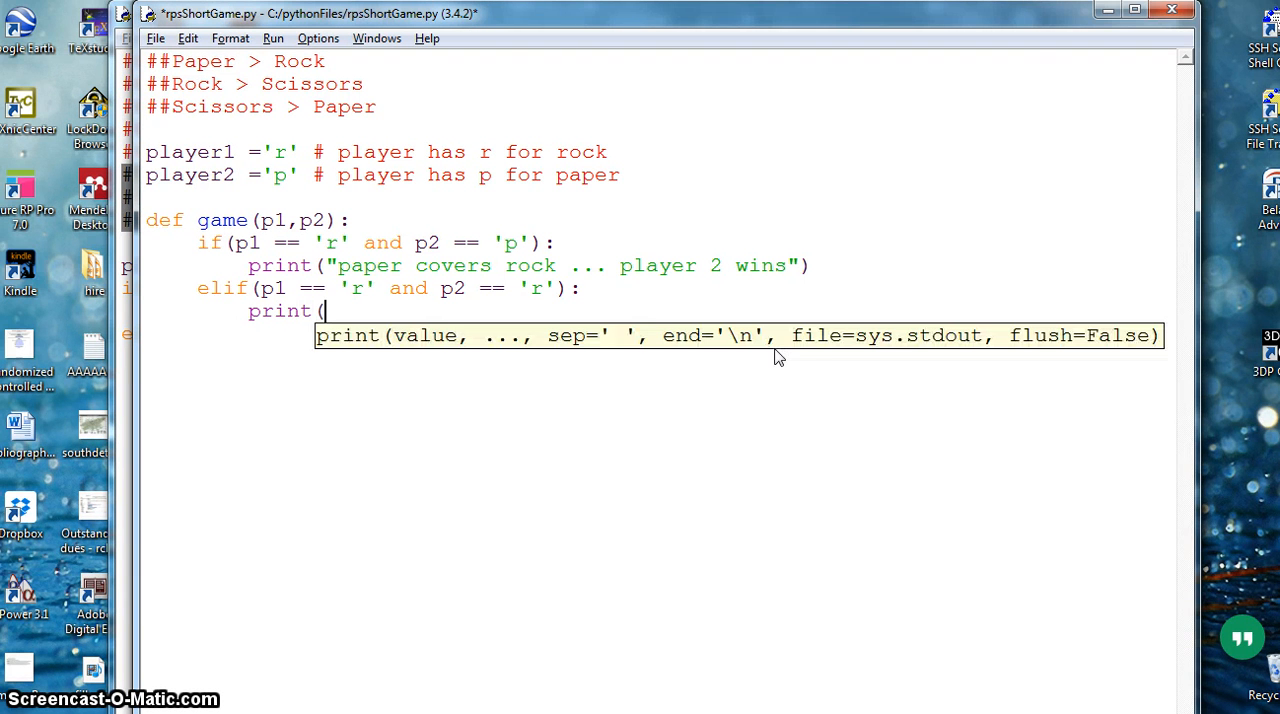
{"action": "type", "text": "\""}
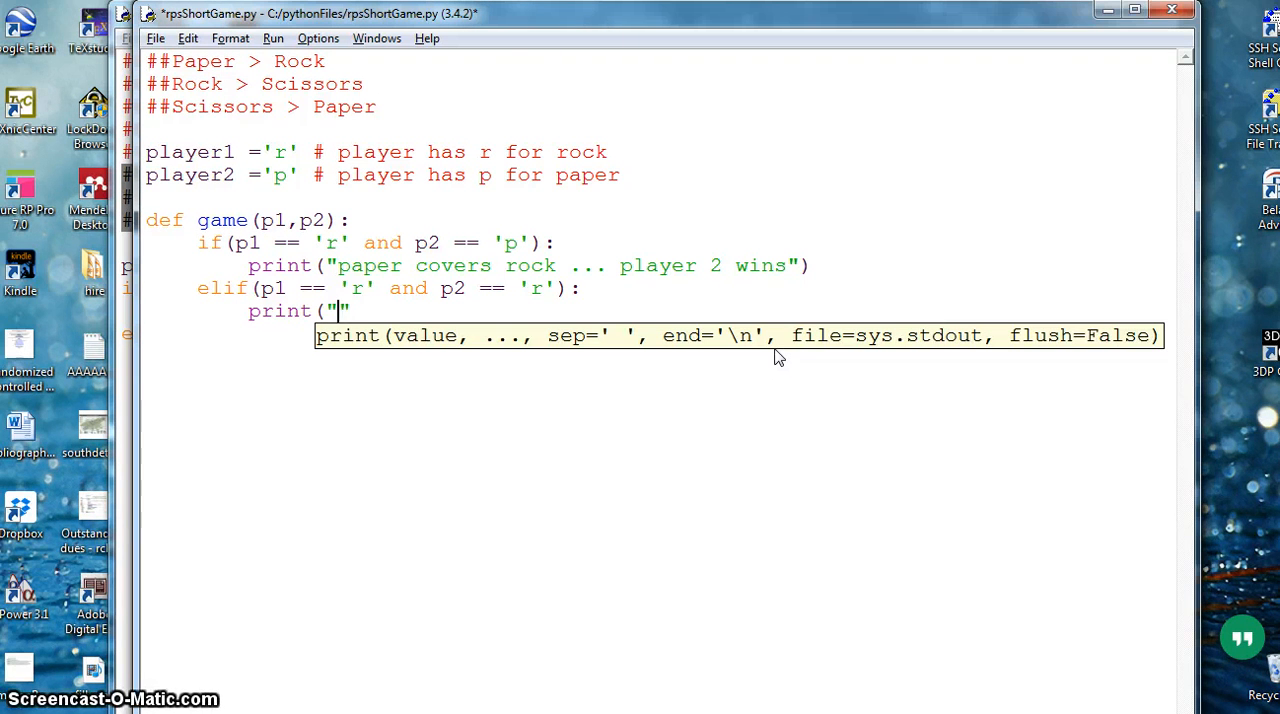
{"action": "type", "text": "no one w"}
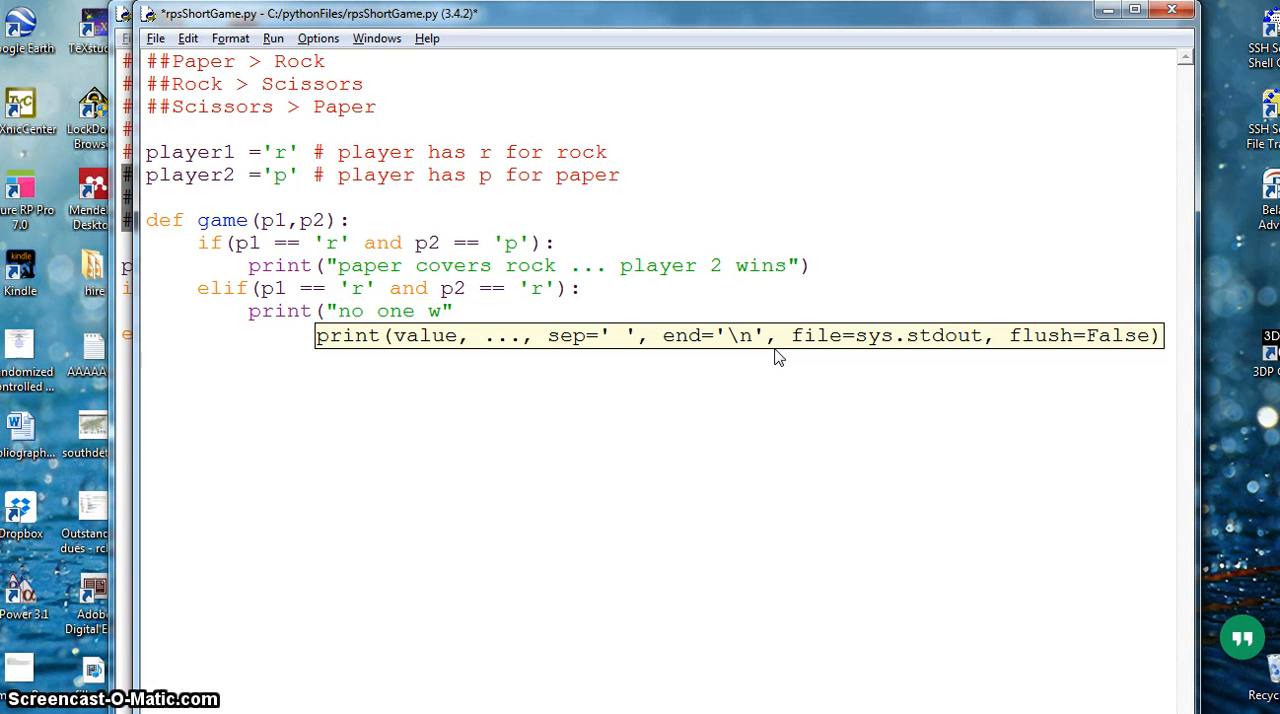
{"action": "type", "text": "ins"}
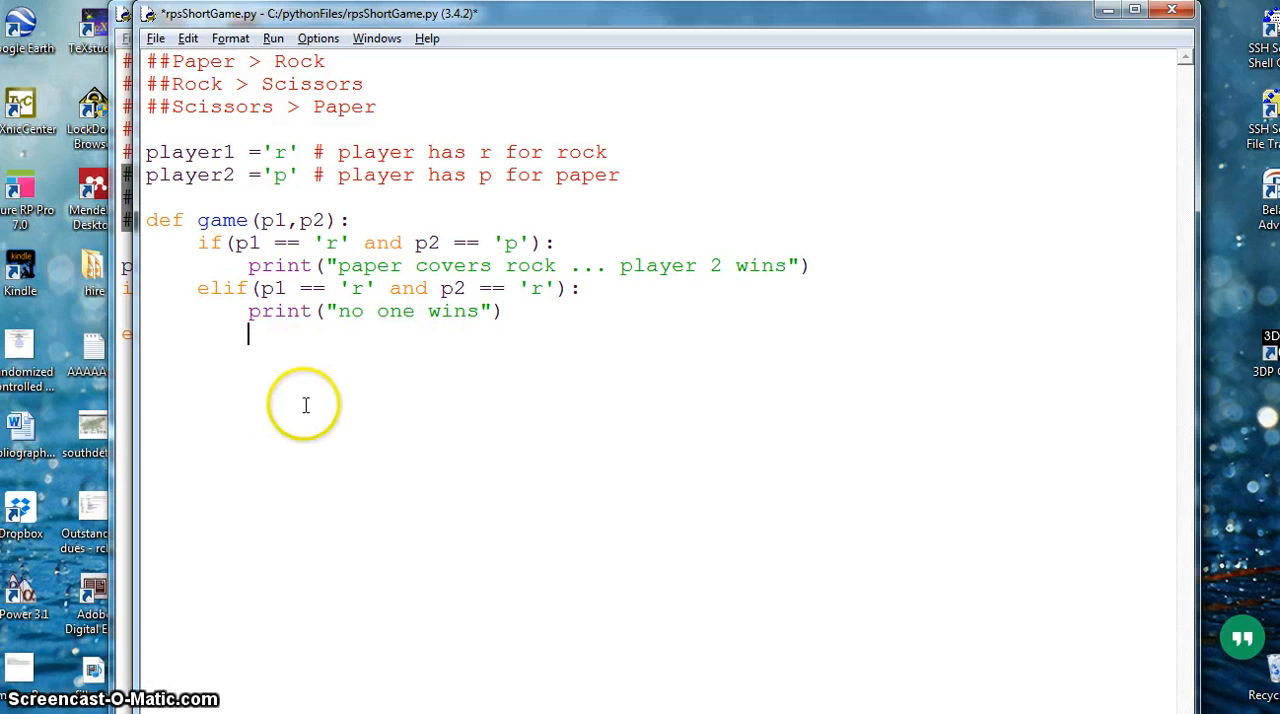
{"action": "mouse_move", "coordinate": [418, 624]}
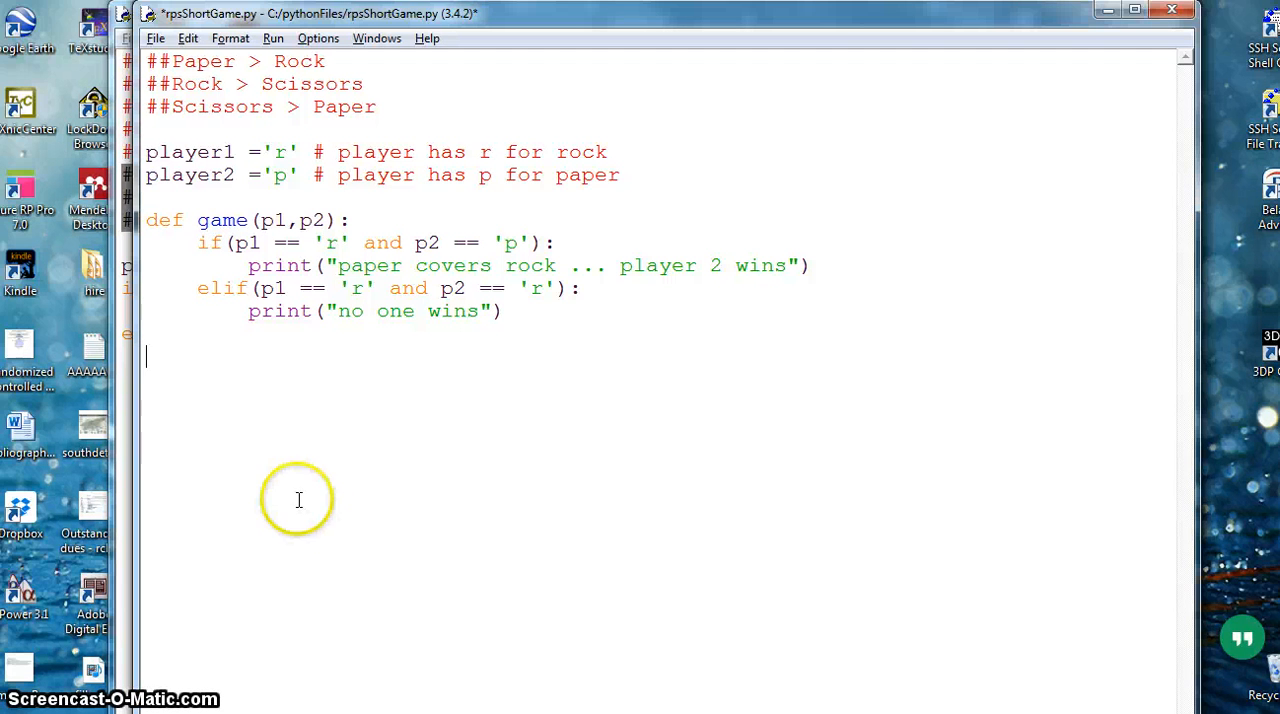
{"action": "mouse_move", "coordinate": [430, 498]}
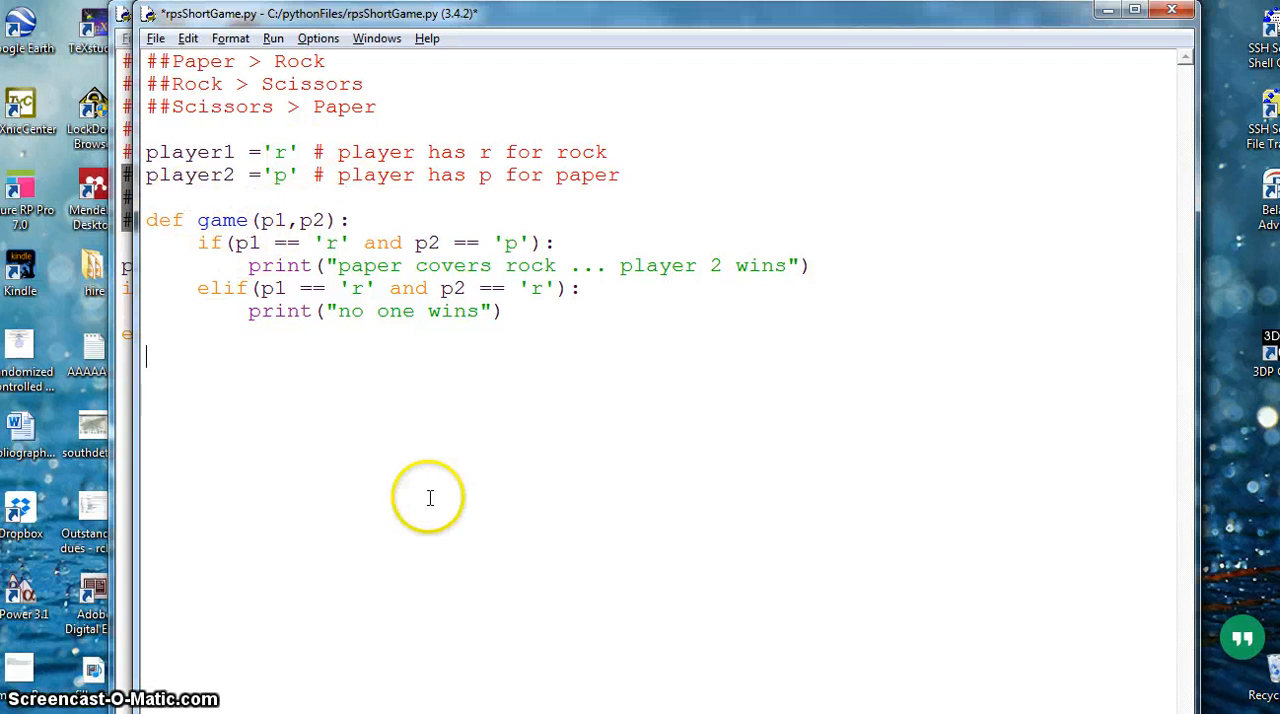
{"action": "mouse_move", "coordinate": [390, 584]}
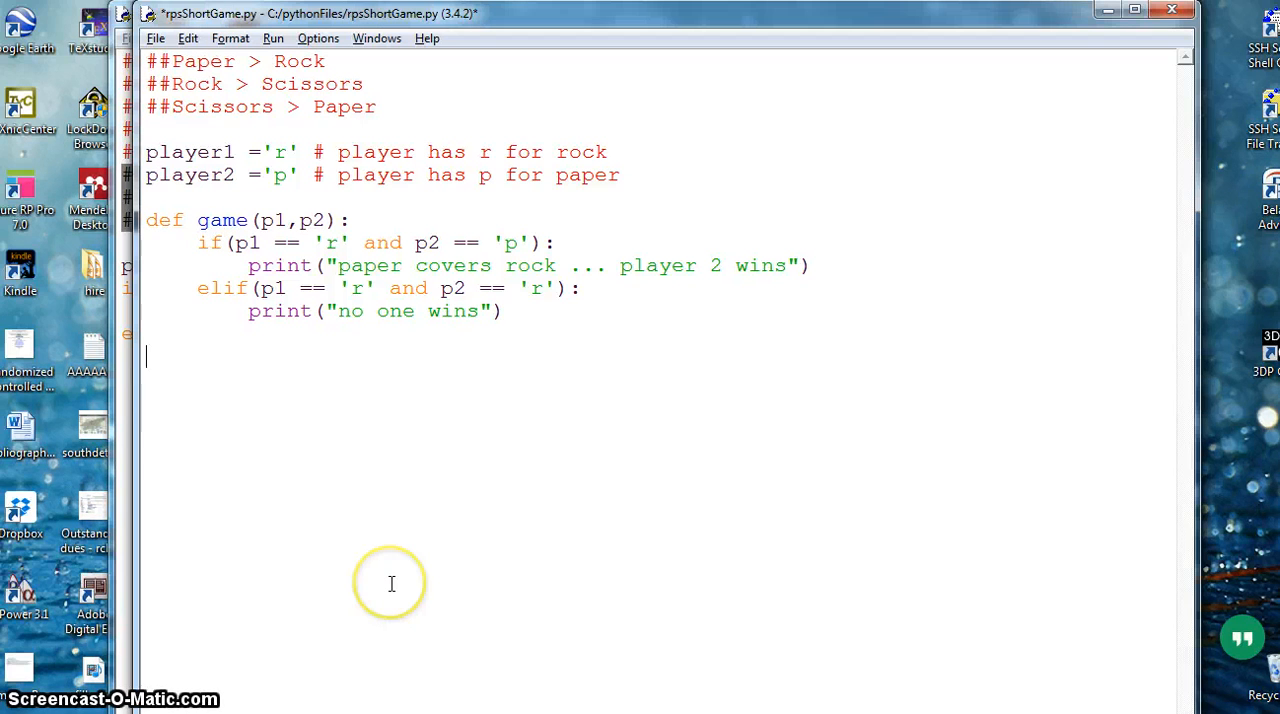
{"action": "type", "text": "game("}
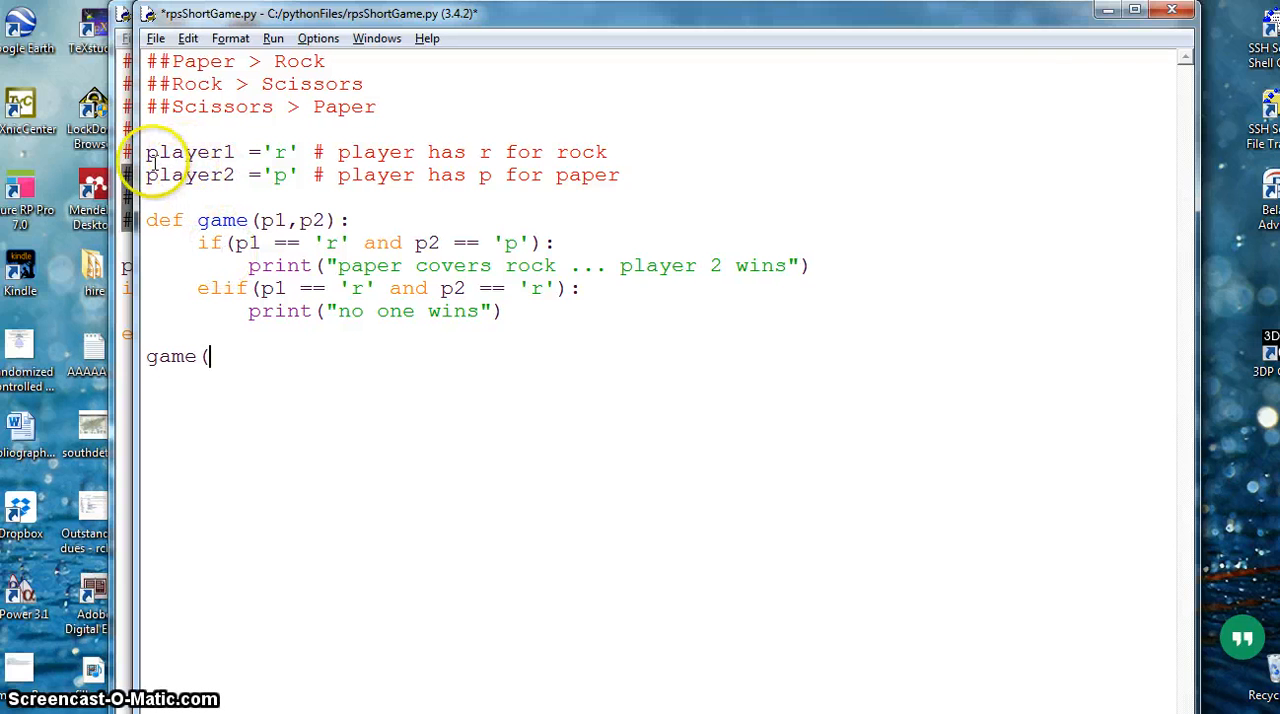
Complete the call as game(player1,player2) and save rpsShortGame.py.
{"action": "double_click", "coordinate": [190, 152]}
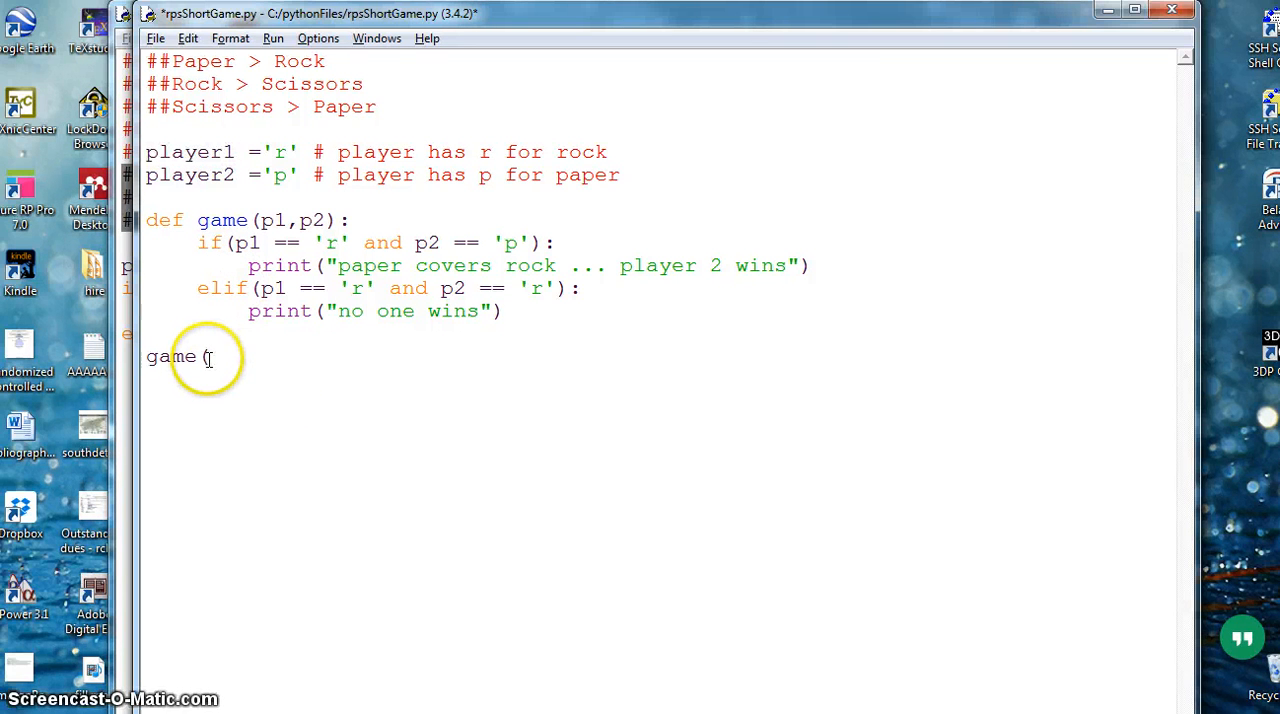
{"action": "type", "text": "player1,"}
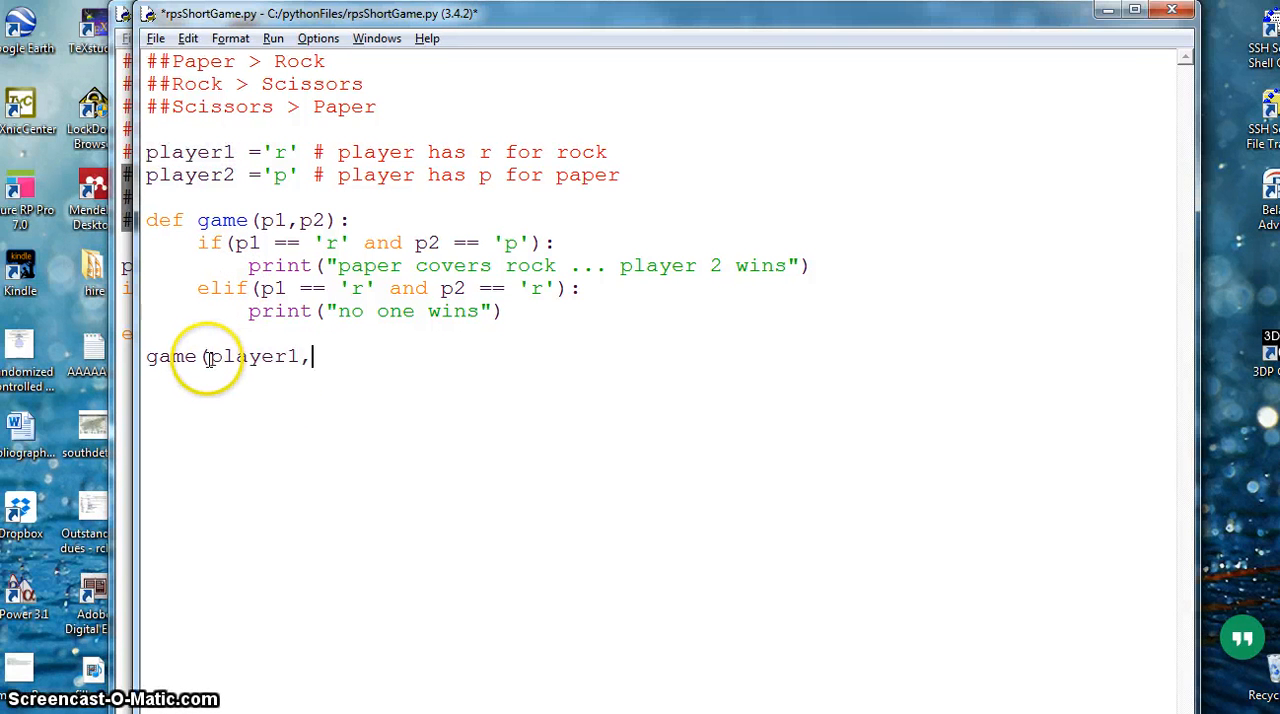
{"action": "type", "text": "player2)"}
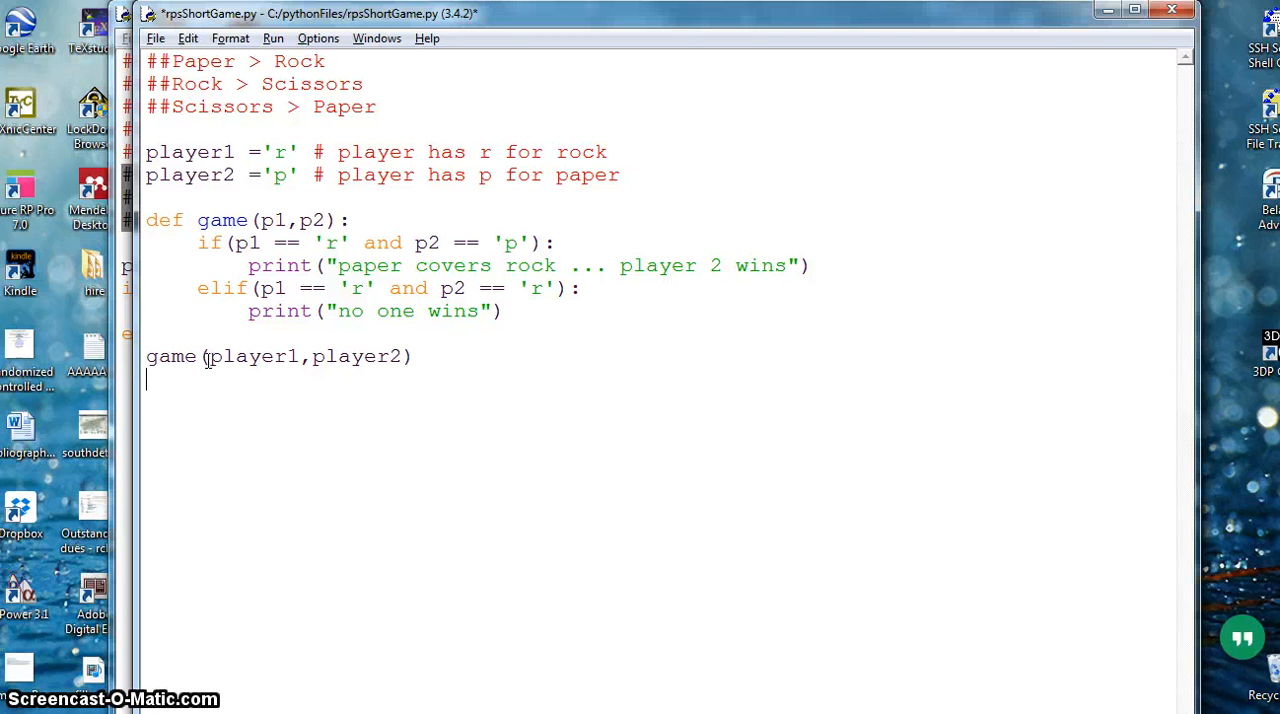
{"action": "key", "text": "ctrl+s"}
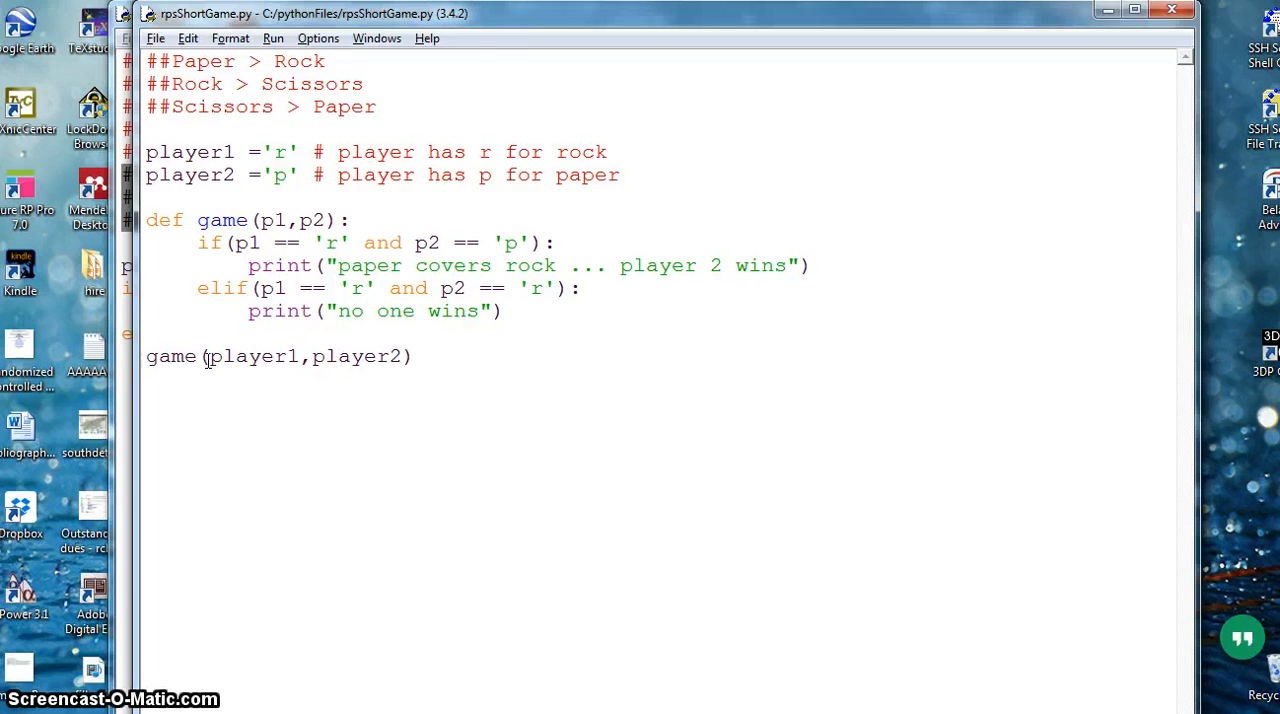
Run the module so the shell prints "paper covers rock ... player 2 wins".
{"action": "key", "text": "F5"}
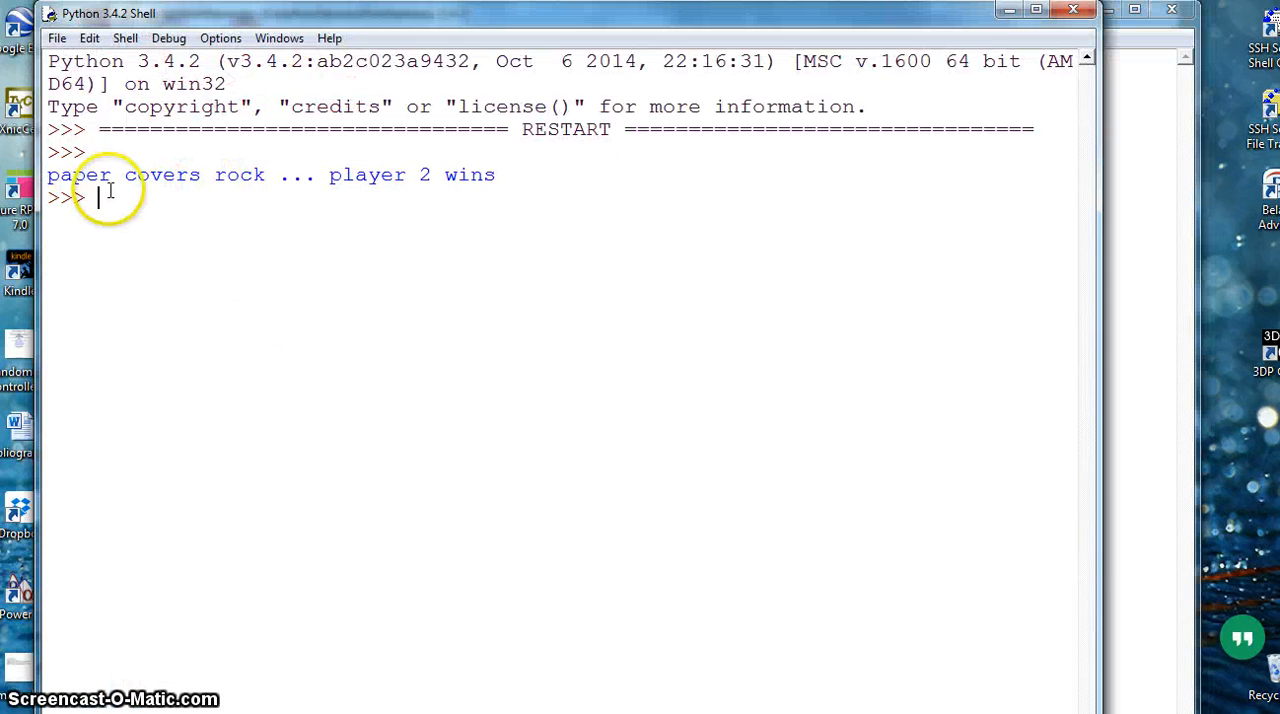
{"action": "mouse_move", "coordinate": [1120, 362]}
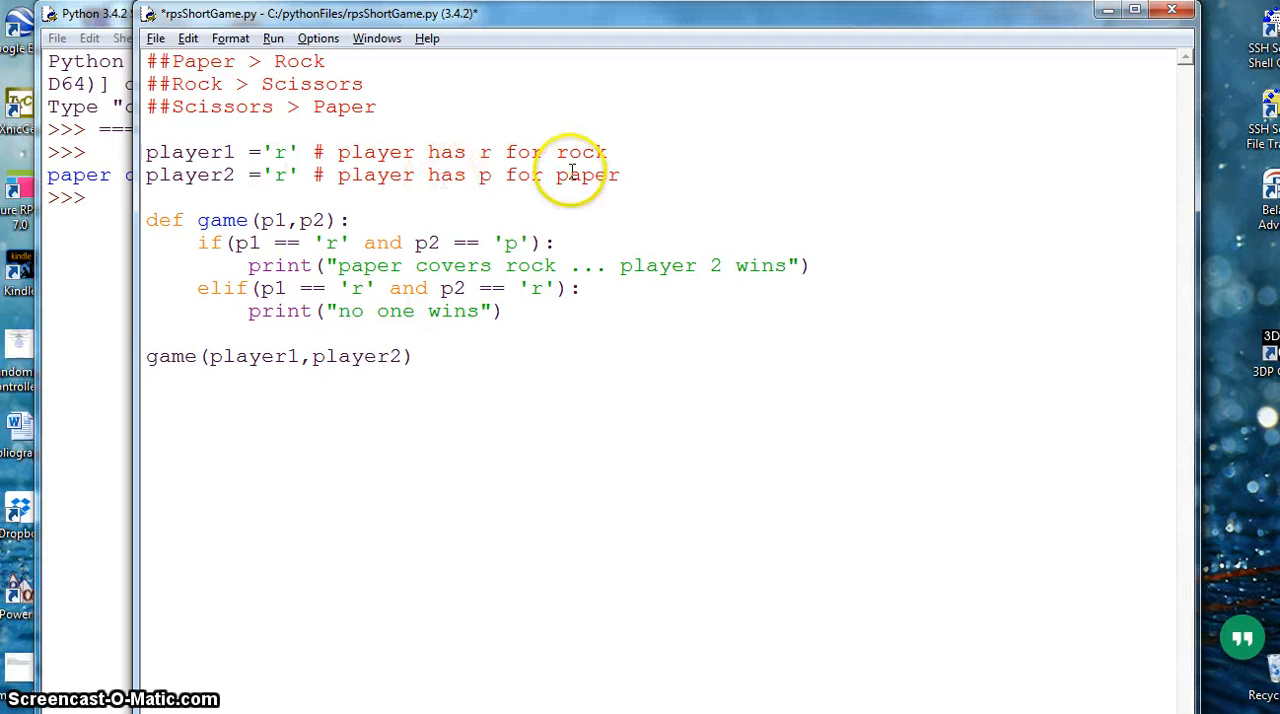
Remove the outdated paper comment text from the player2 line.
{"action": "left_click_drag", "start_coordinate": [338, 176], "coordinate": [620, 176]}
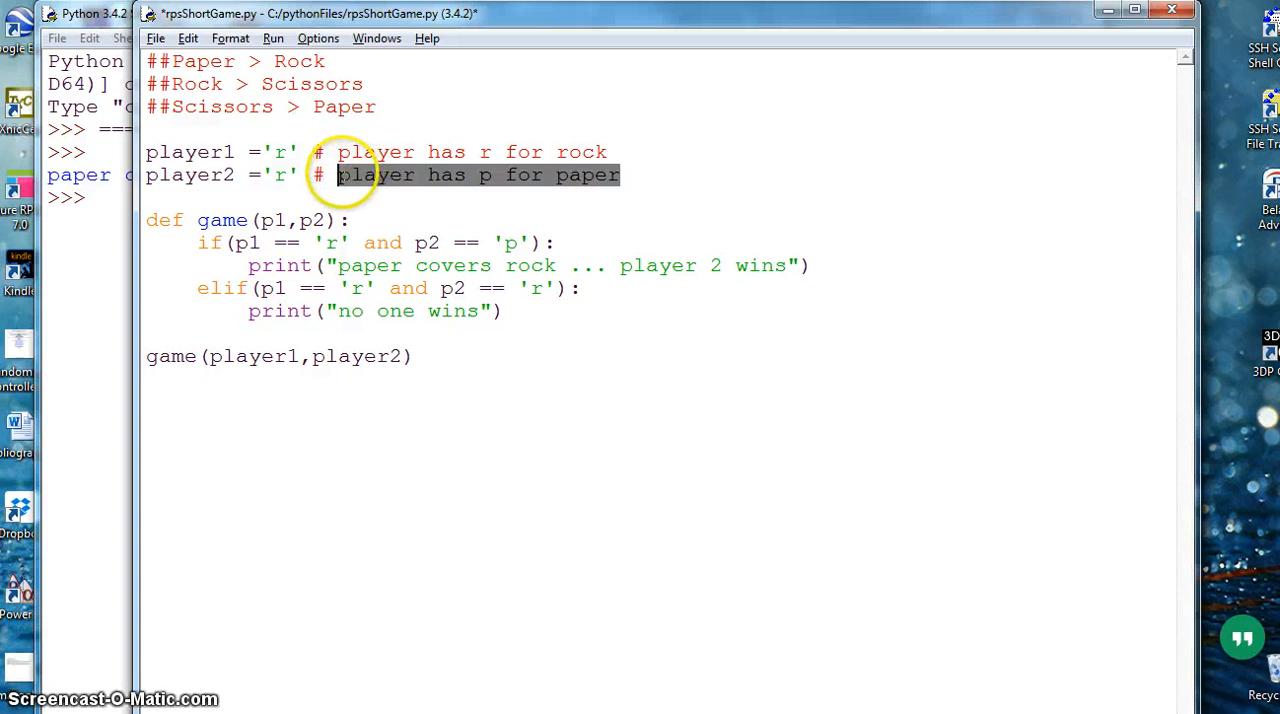
{"action": "key", "text": "Delete"}
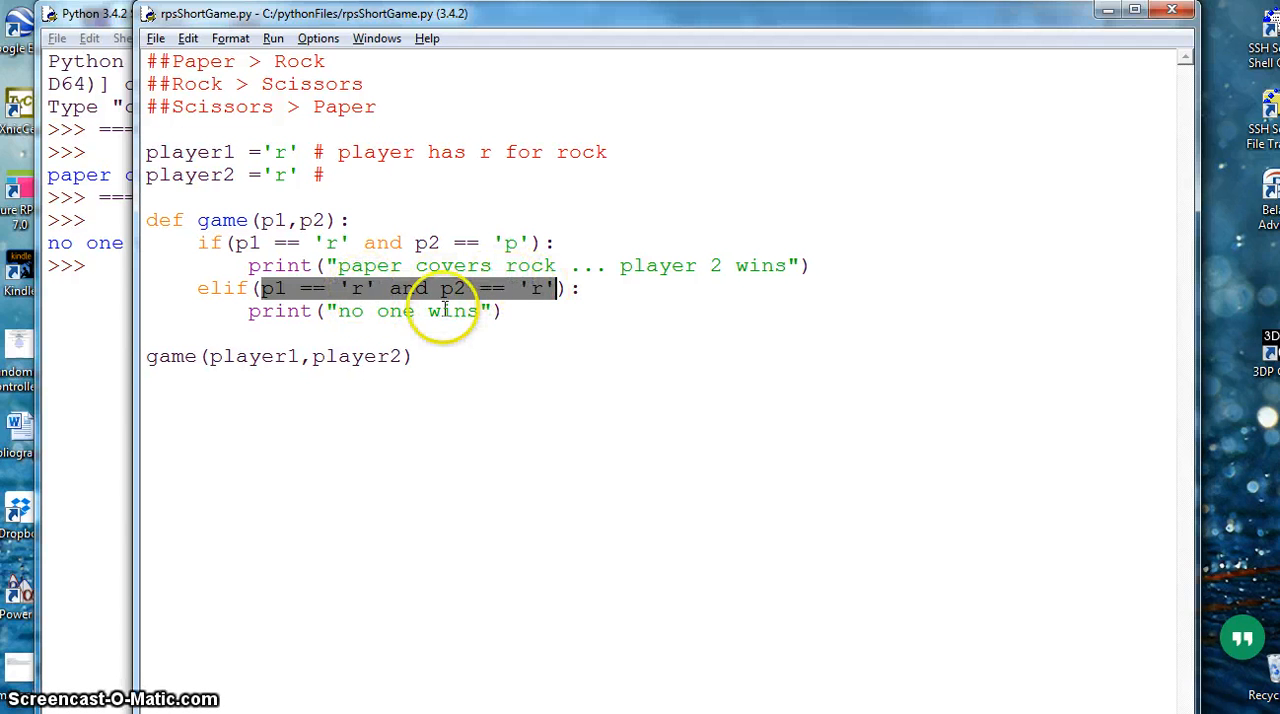
{"action": "mouse_move", "coordinate": [330, 310]}
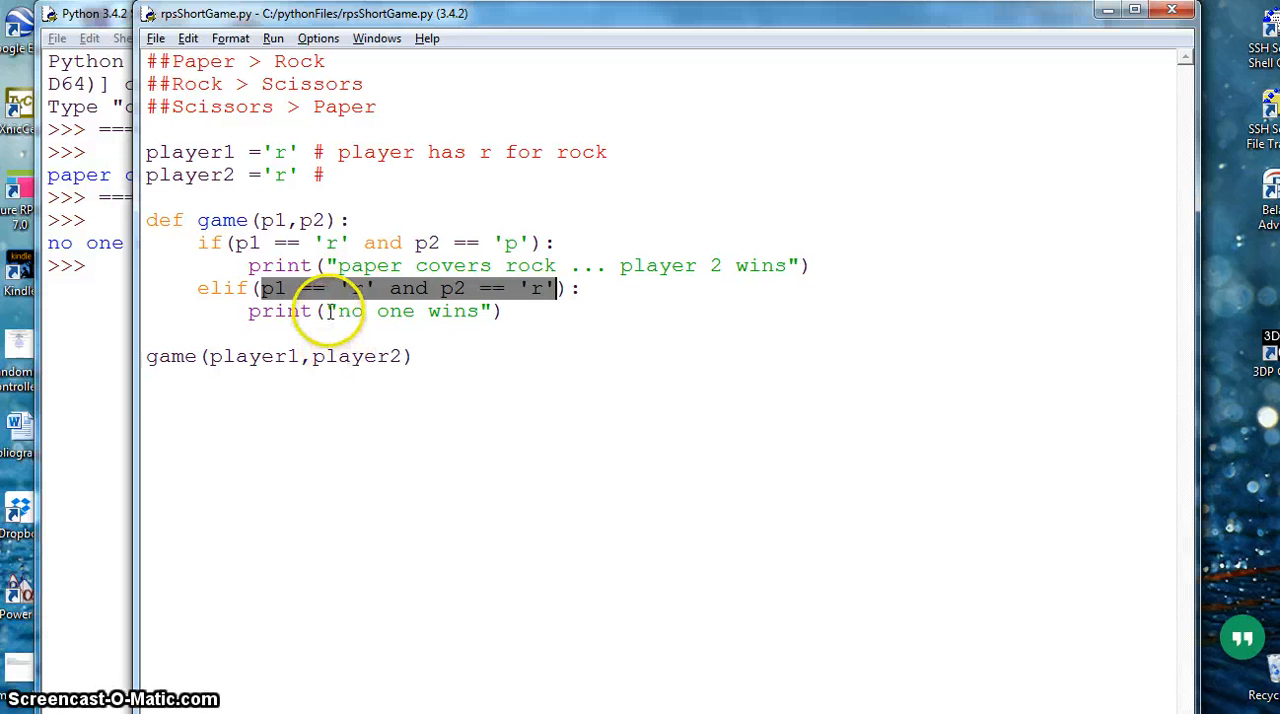
{"action": "mouse_move", "coordinate": [464, 388]}
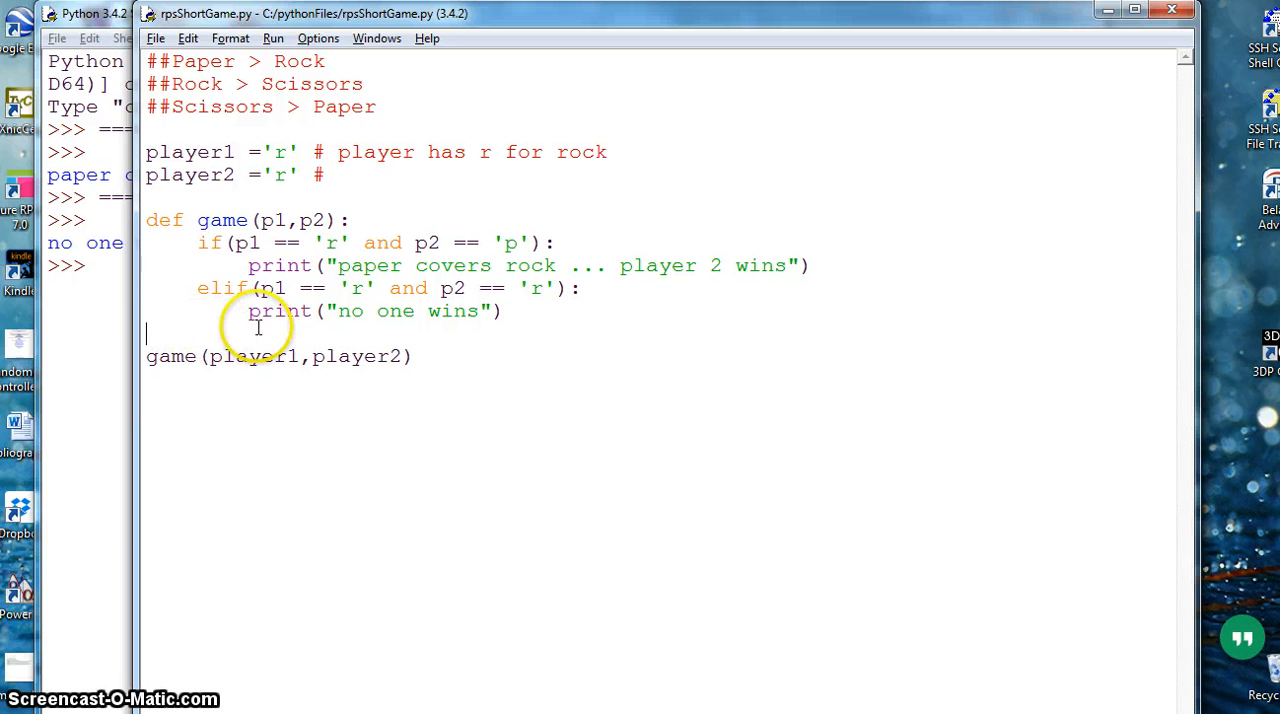
{"action": "mouse_move", "coordinate": [224, 372]}
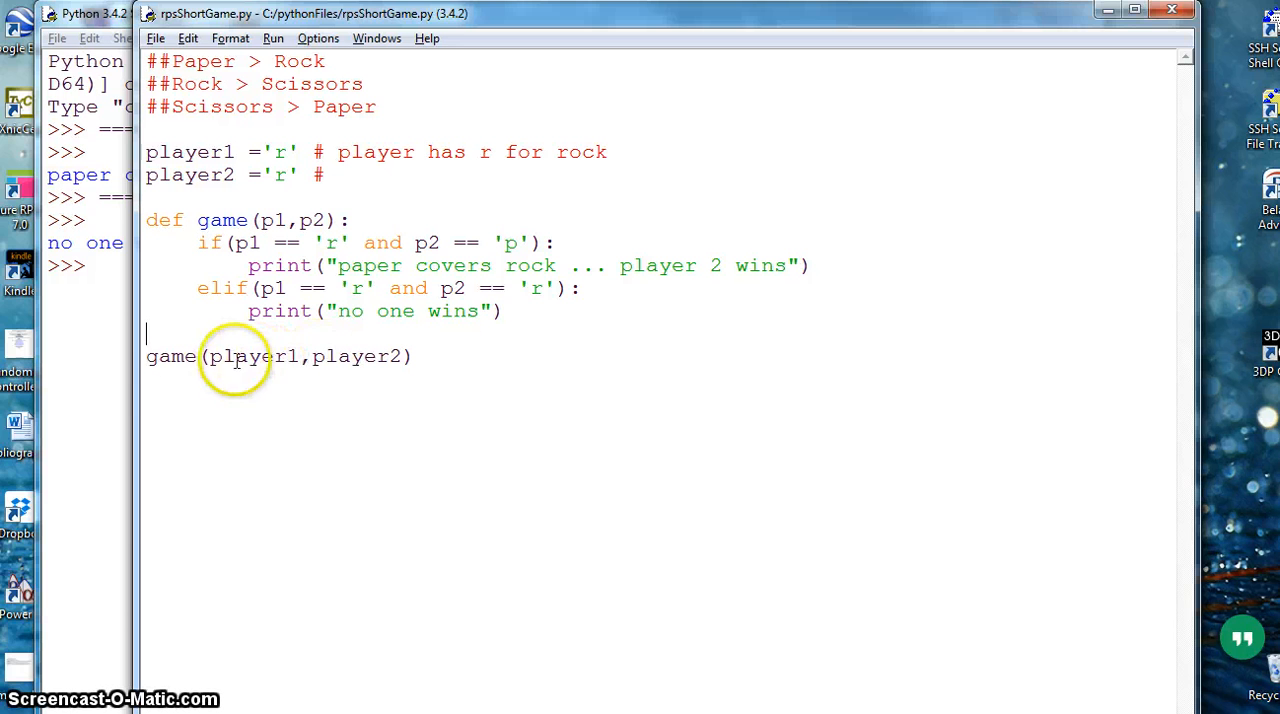
{"action": "mouse_move", "coordinate": [368, 302]}
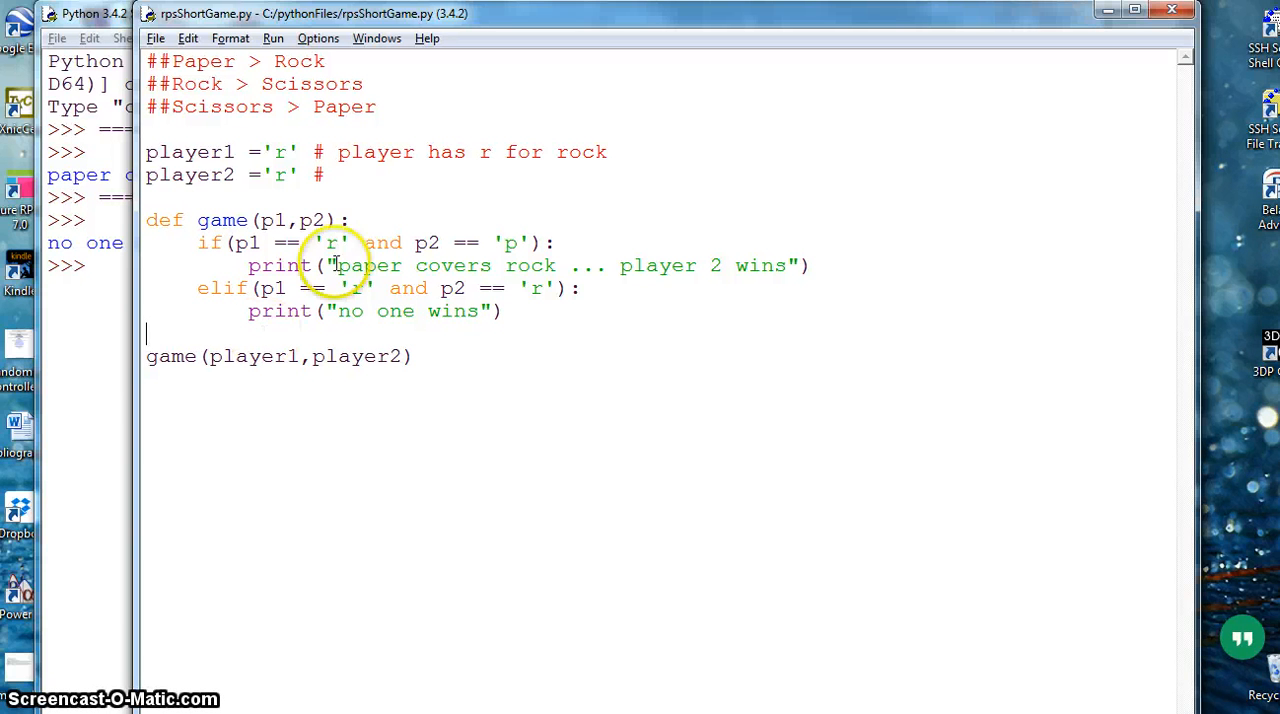
{"action": "mouse_move", "coordinate": [308, 572]}
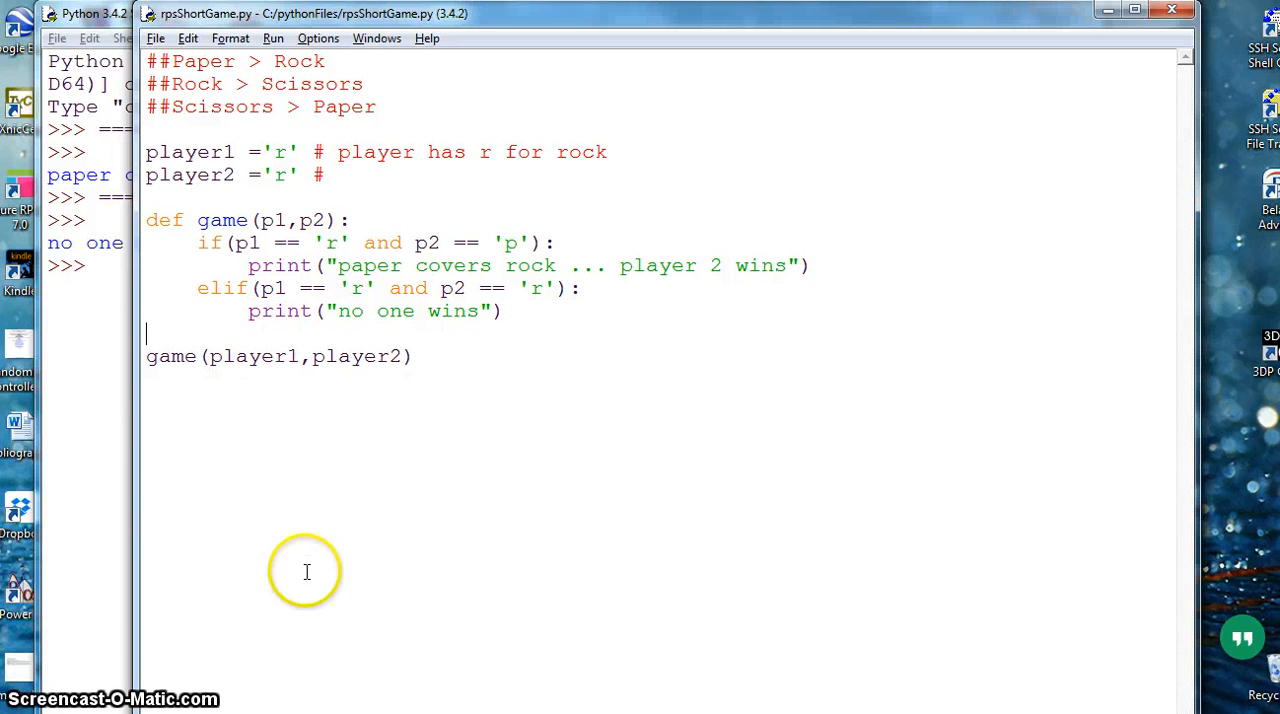
{"action": "mouse_move", "coordinate": [1210, 690]}
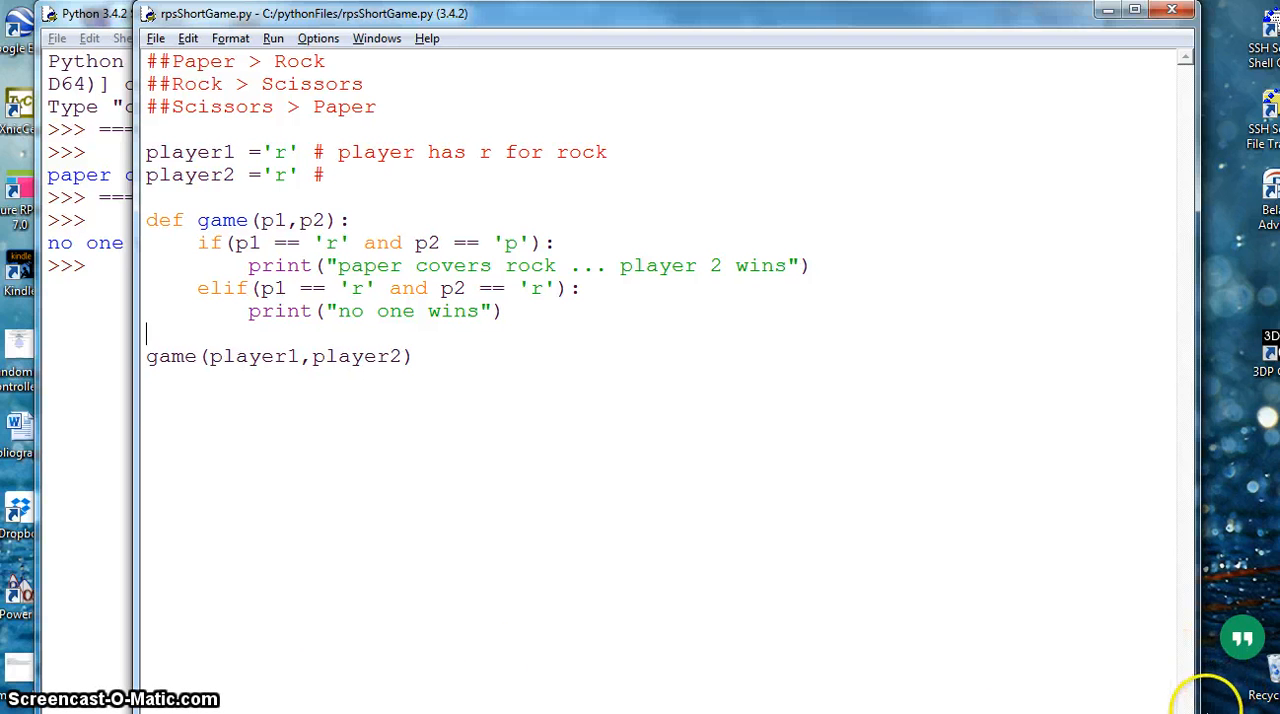